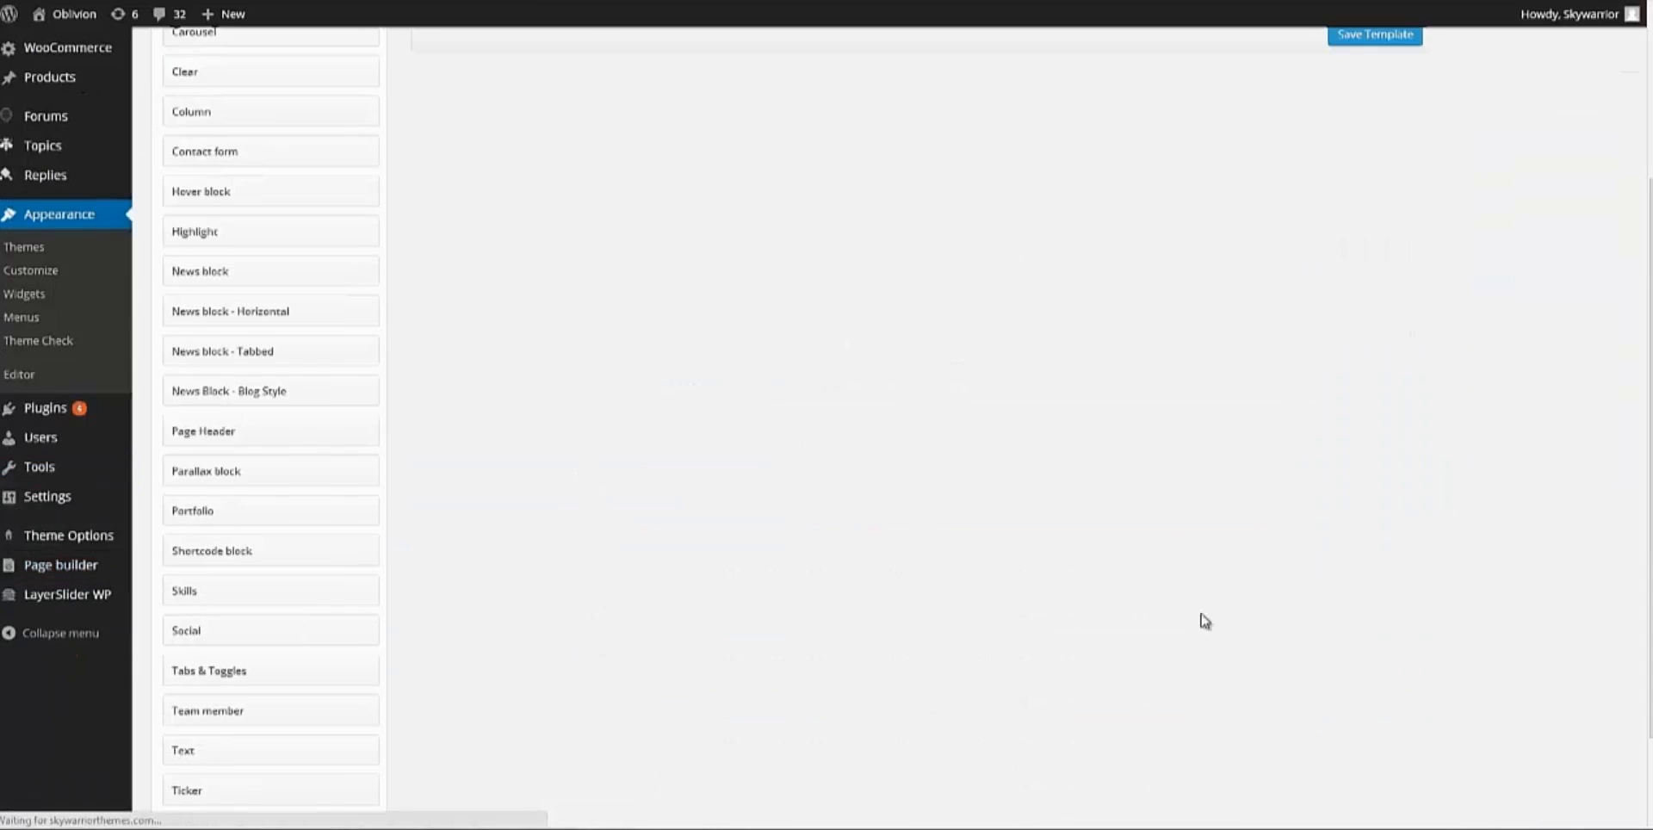
mouse_move(475, 198)
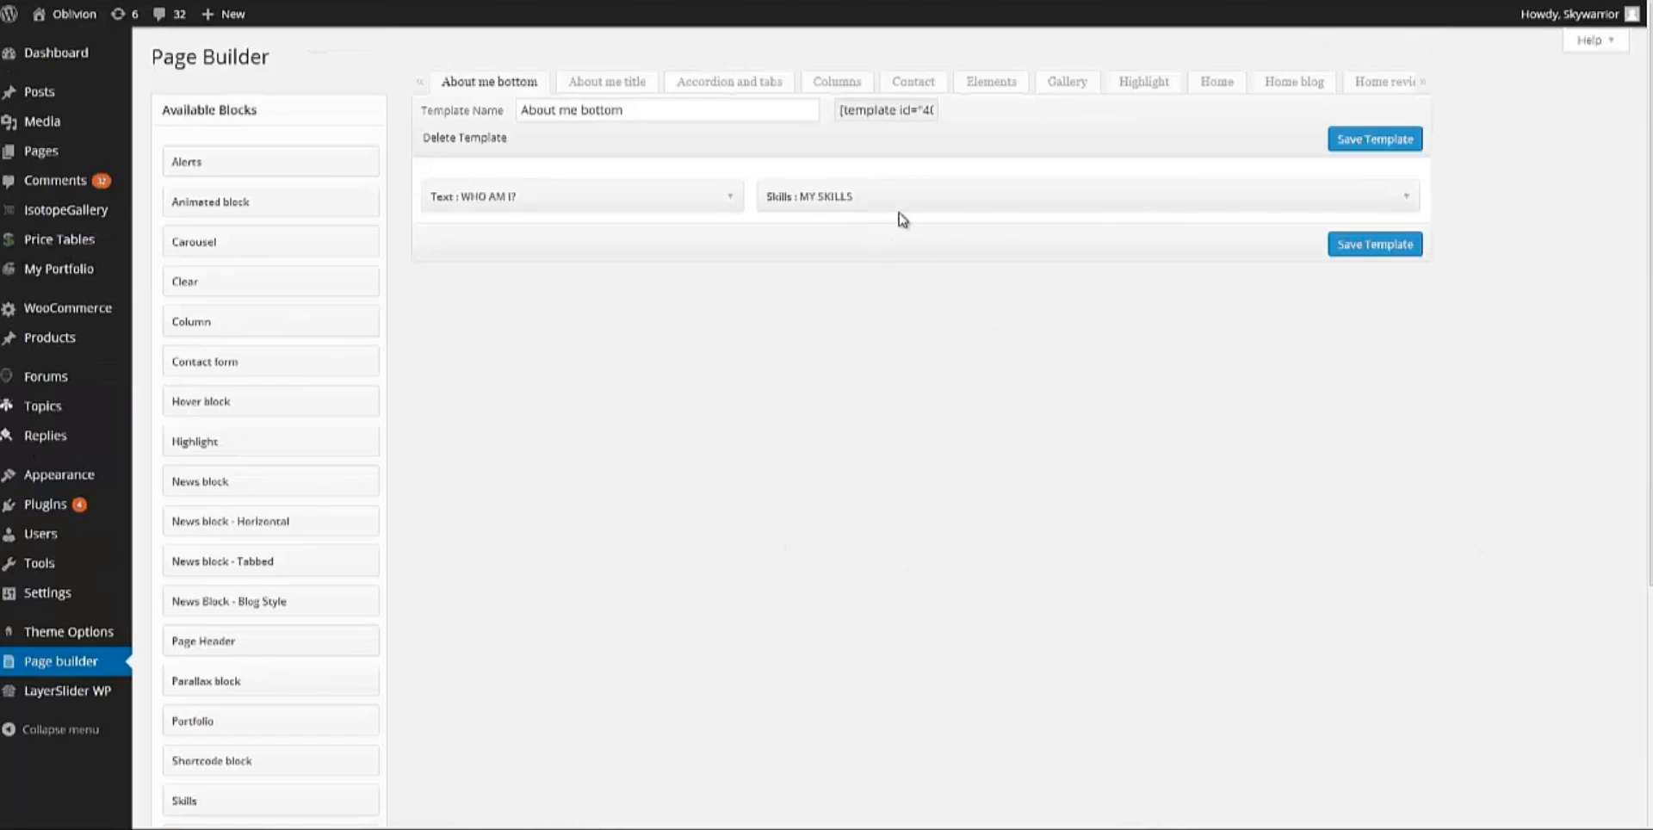
mouse_move(1614, 215)
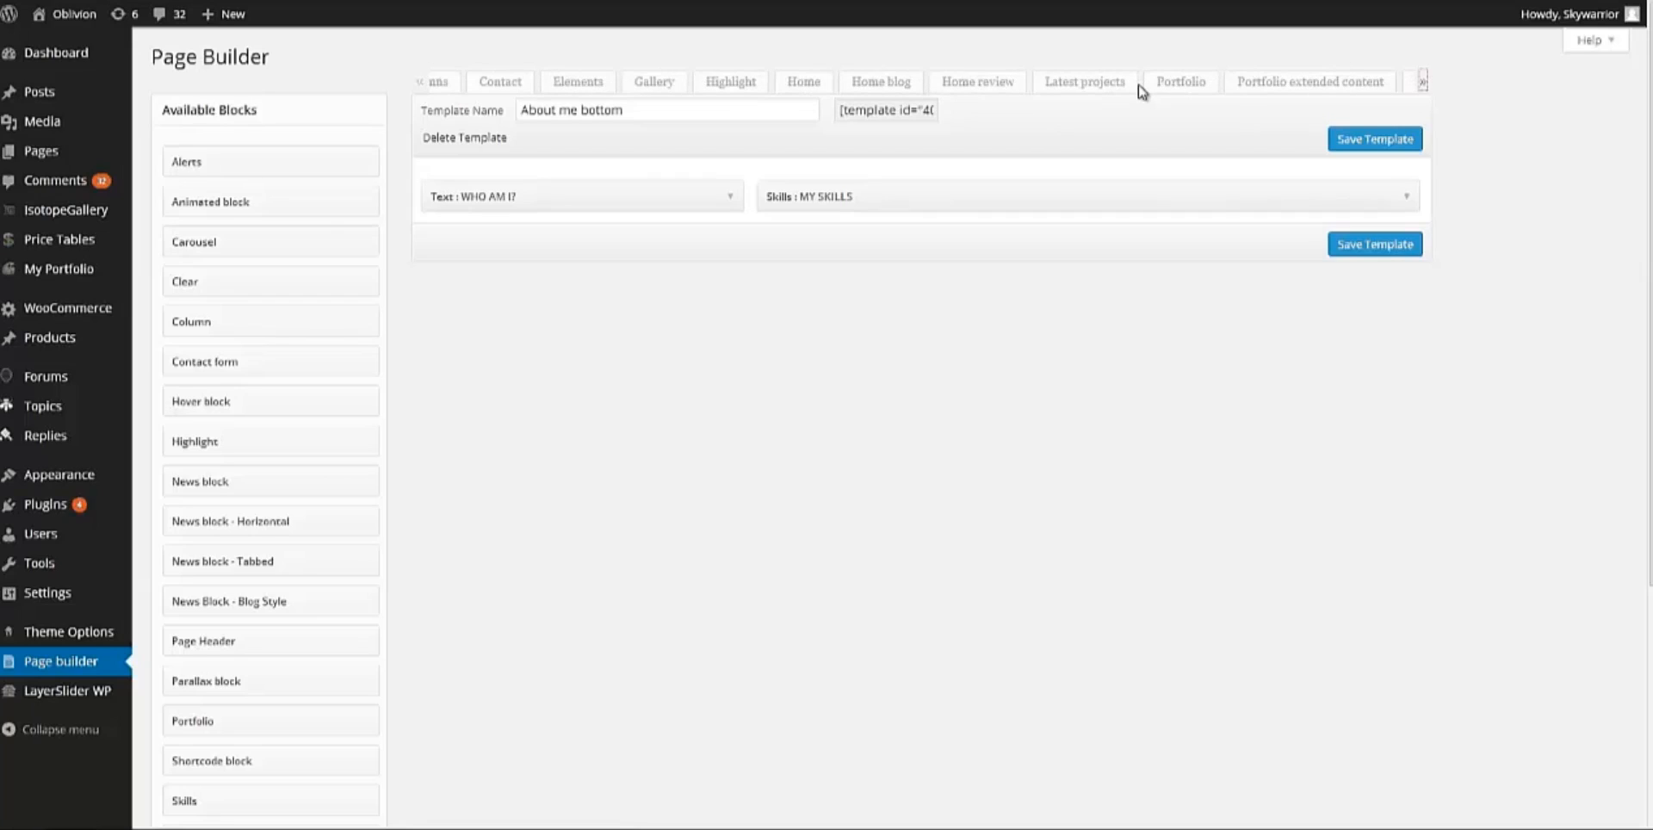
Start a new blank Page Builder template via the + tab at the end
click(1420, 81)
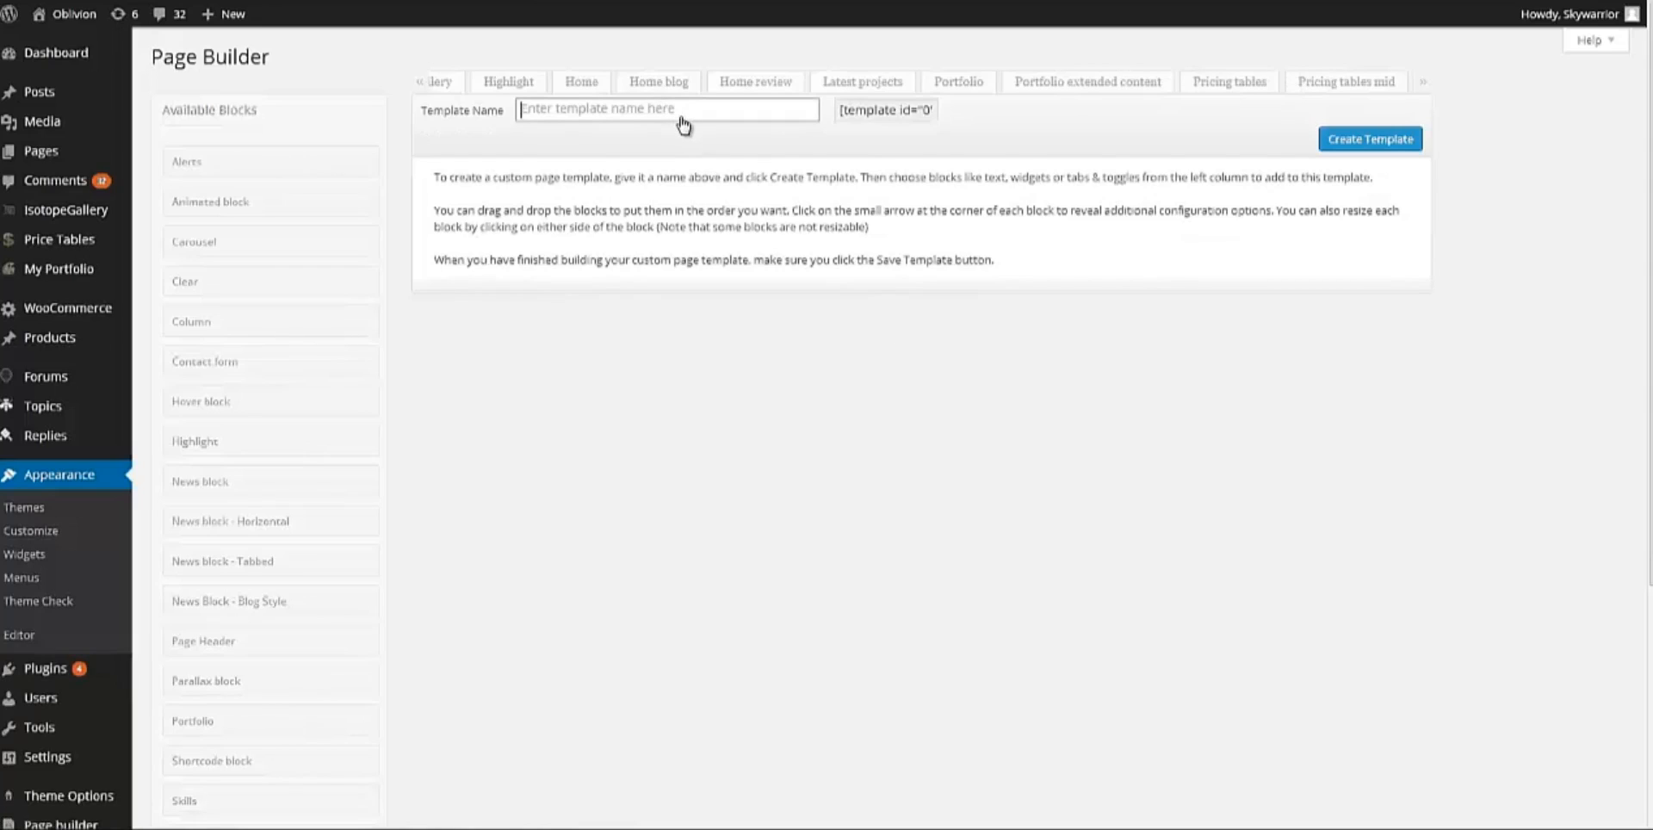
Create a new Page Builder template named 'Text'
text(Text)
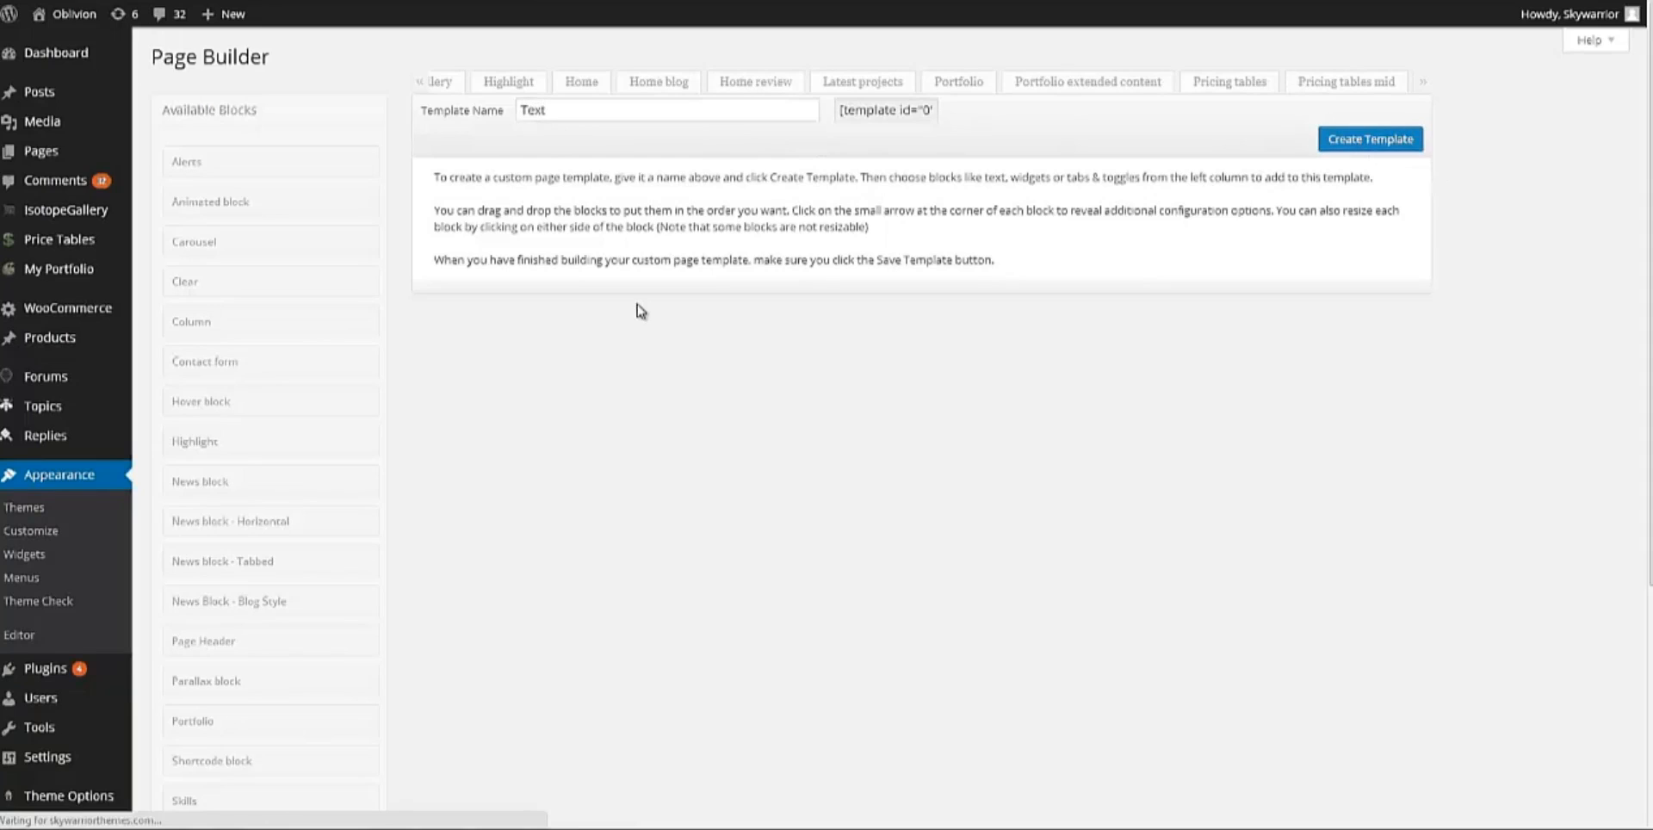
mouse_move(645, 320)
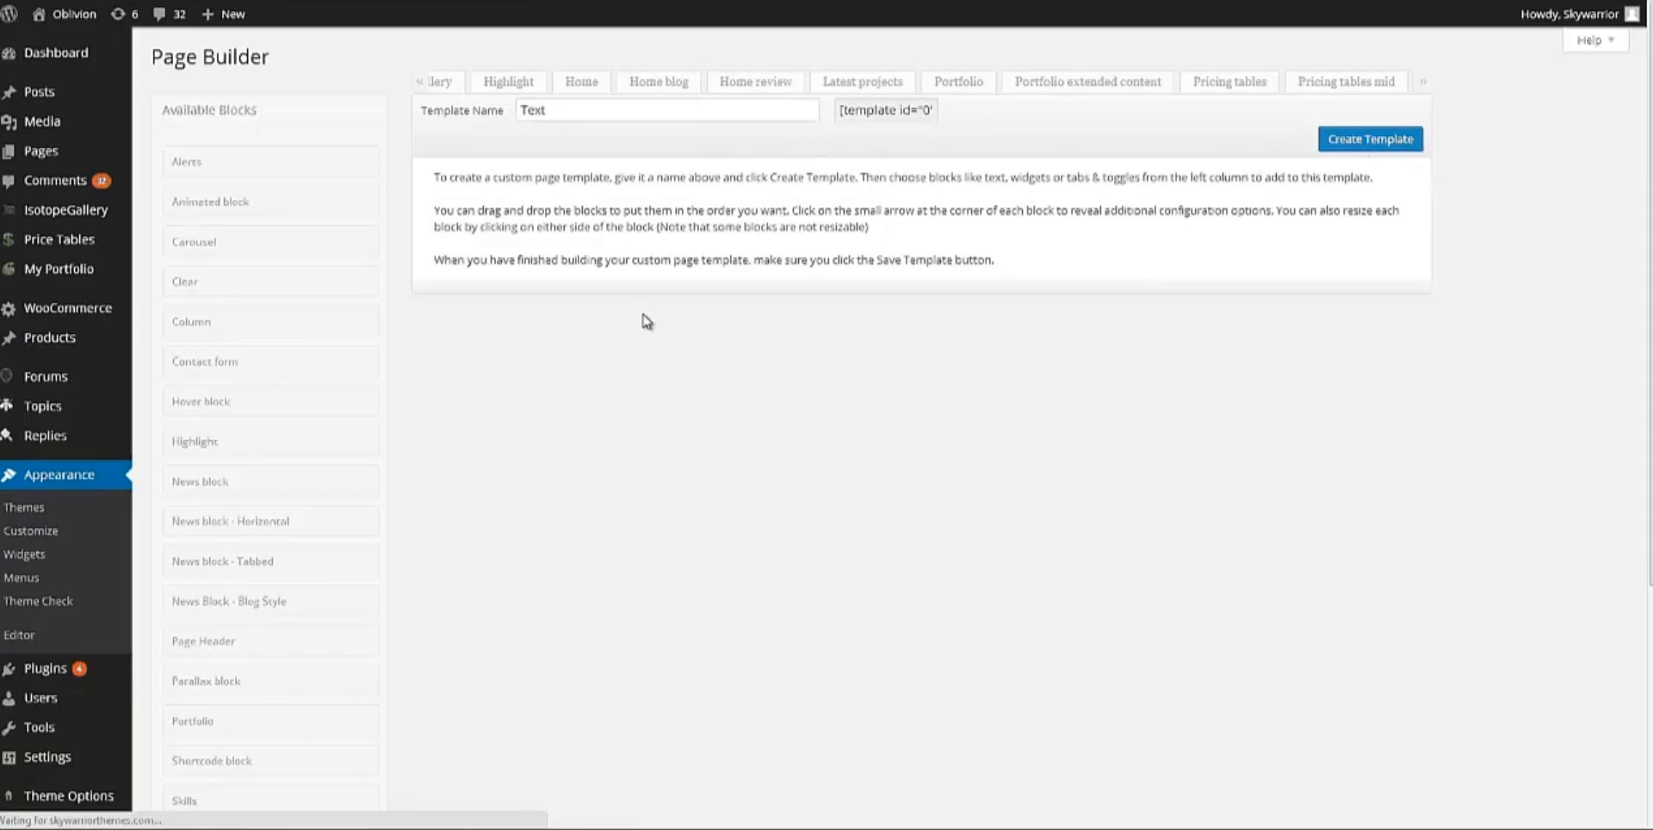
click(1370, 138)
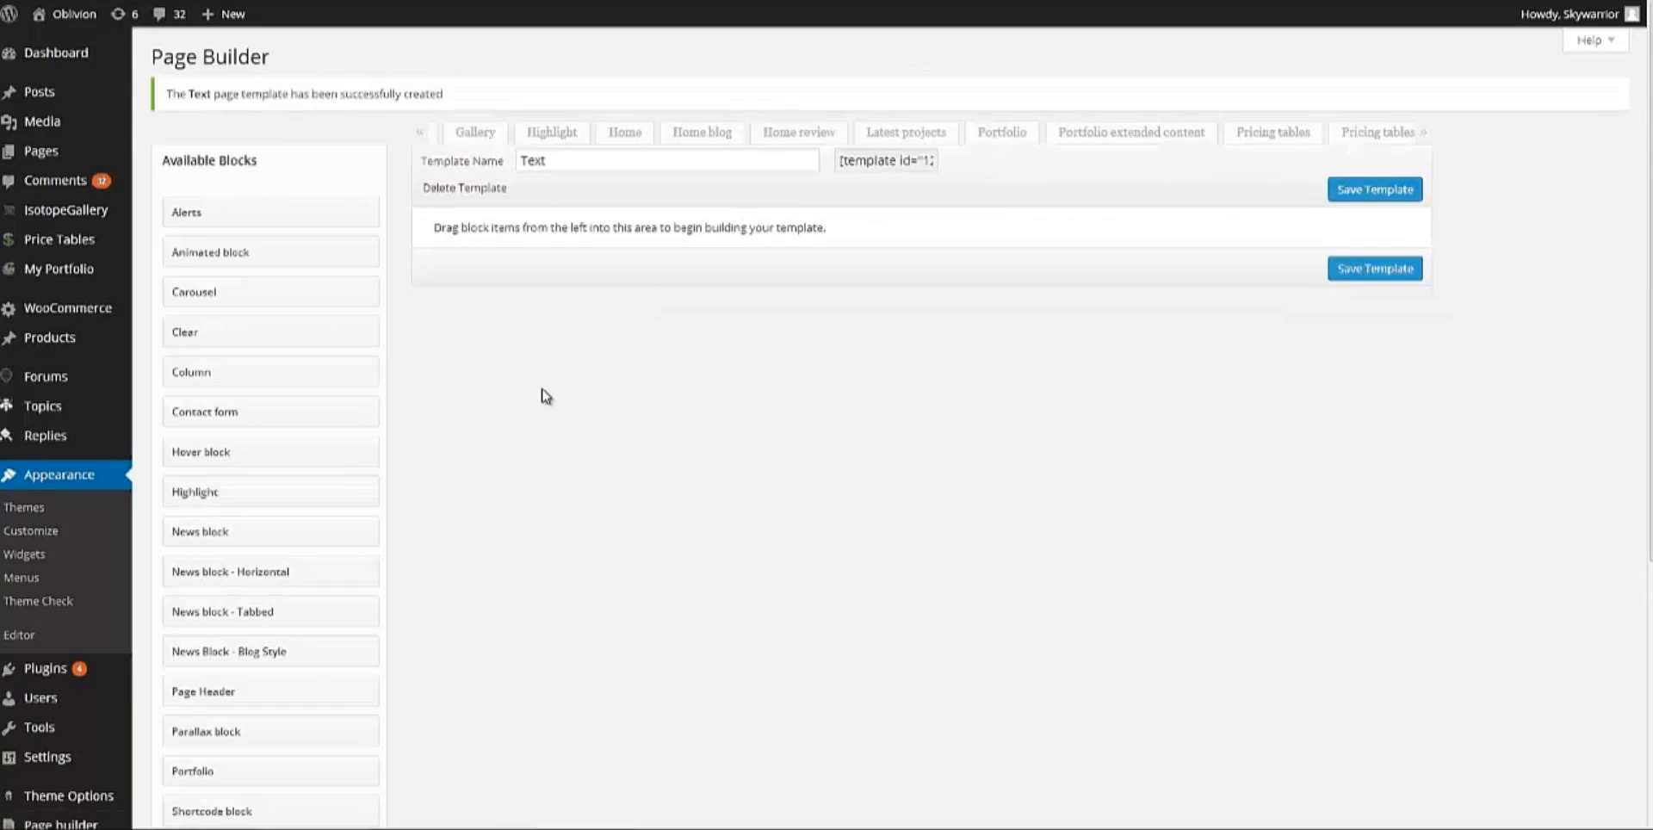
mouse_move(449, 356)
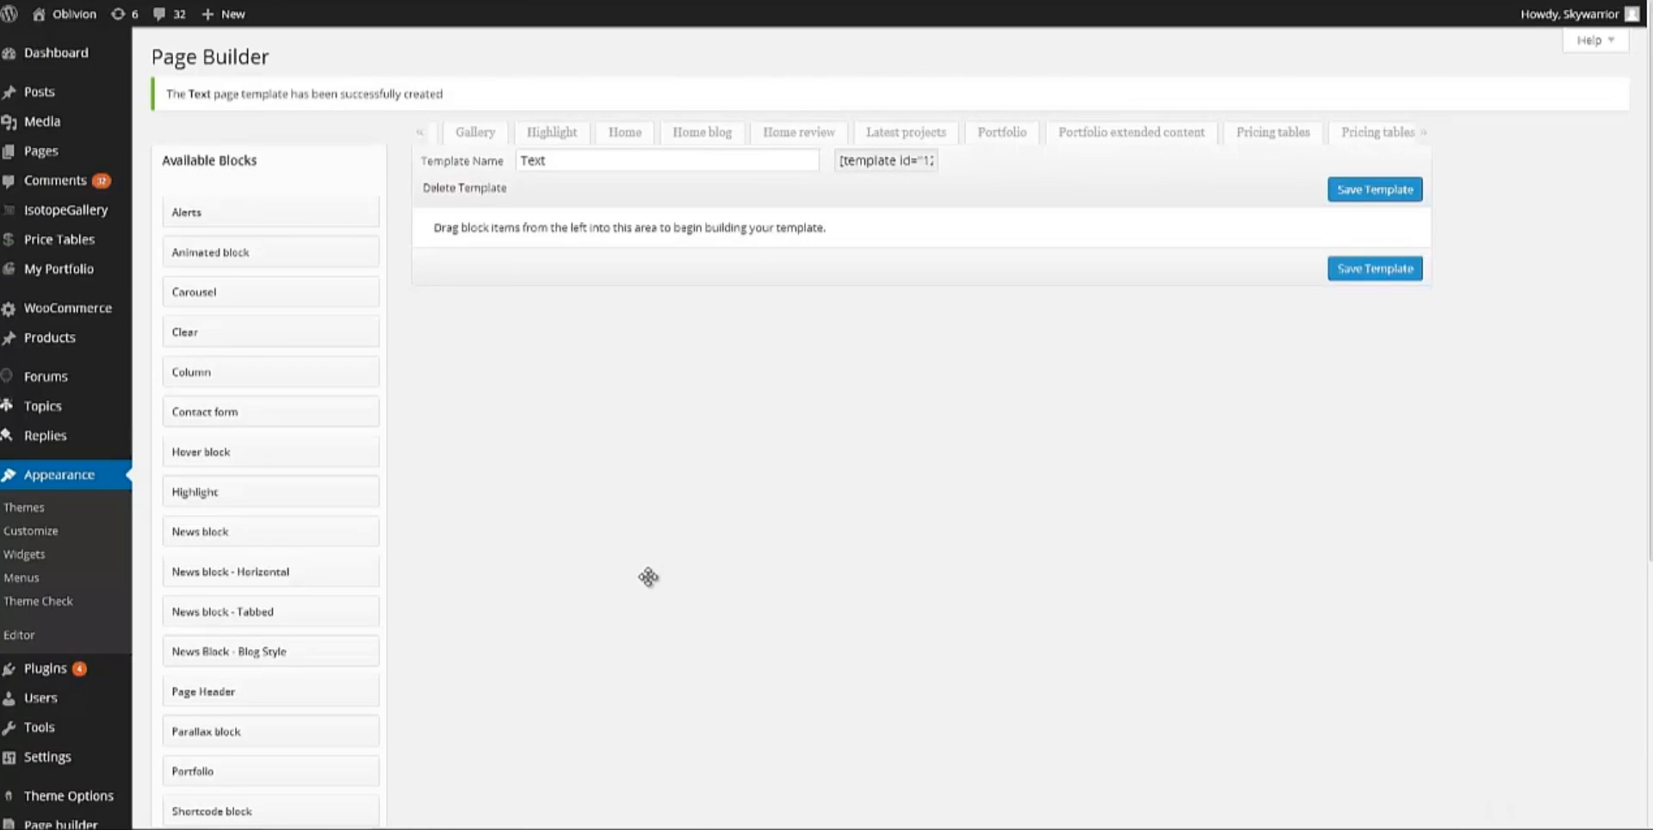
mouse_move(298, 599)
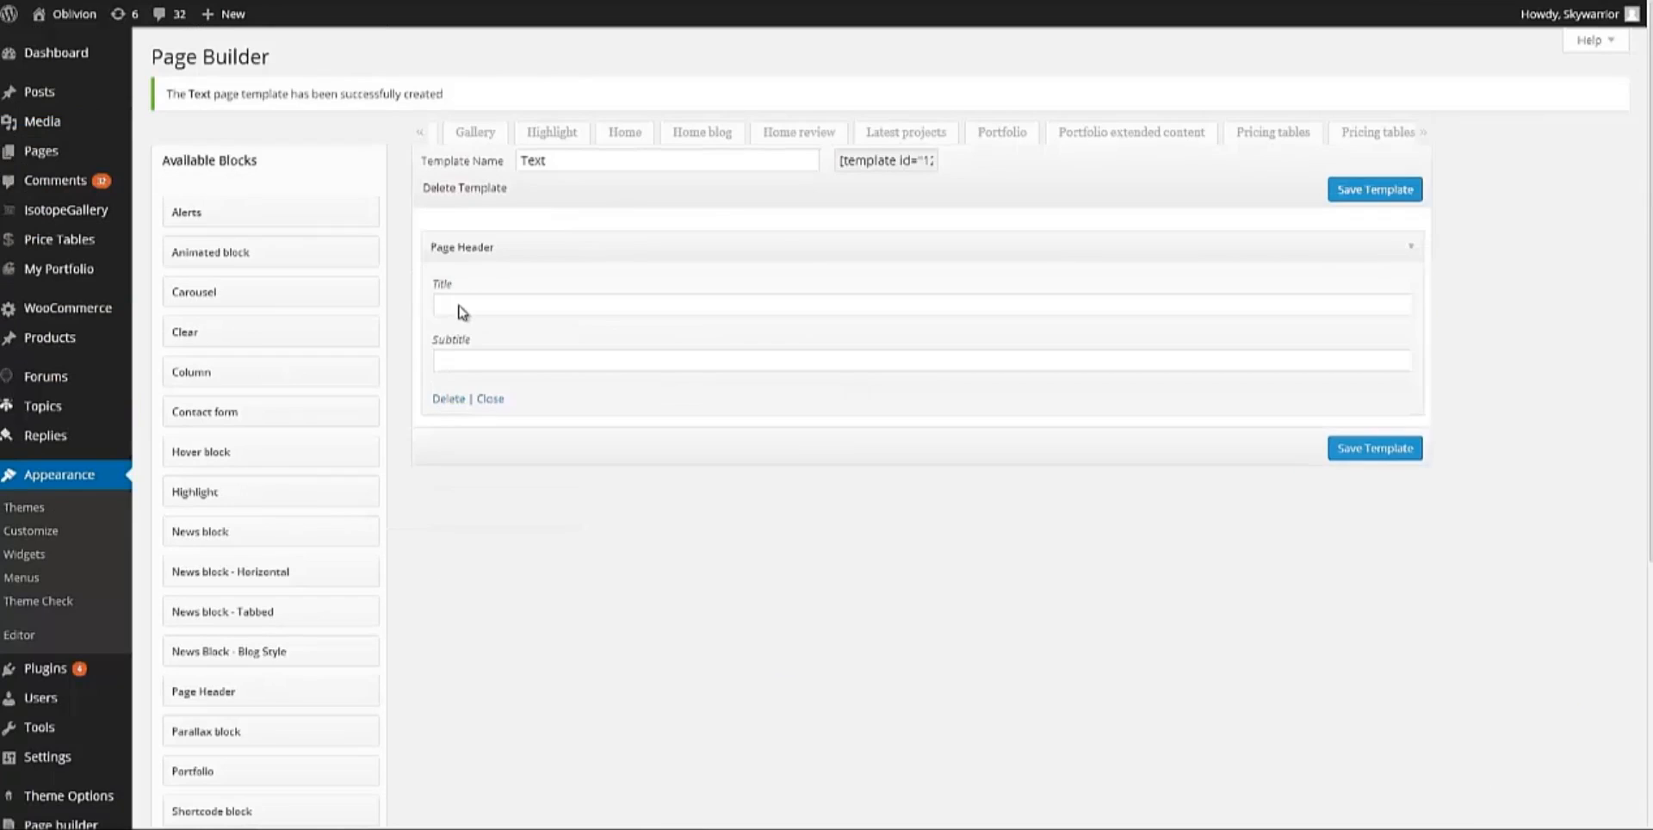
Fill the Page Header block with title 'test header' and subtitle 'test header subtitle'
text(text)
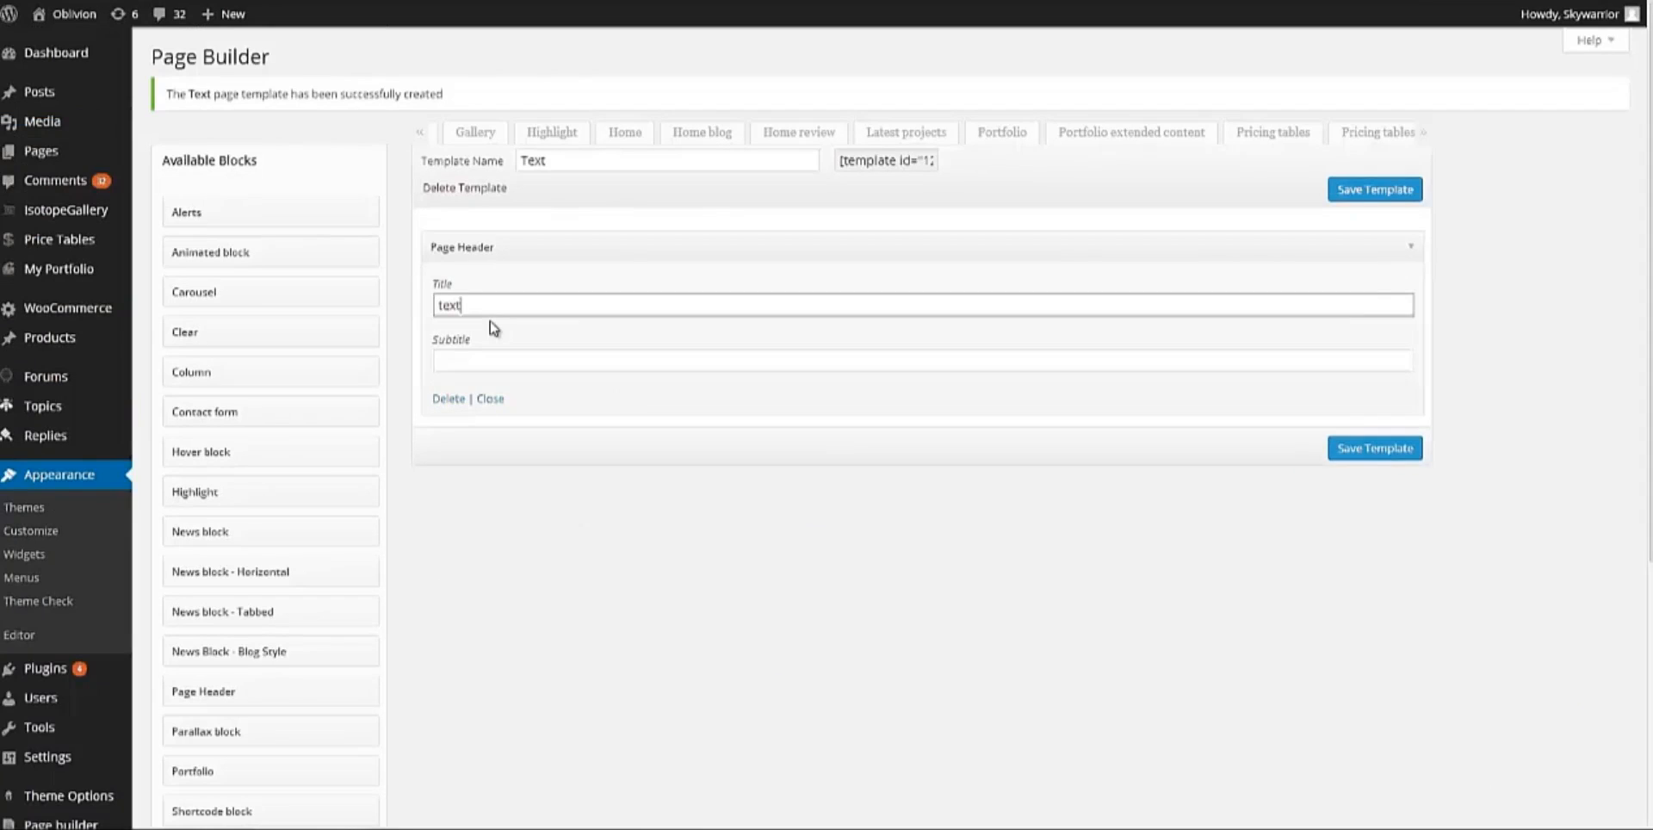
key(Backspace)
text(st header)
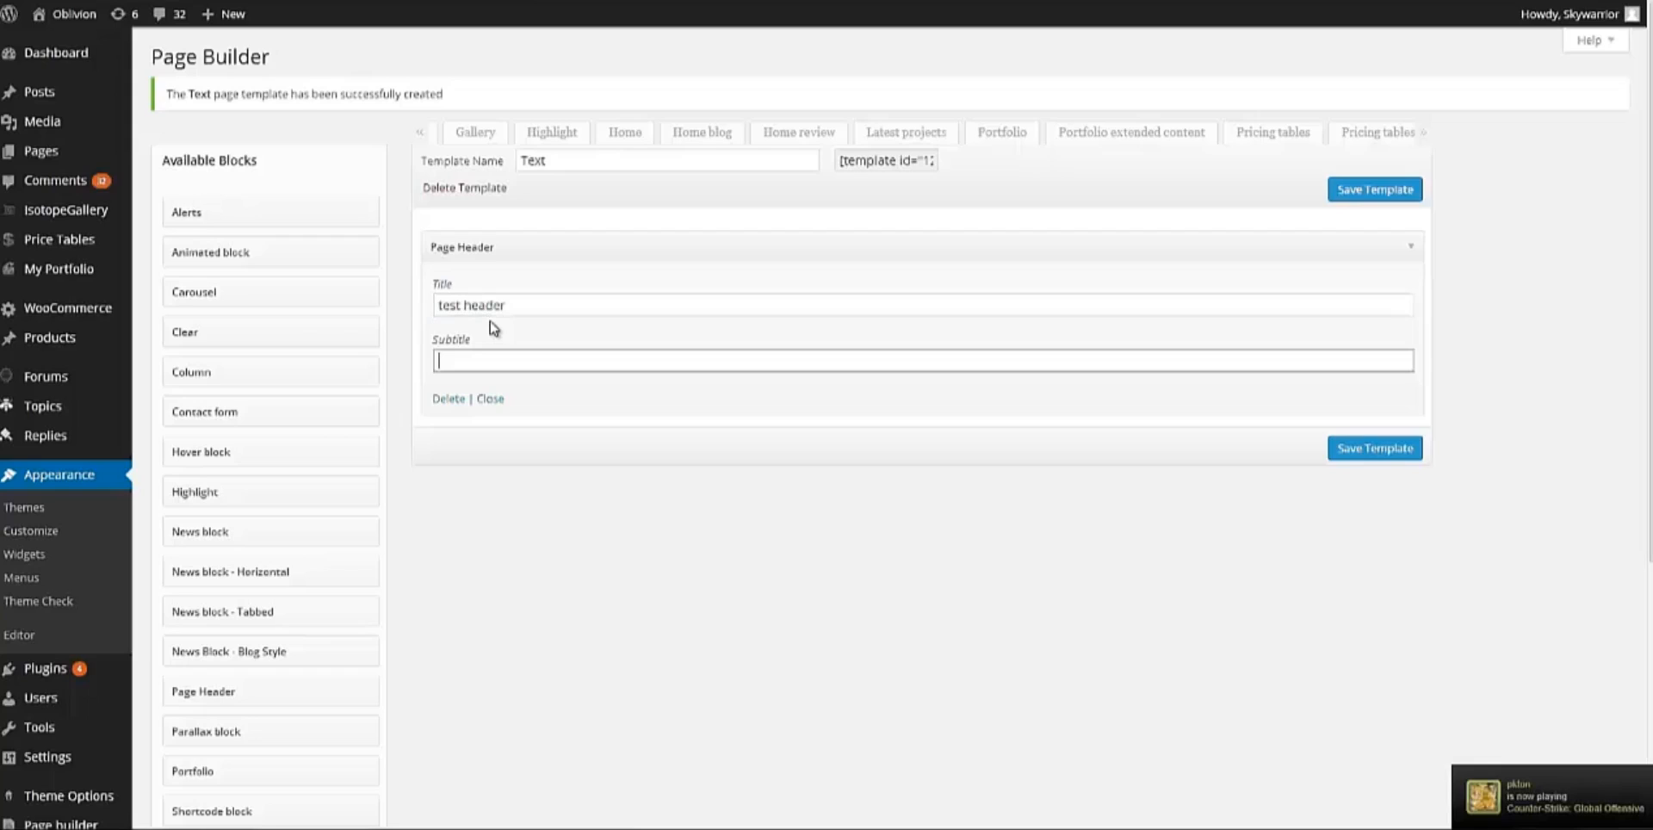
text(test header subti)
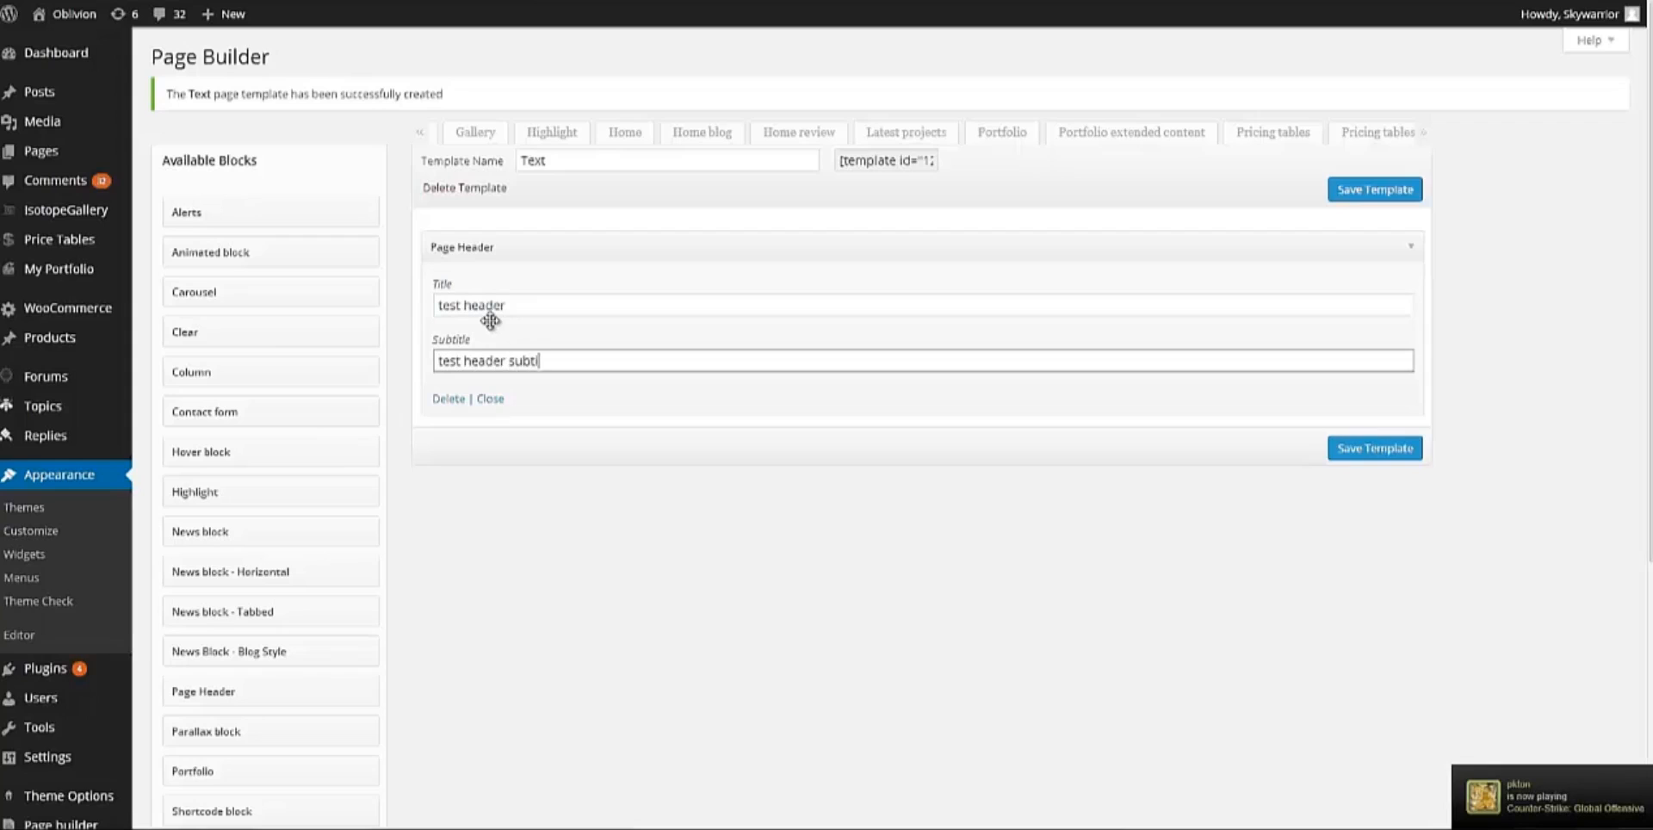
text(tle)
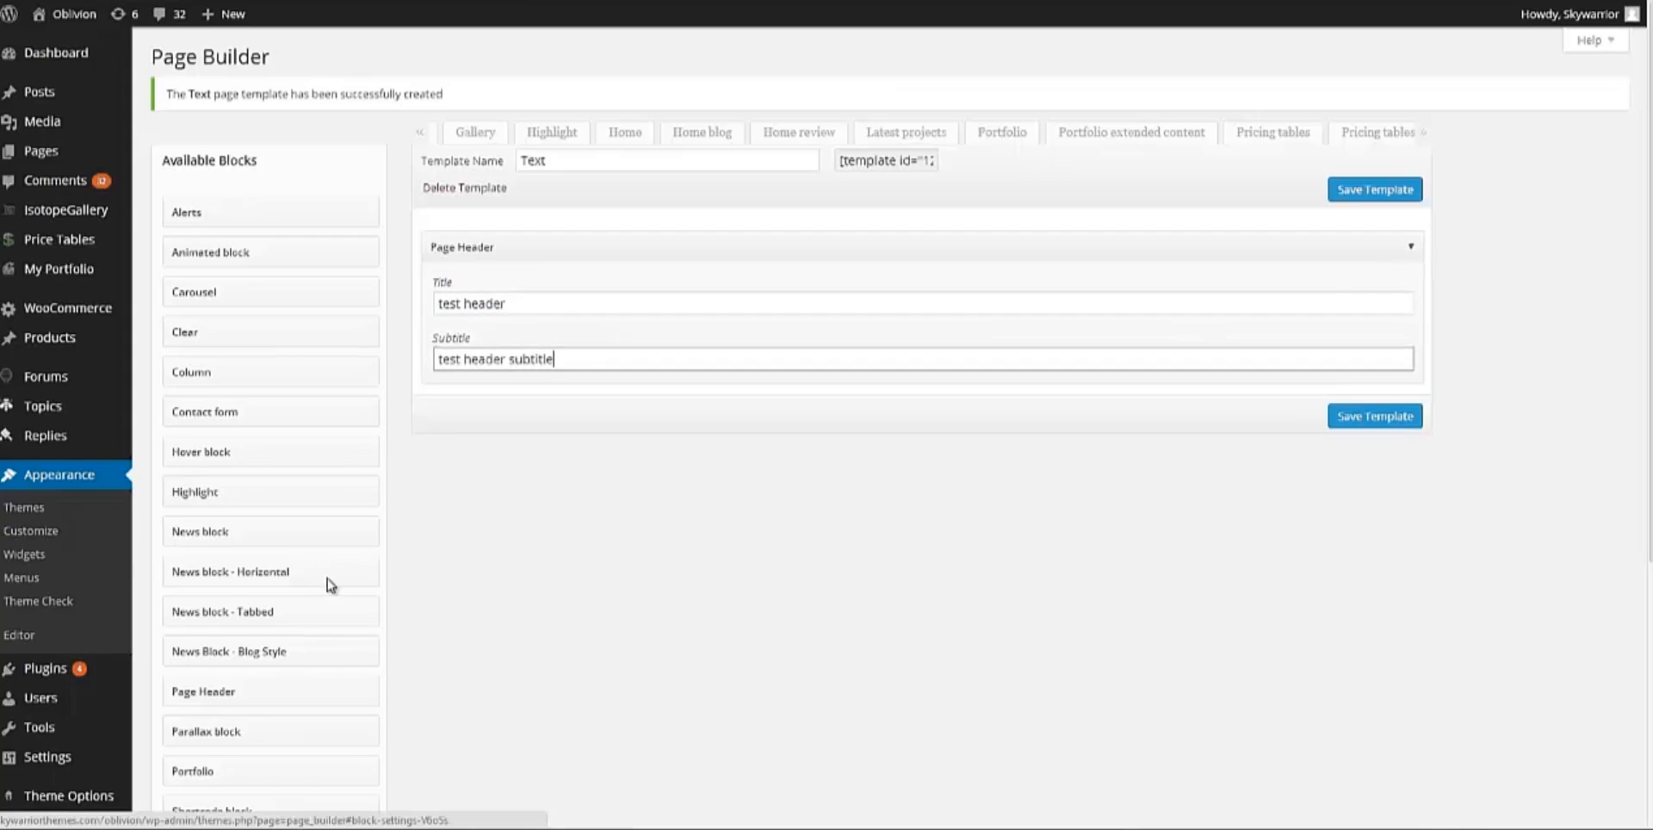
Add a Text block below the header titled 'Text test'
scroll(down, 3)
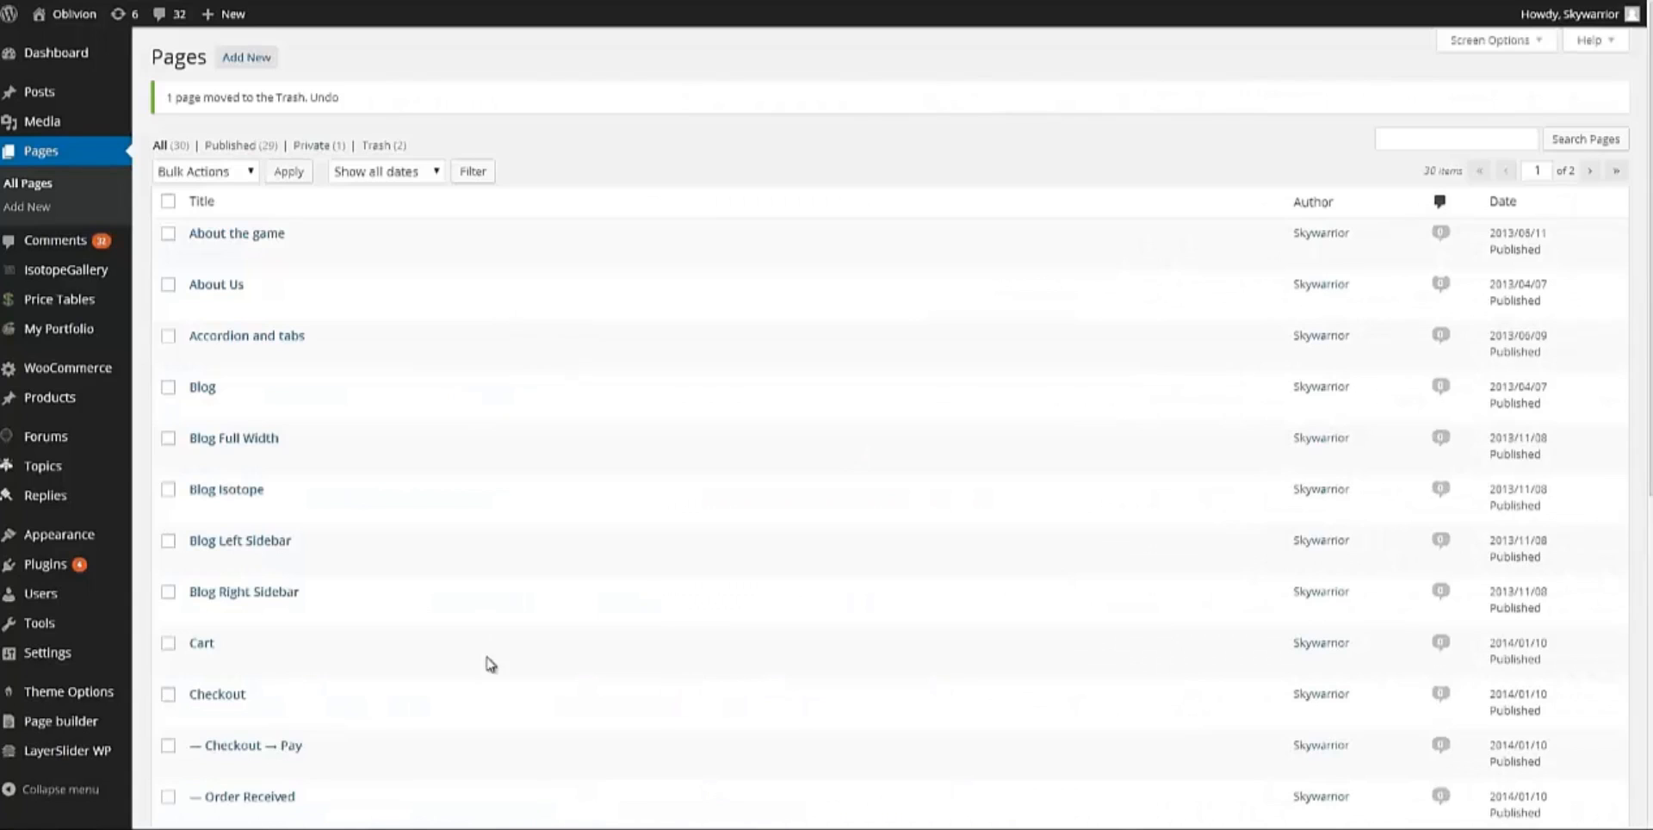
click(60, 720)
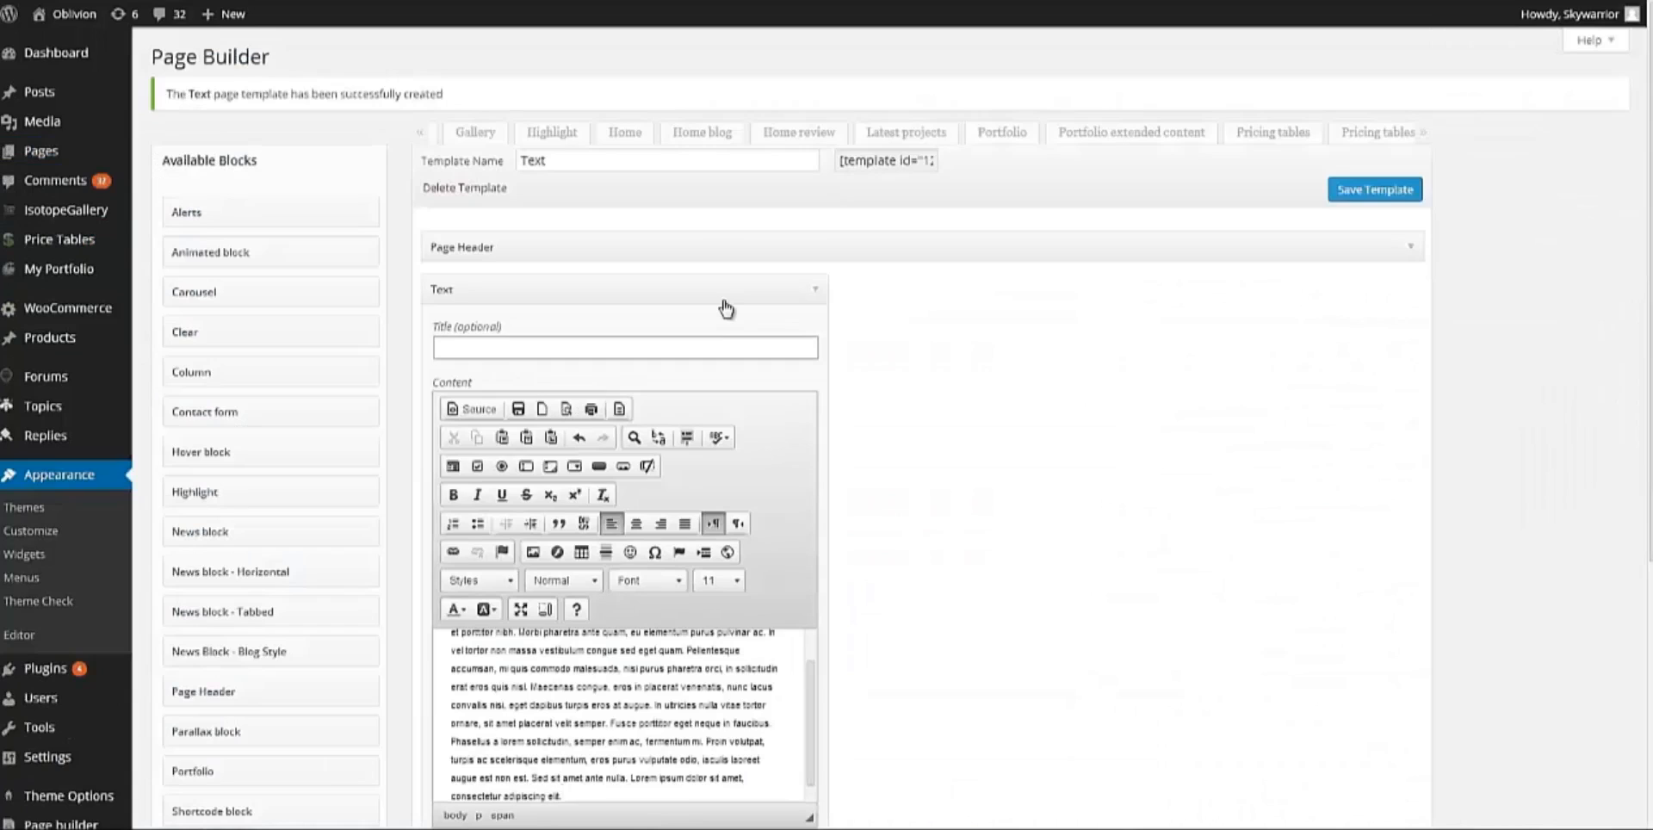
text(Text)
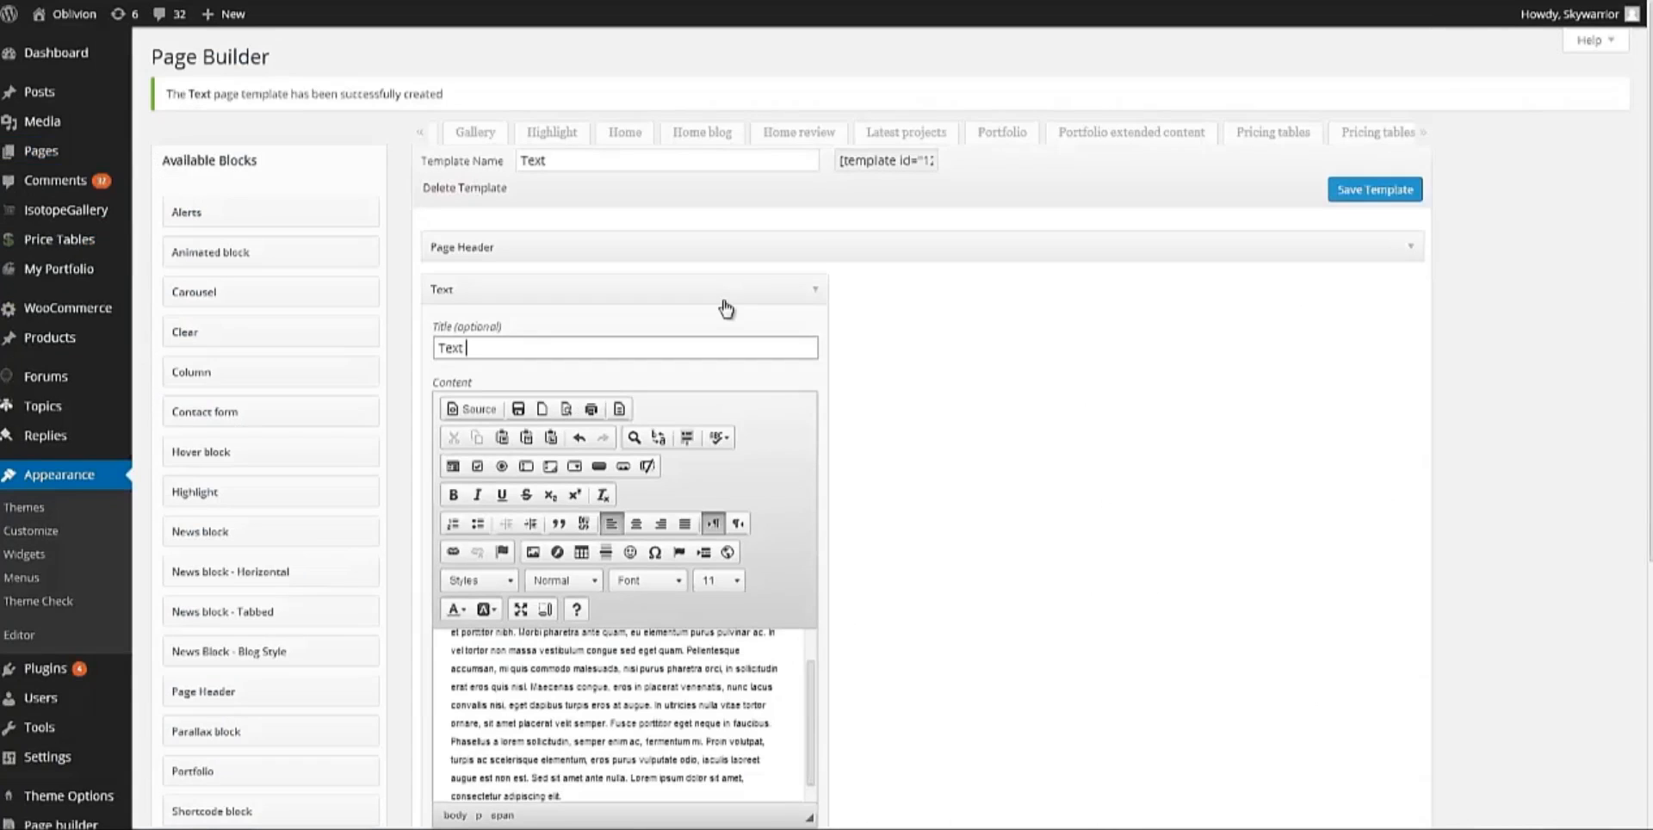
text(est)
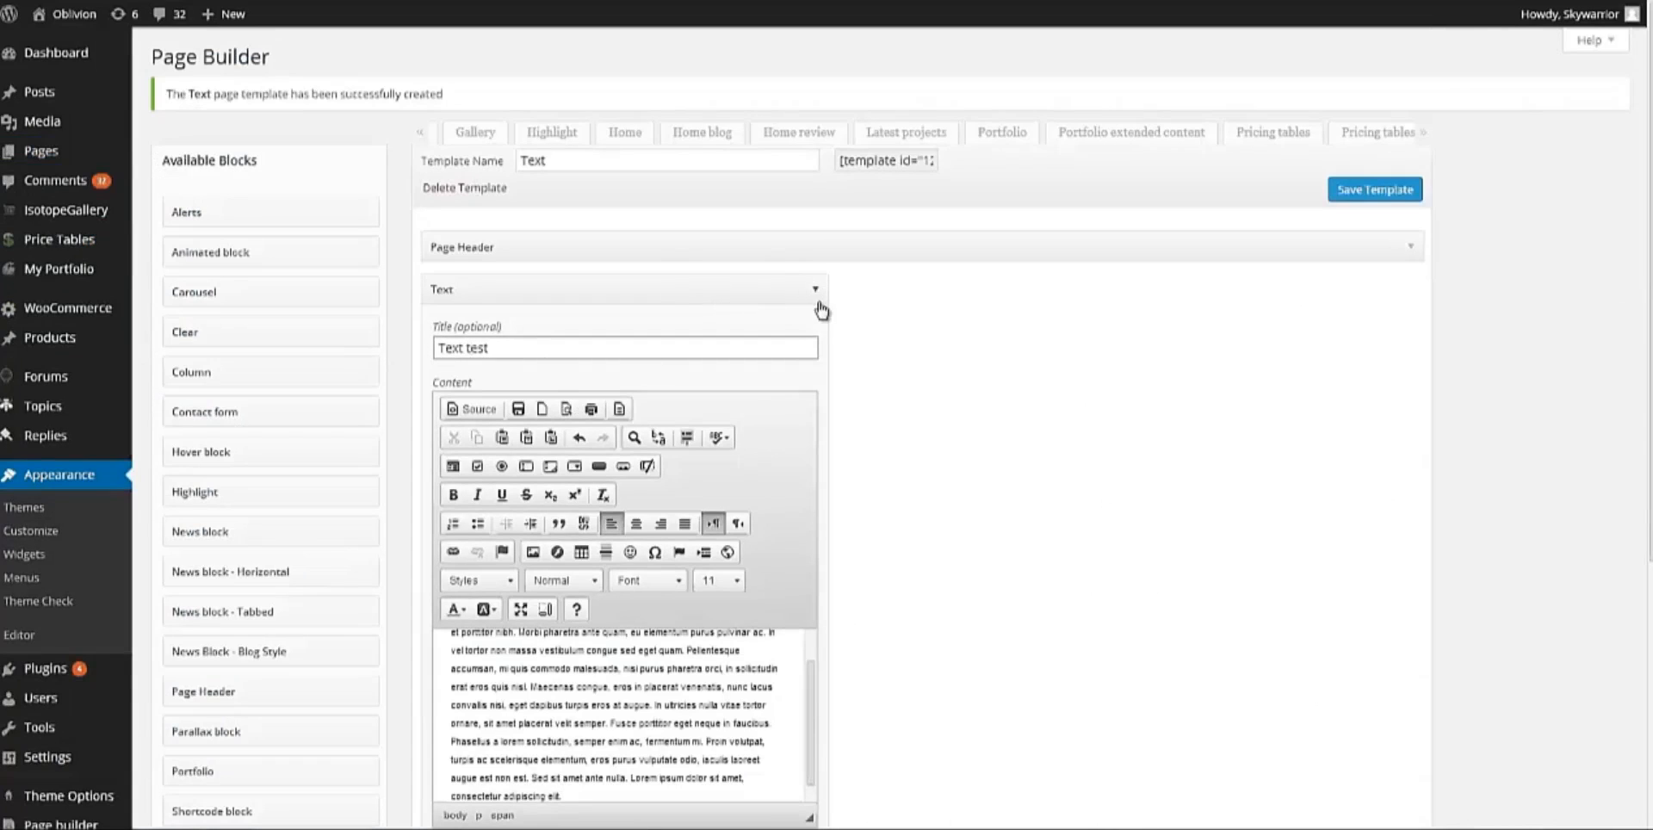
Adjust the Text block options and add an empty Skills block
scroll(down, 3)
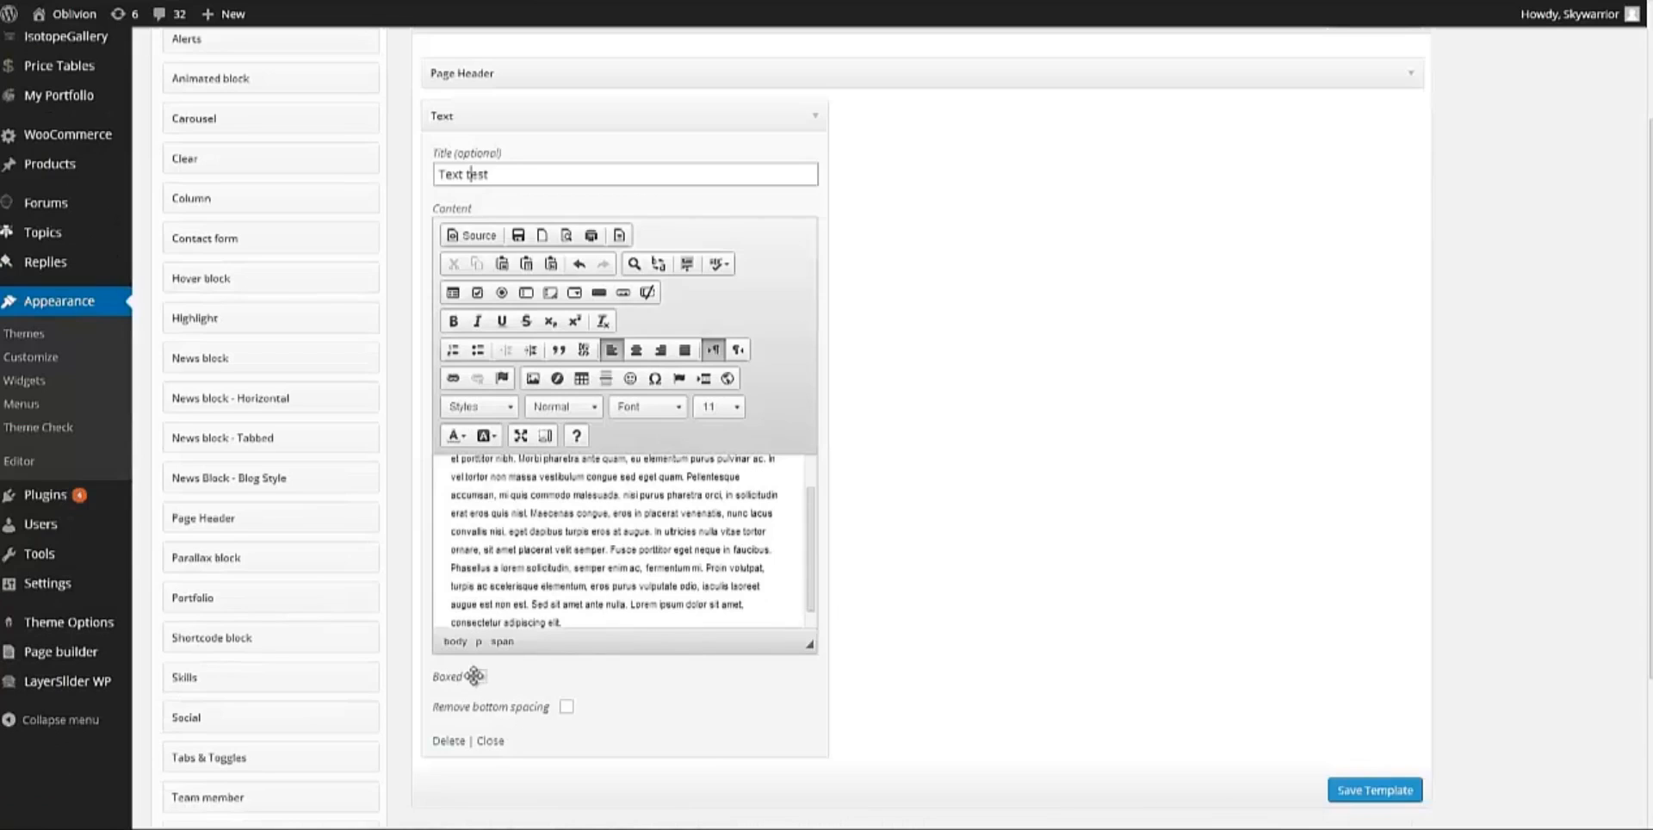
click(1374, 789)
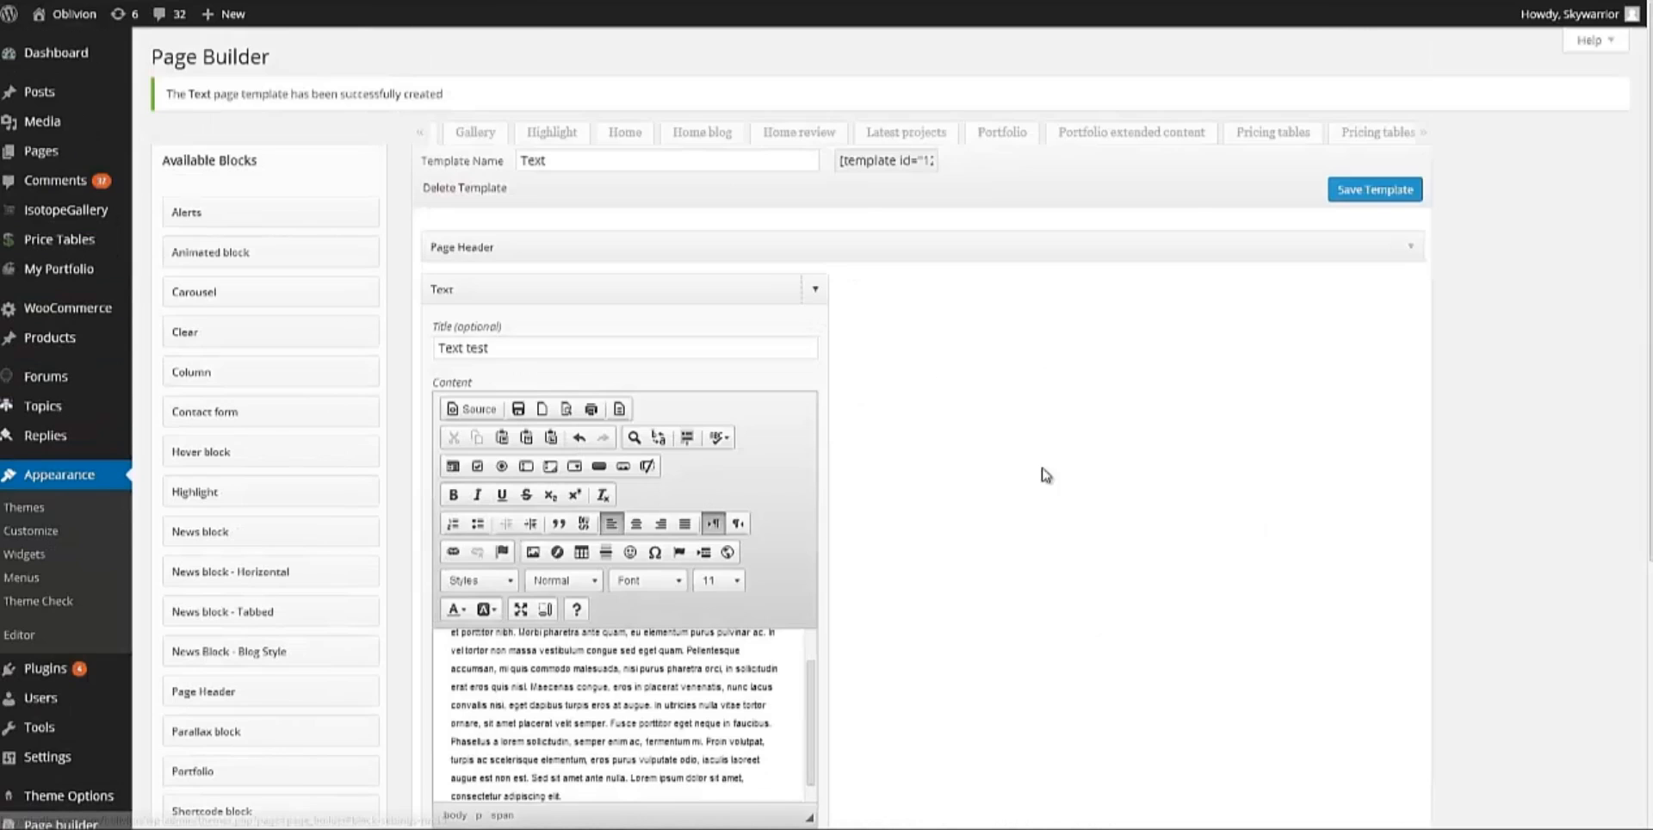
click(813, 289)
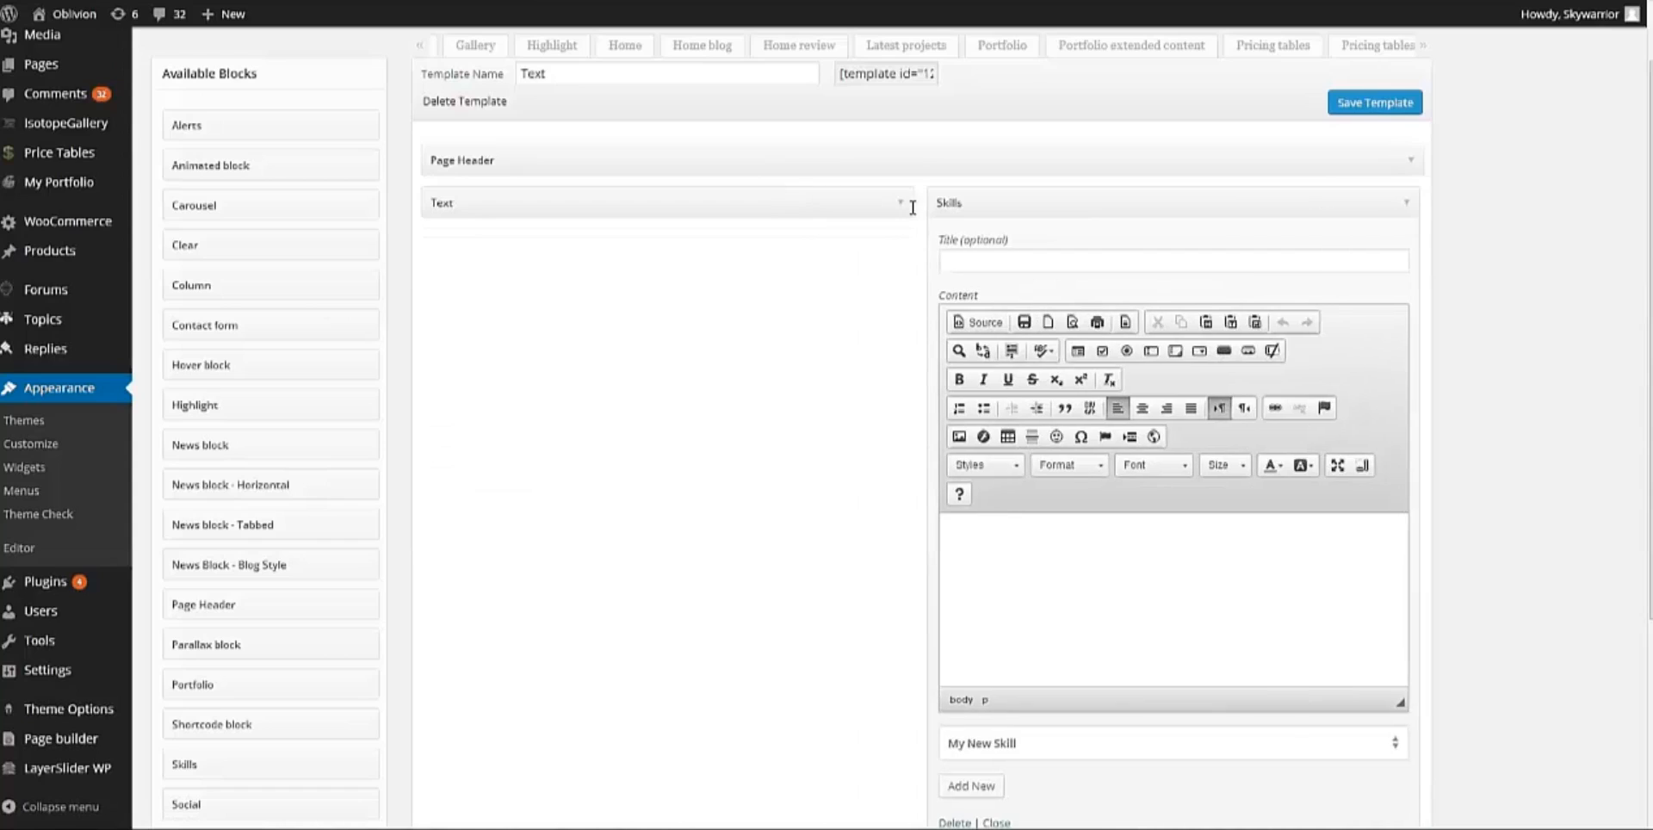
mouse_move(694, 587)
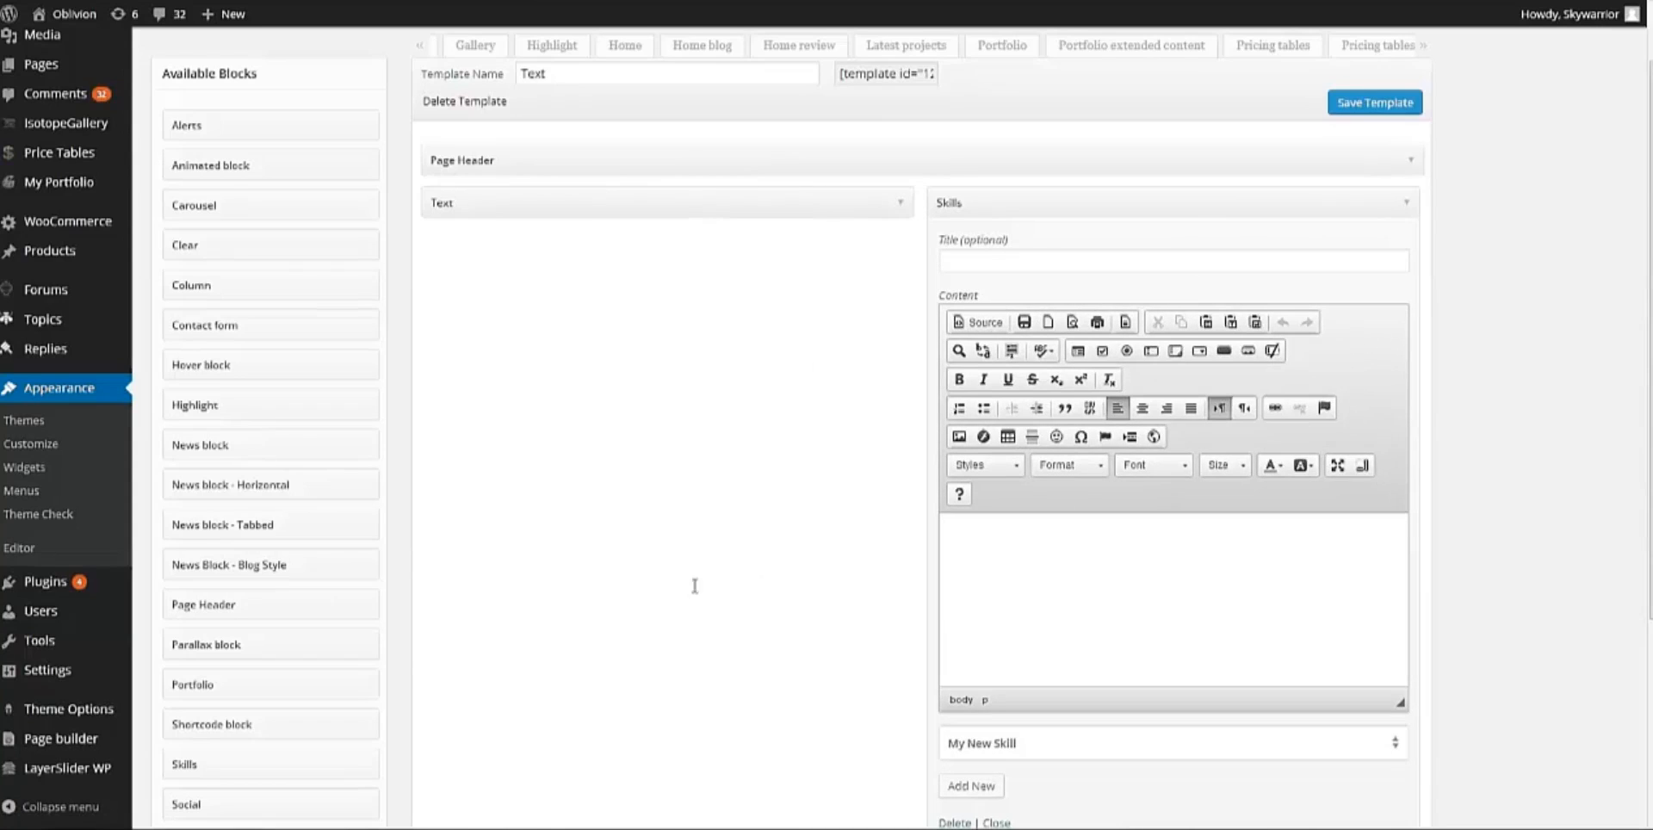
Title the Skills block 'Test skill'
scroll(down, 3)
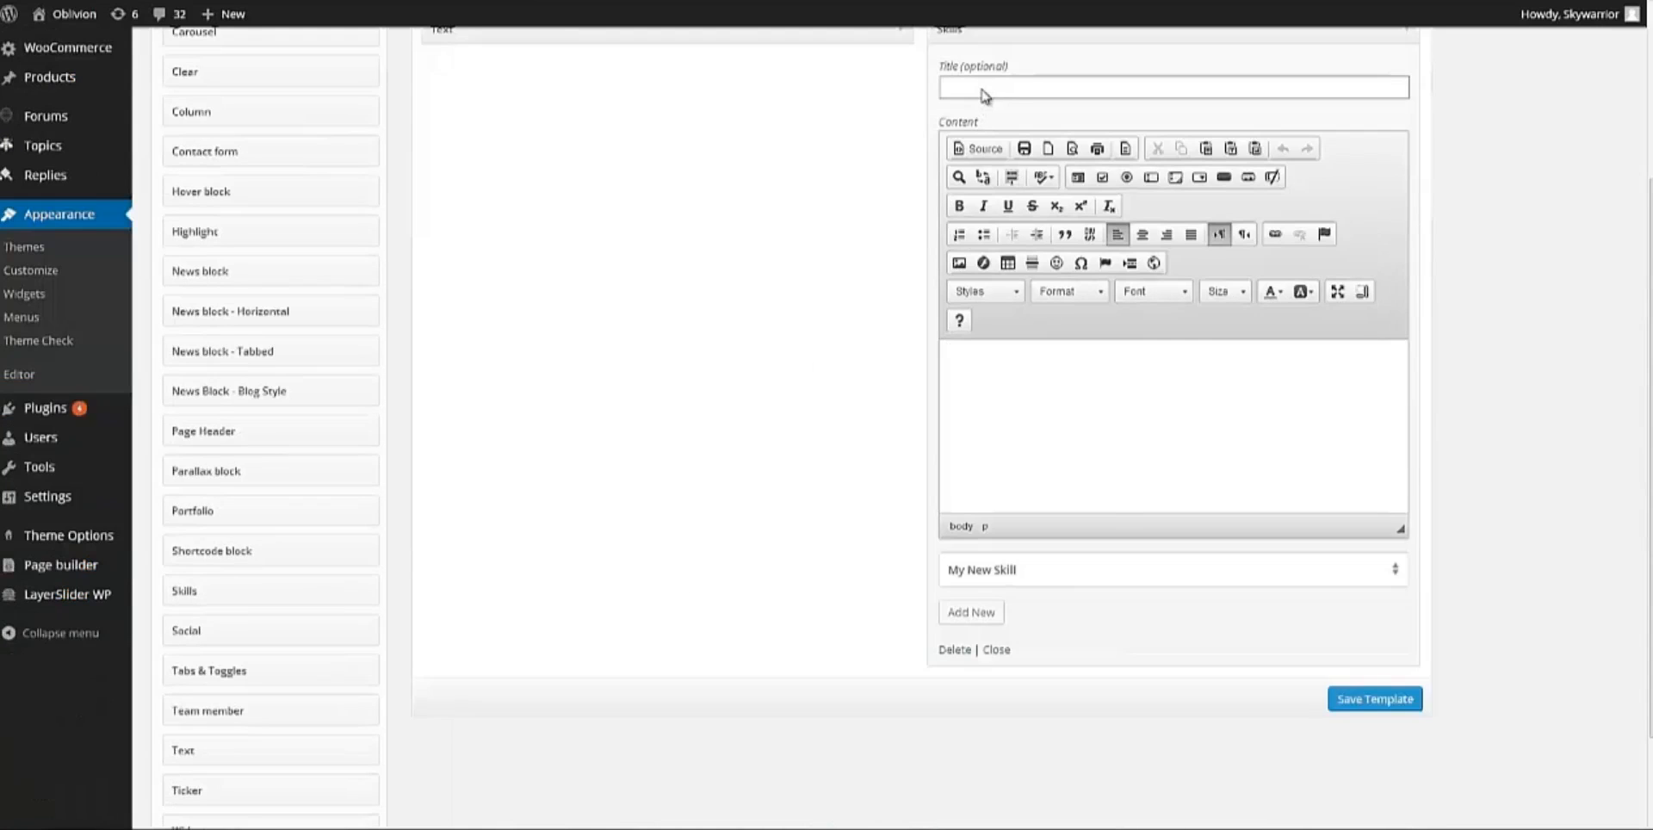
text(Test skill)
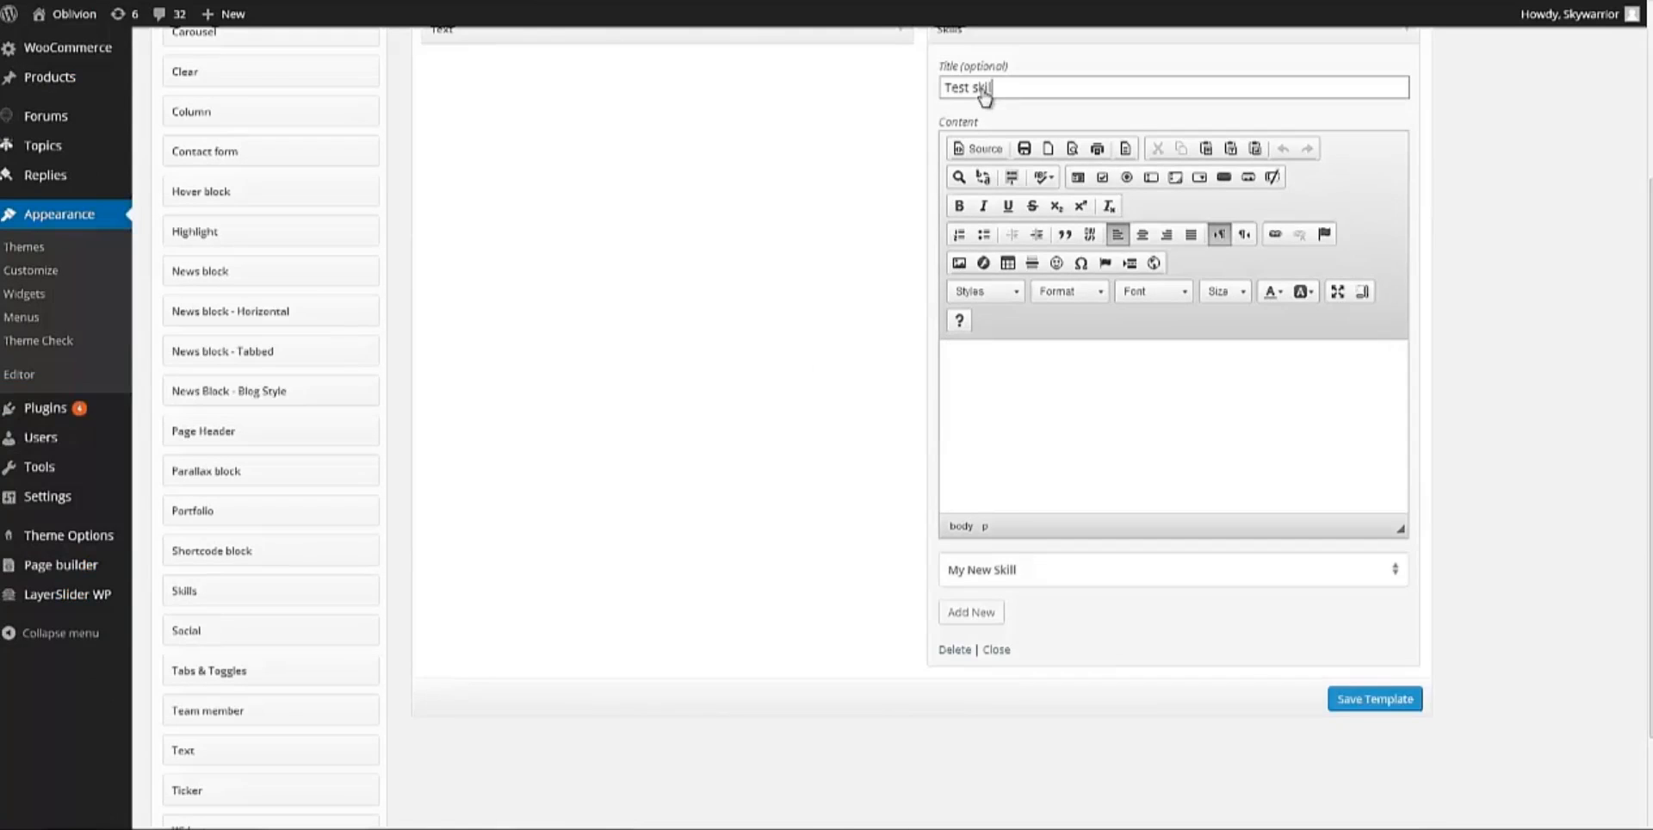
scroll(down, 3)
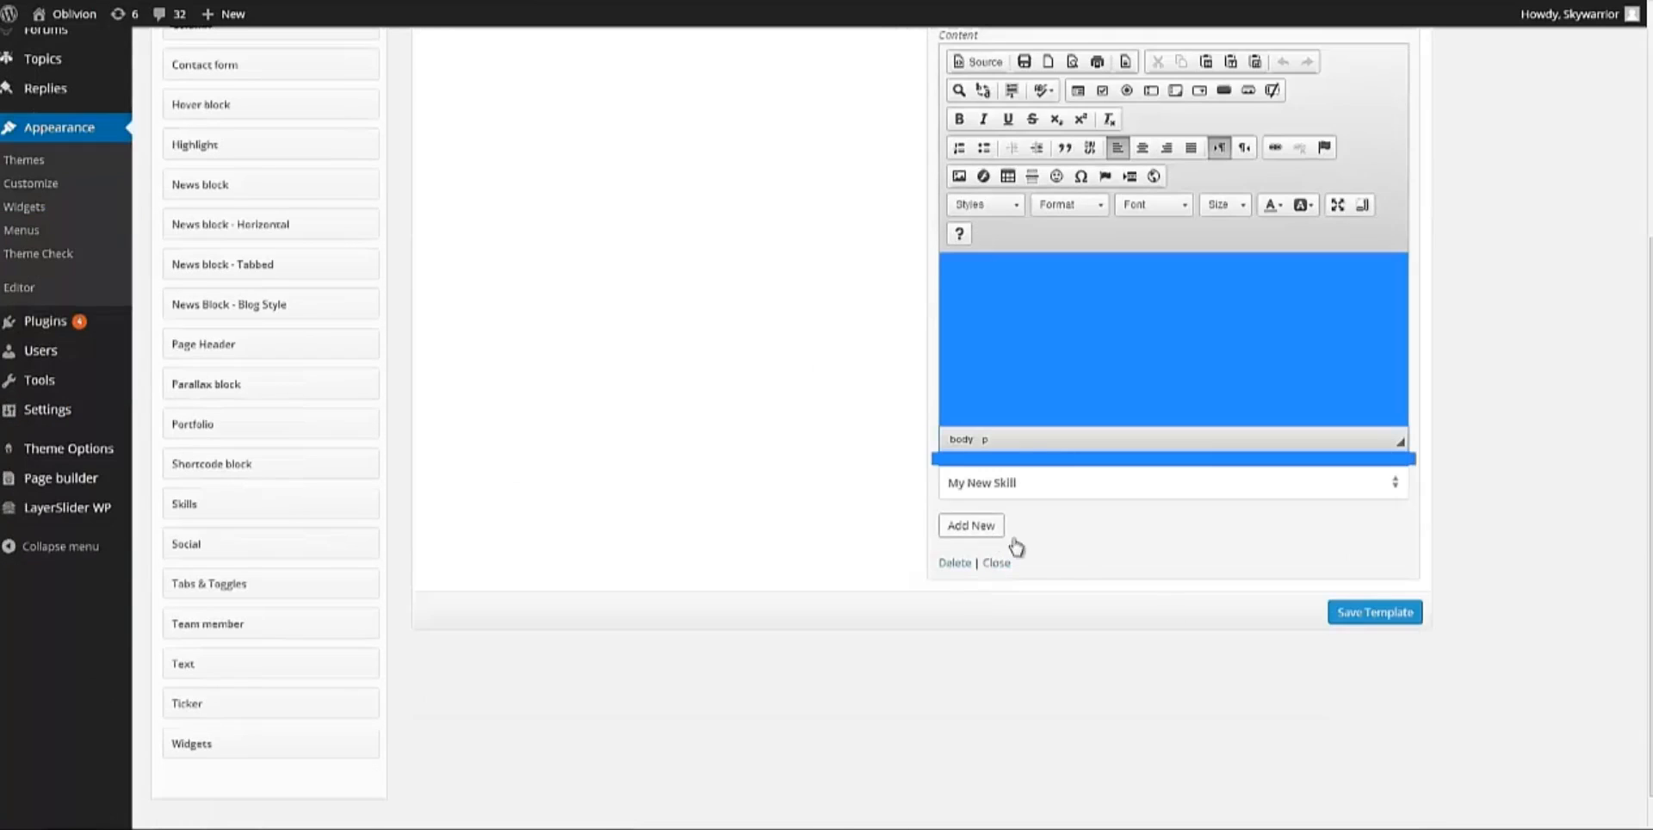
Add two new skill entries and give one a 70 percent level
click(969, 525)
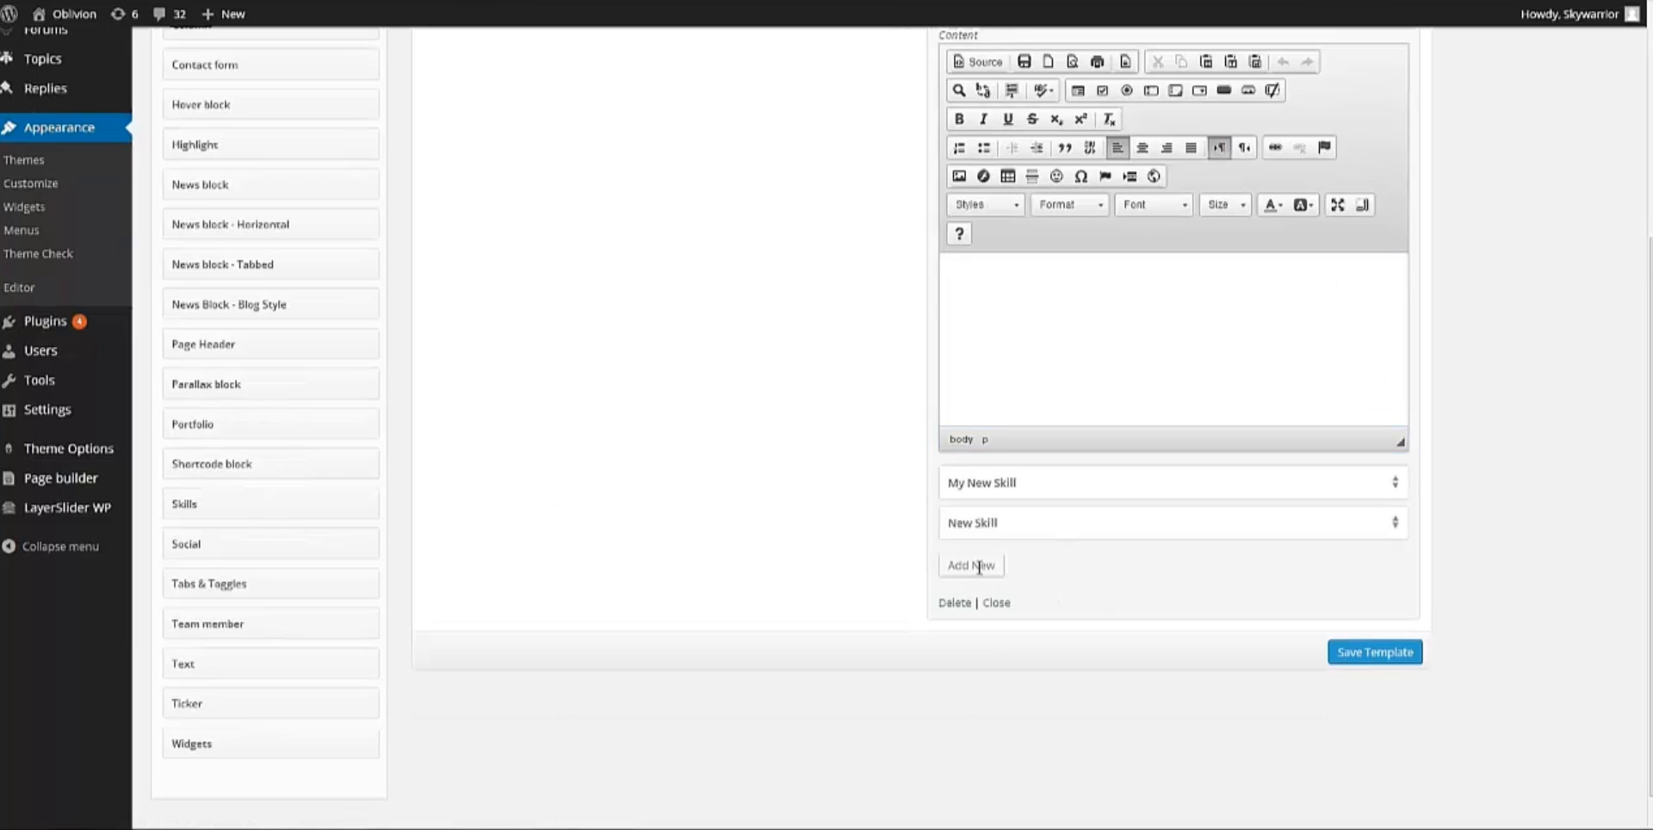
click(969, 566)
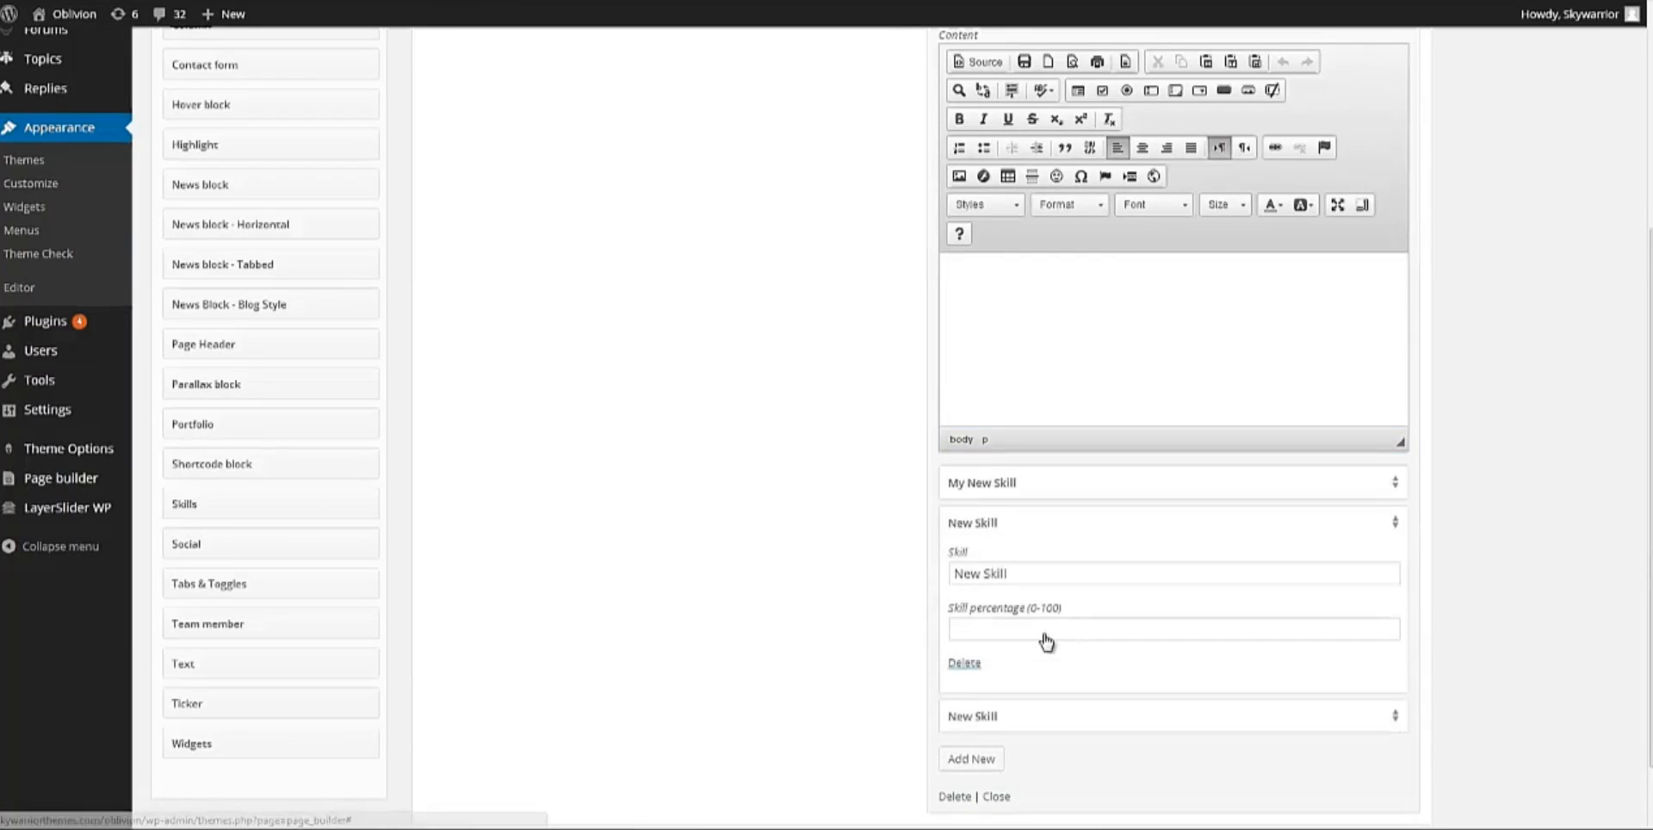
text(70)
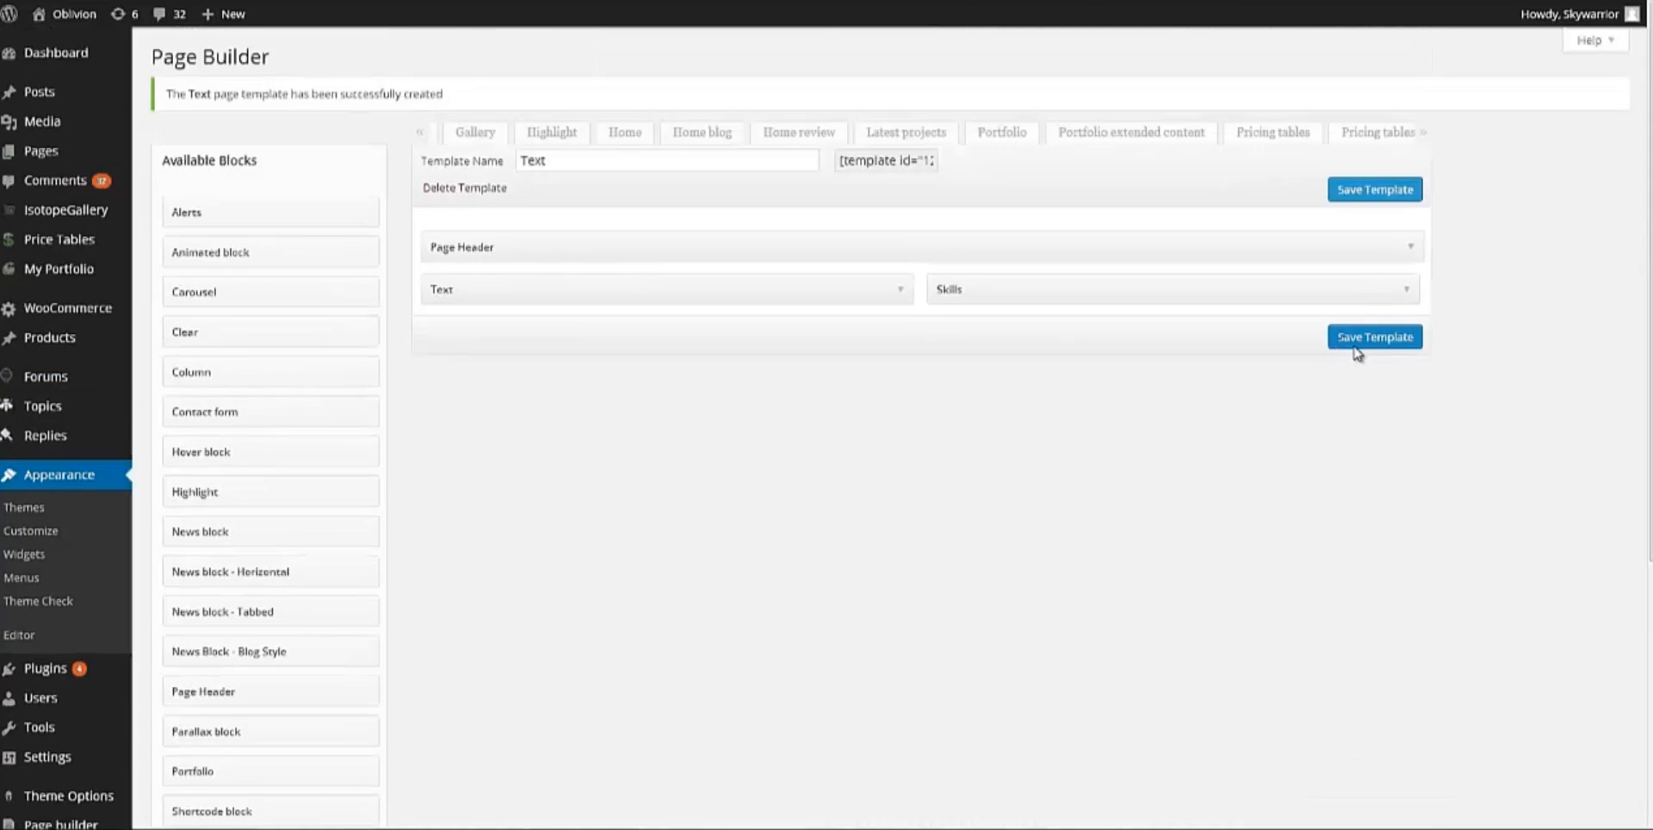
Save the Text template and copy its [template id] shortcode
click(1374, 336)
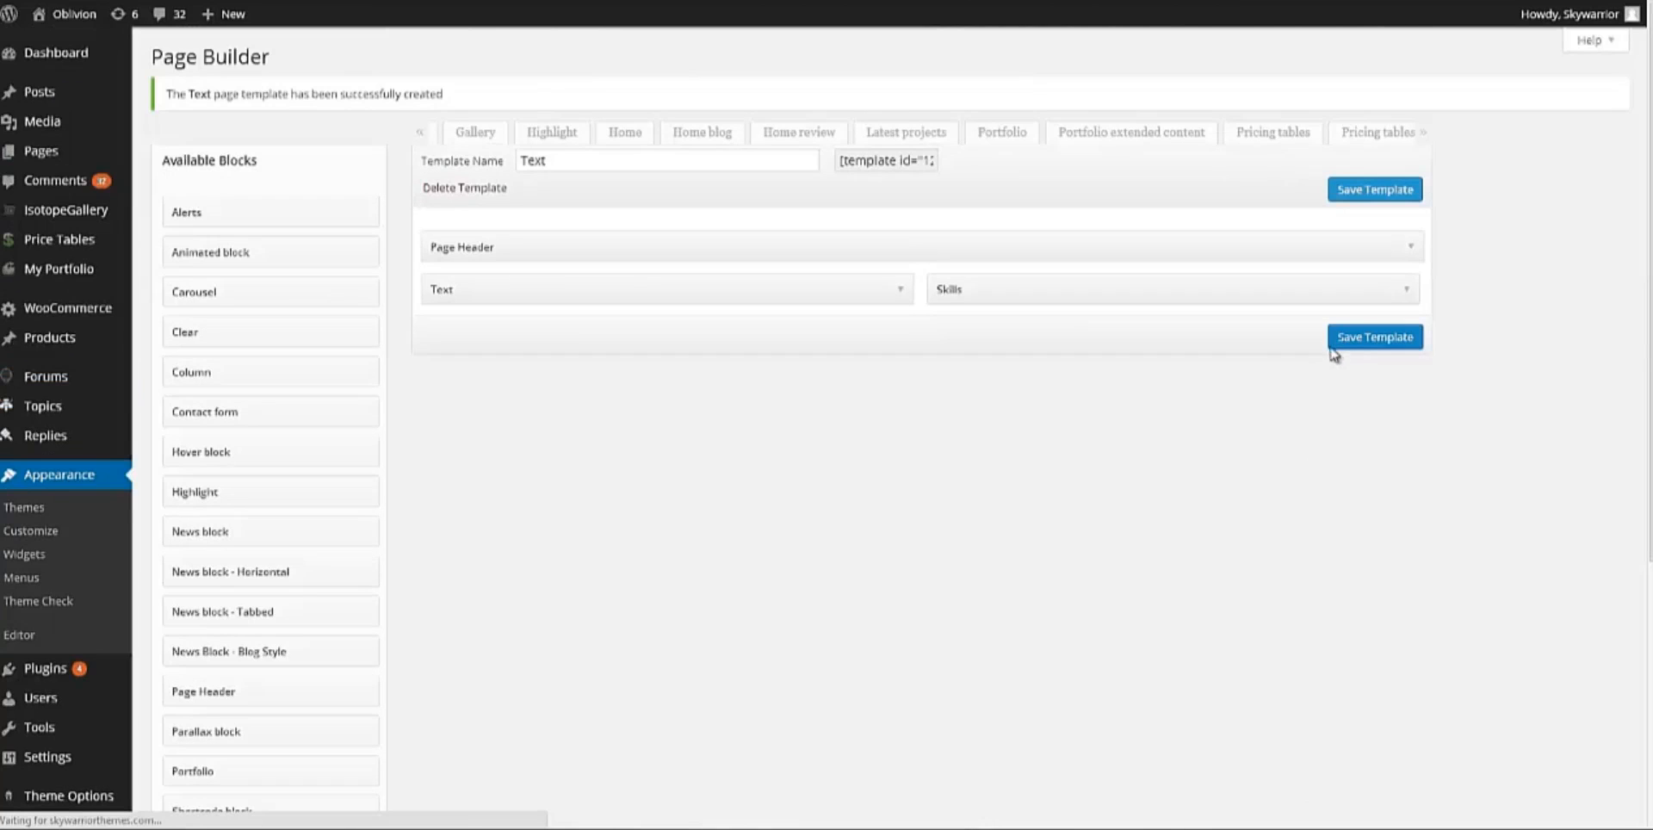
mouse_move(1331, 351)
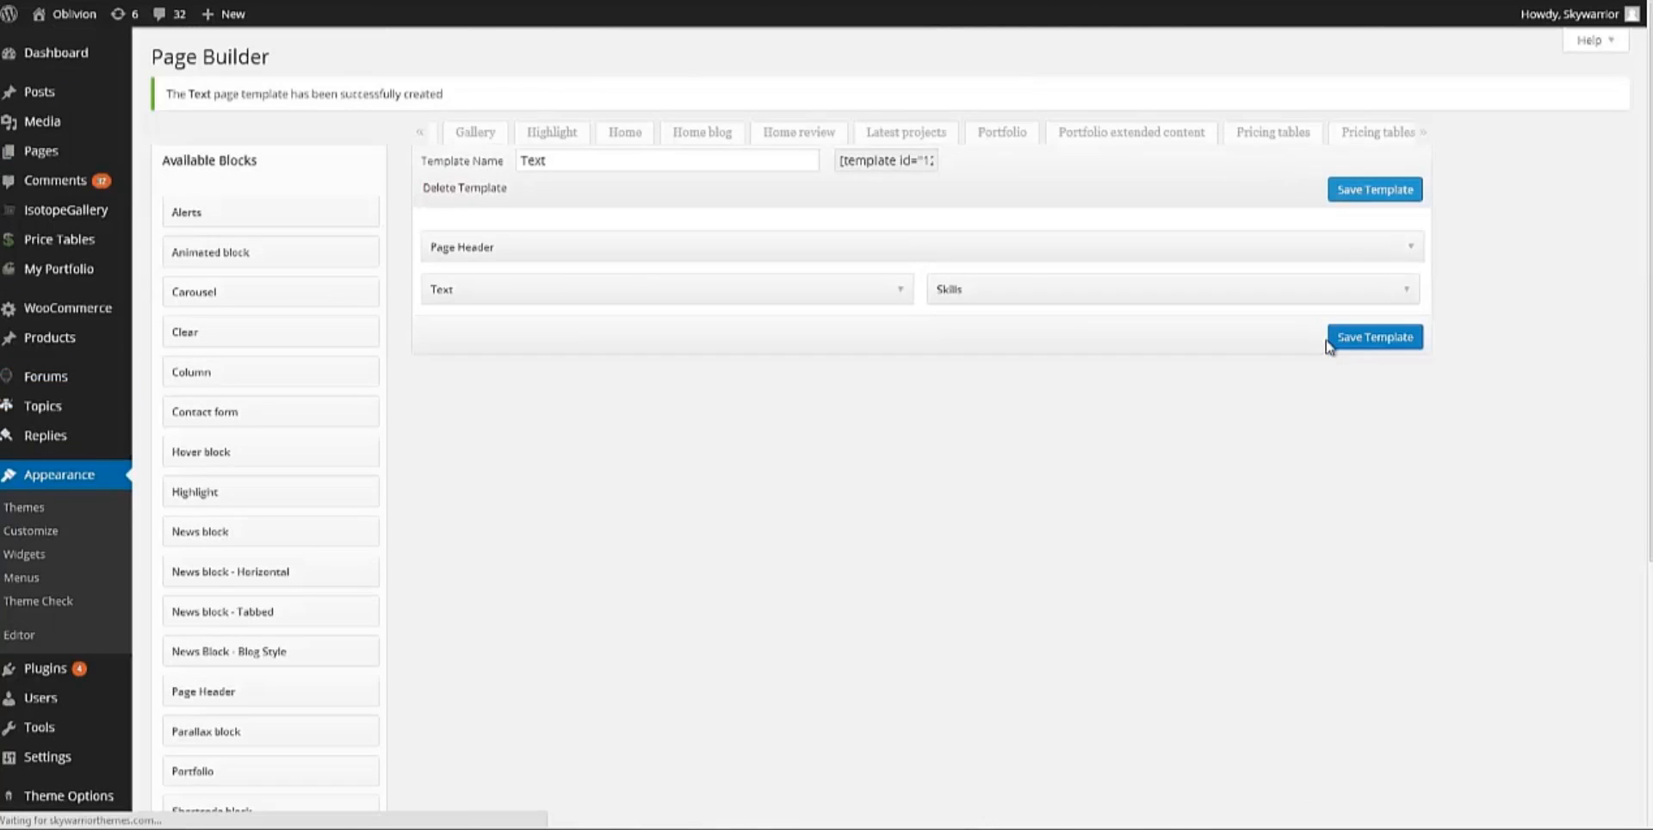
click(1374, 336)
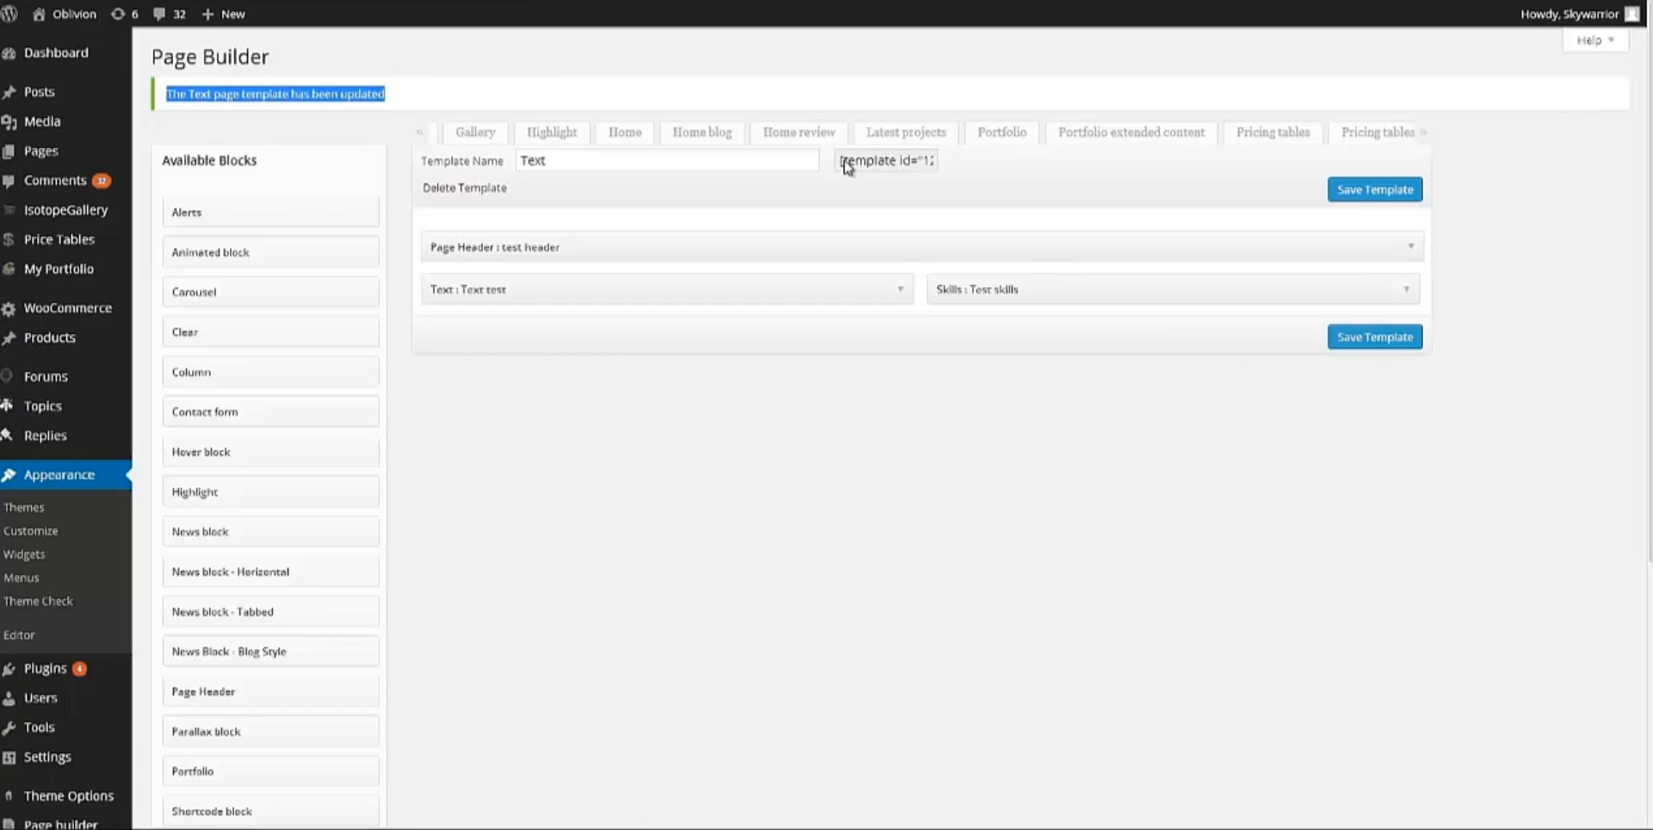
triple_click(885, 160)
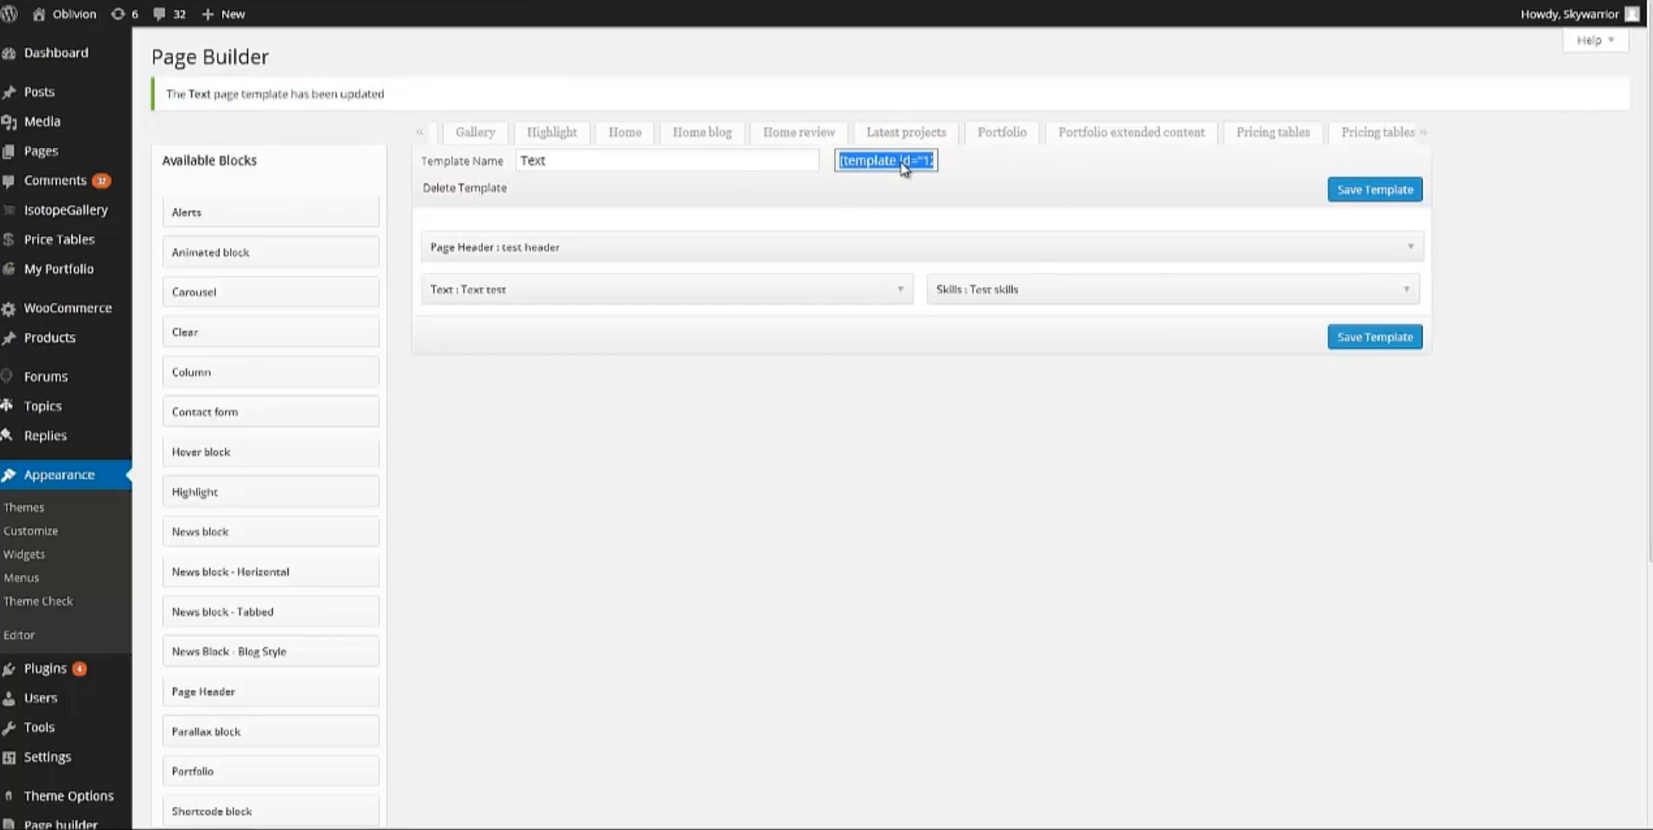
right_click(885, 160)
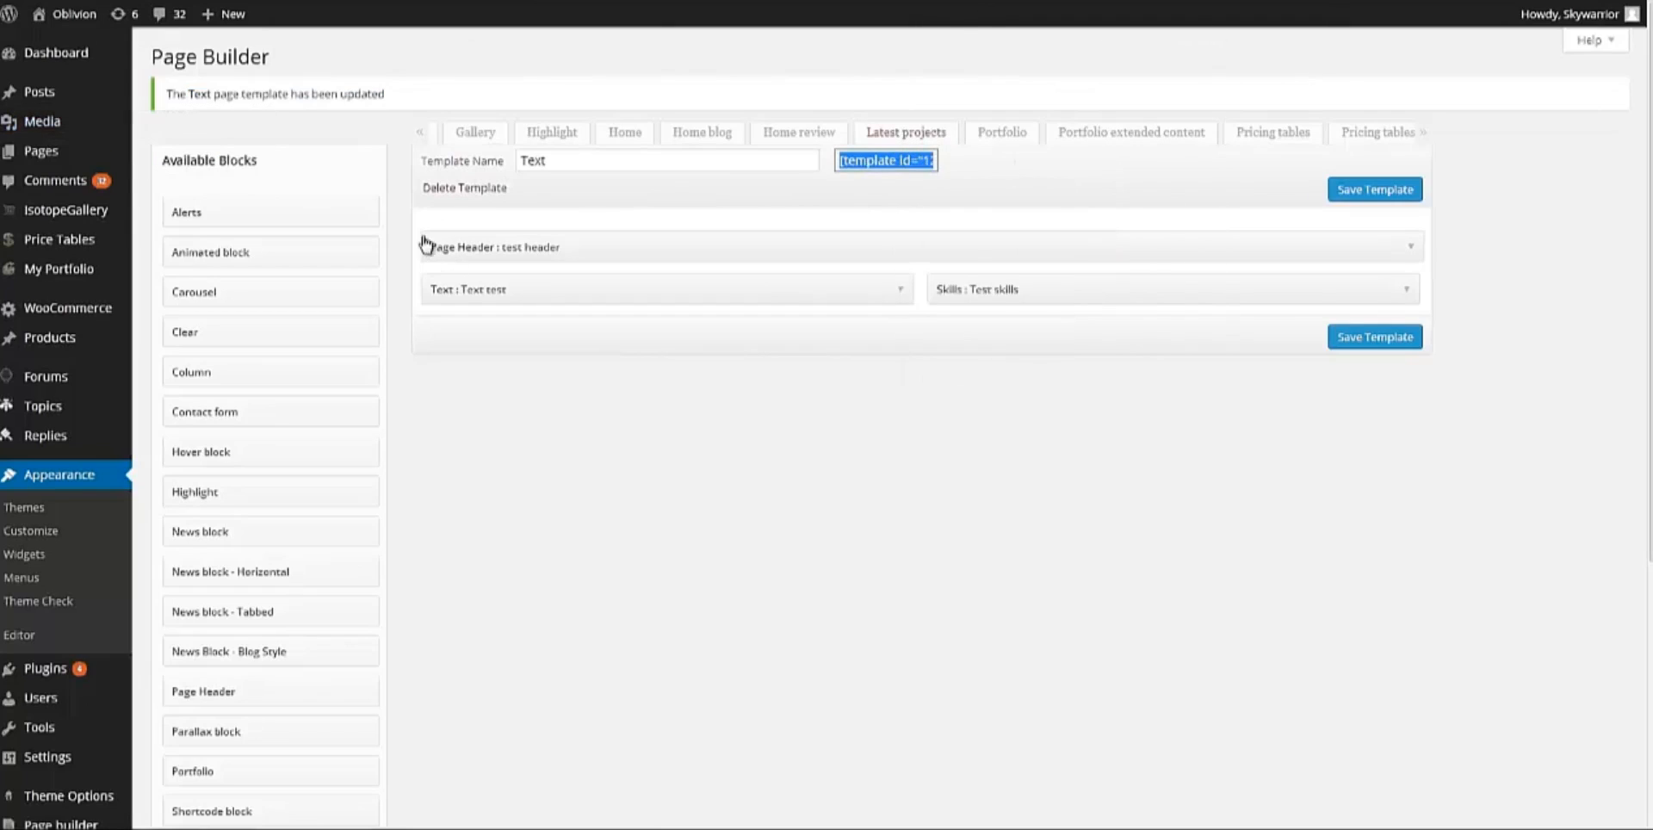
mouse_move(41, 151)
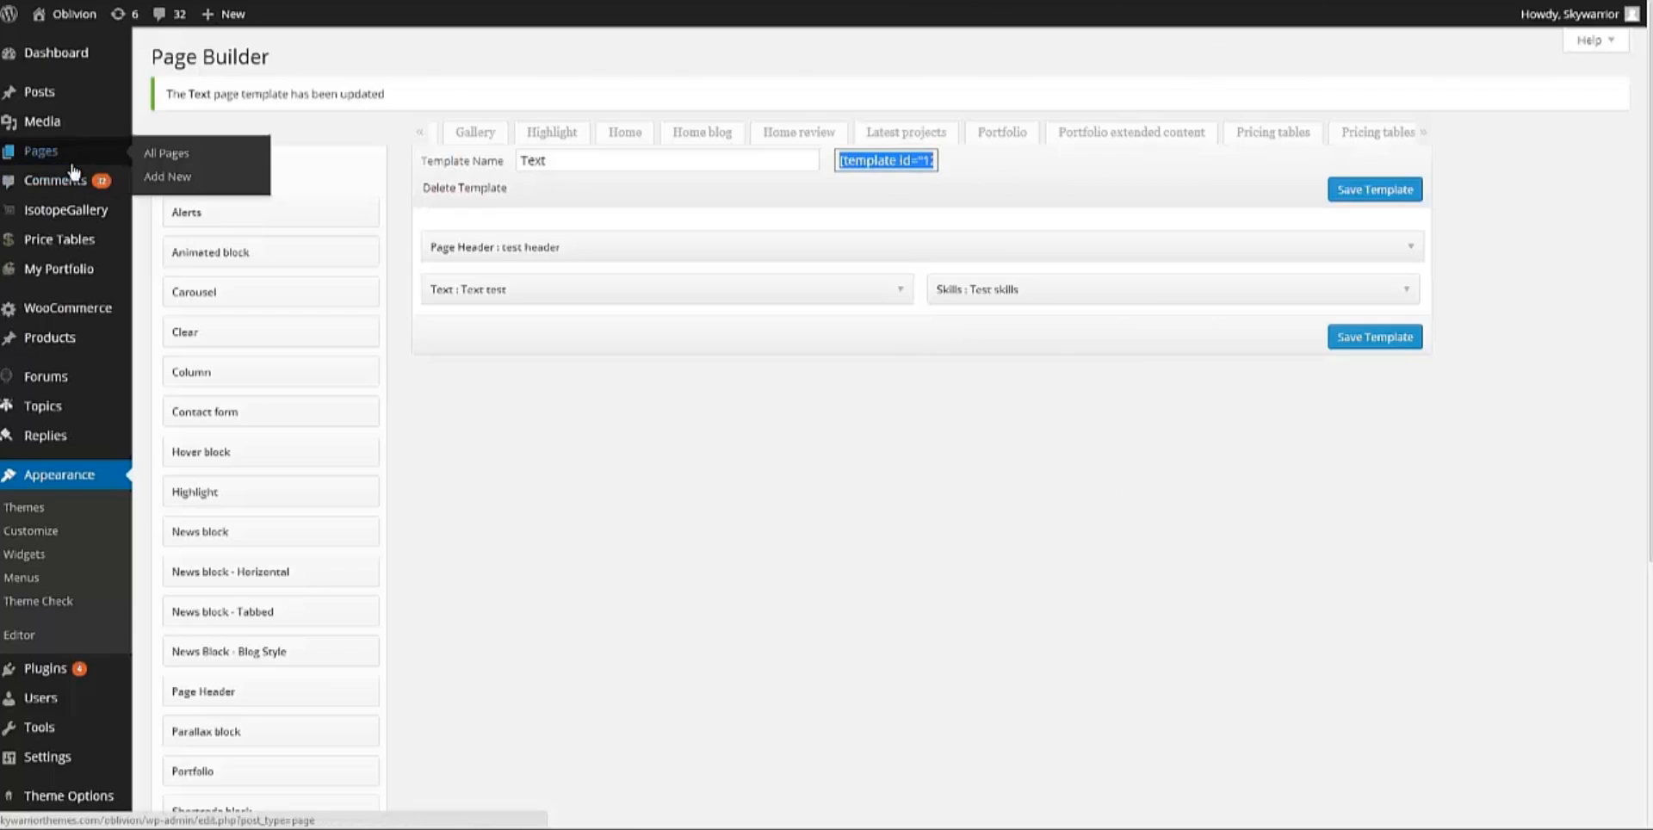
mouse_move(132, 165)
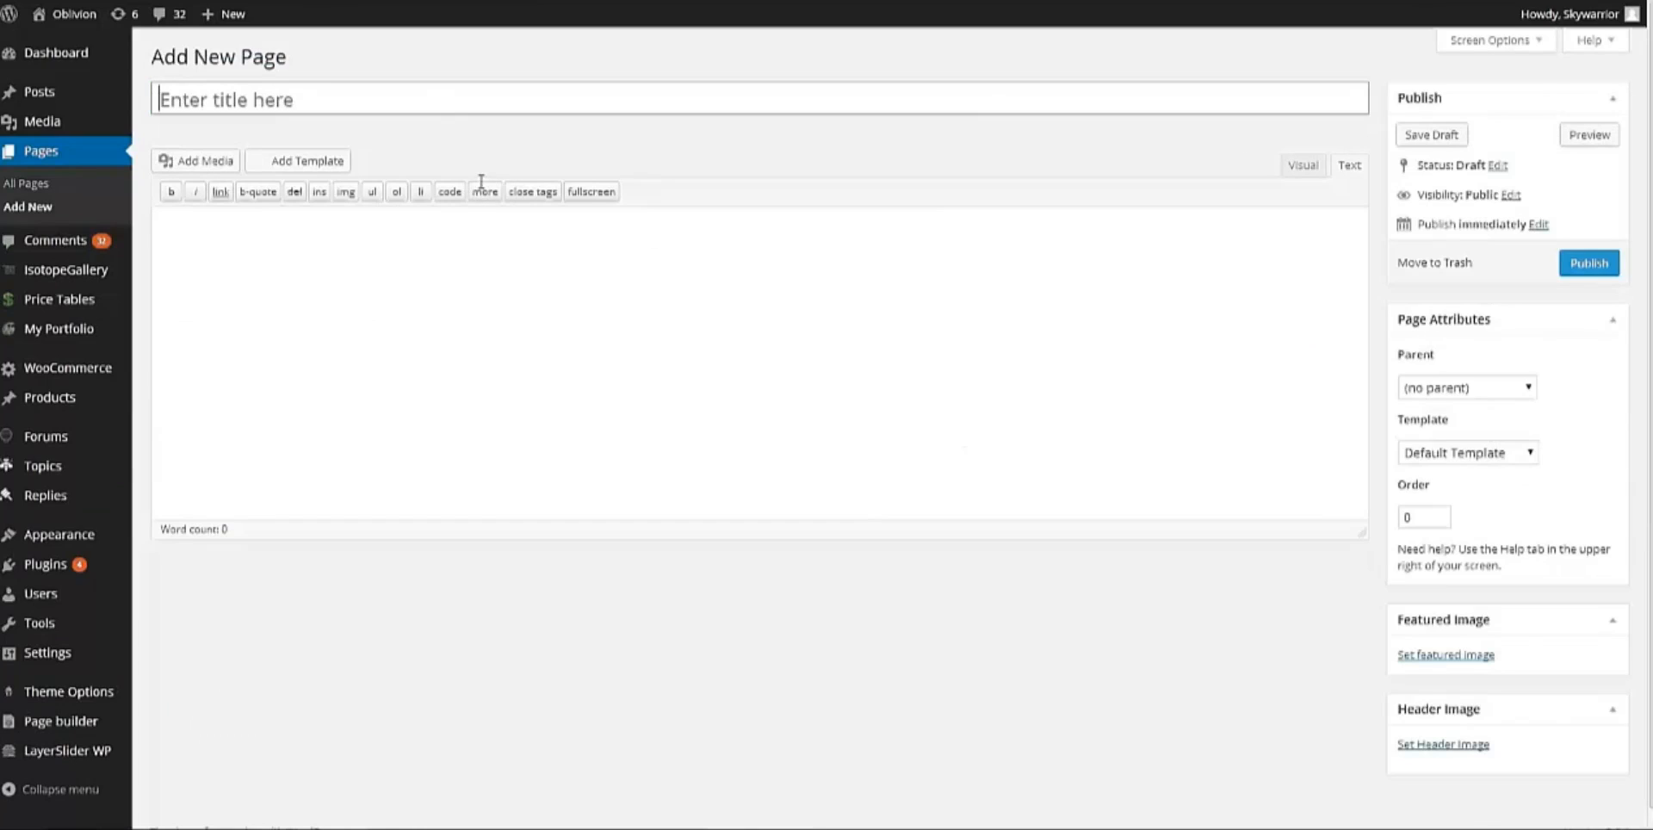
Publish a new page titled 'Test' with the template shortcode pasted in its body
text(Test)
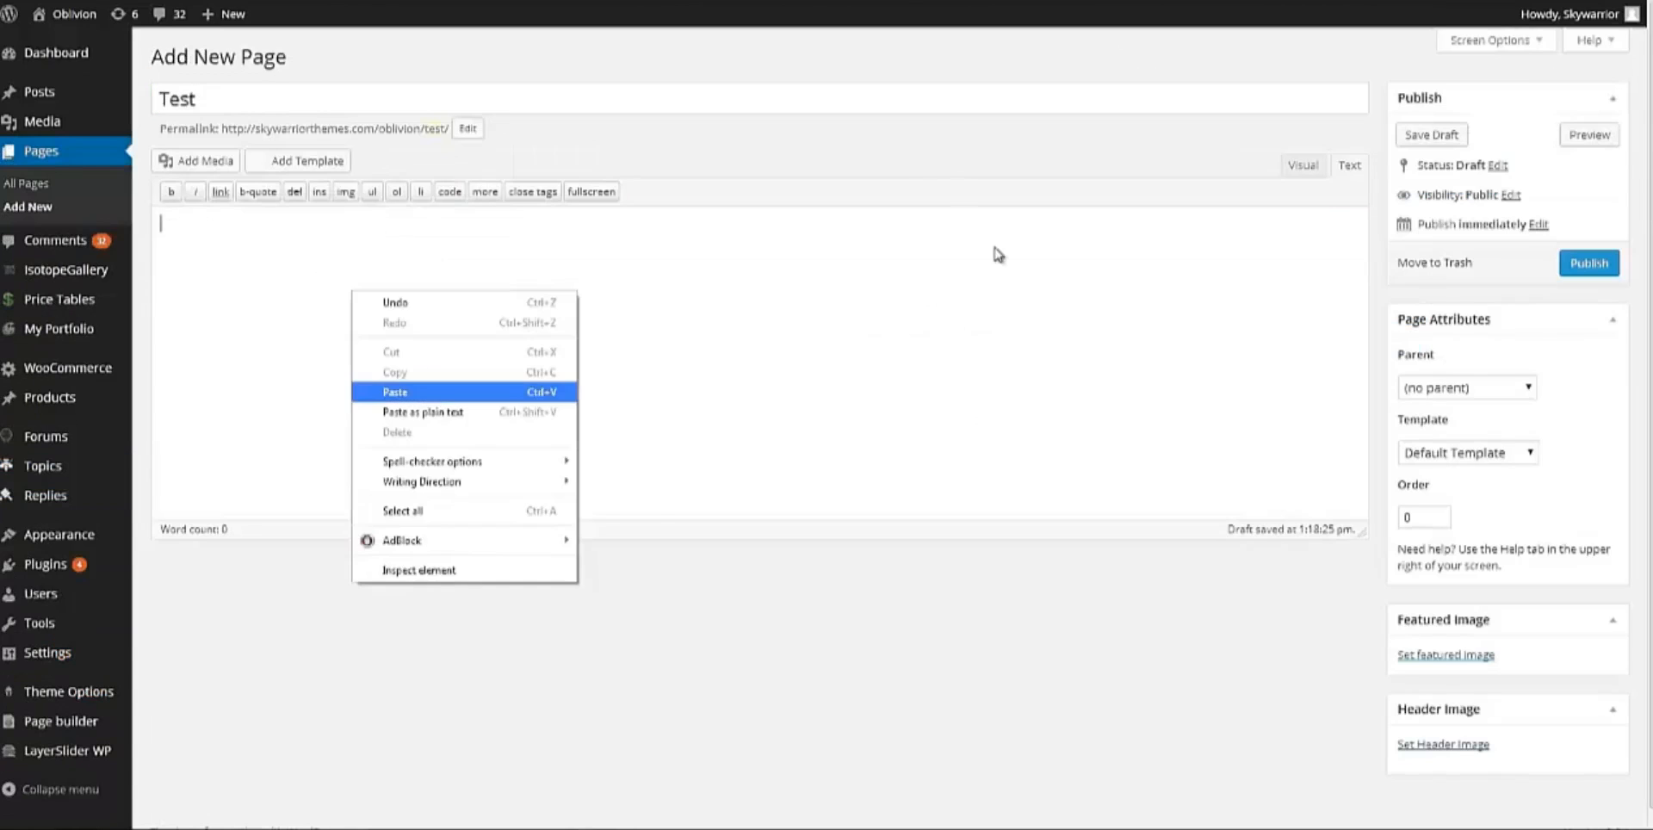
click(396, 391)
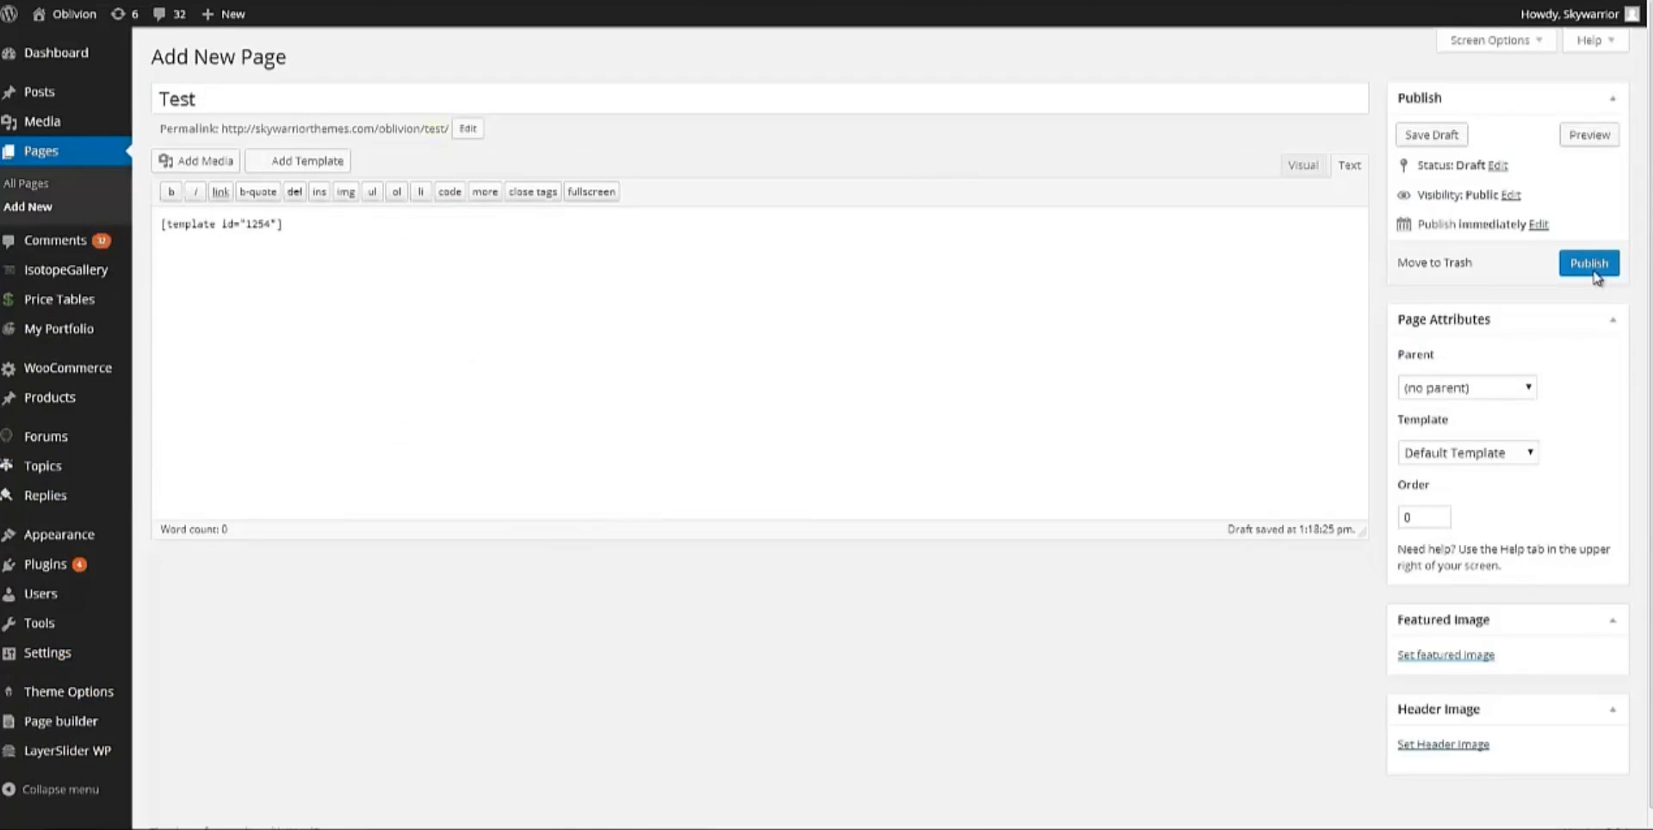
click(1588, 263)
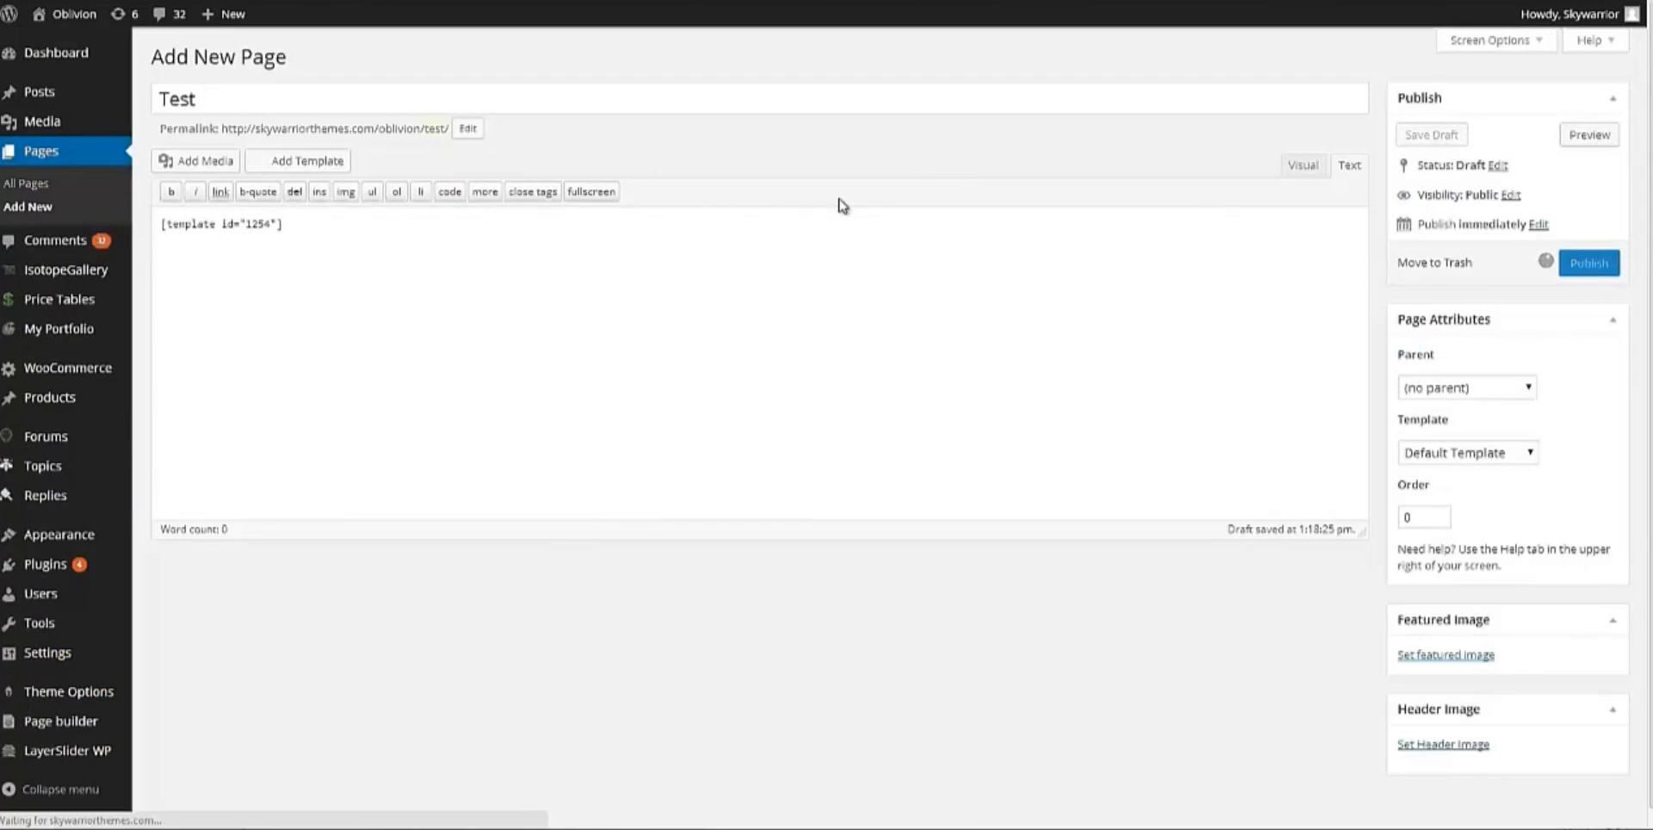
click(1588, 264)
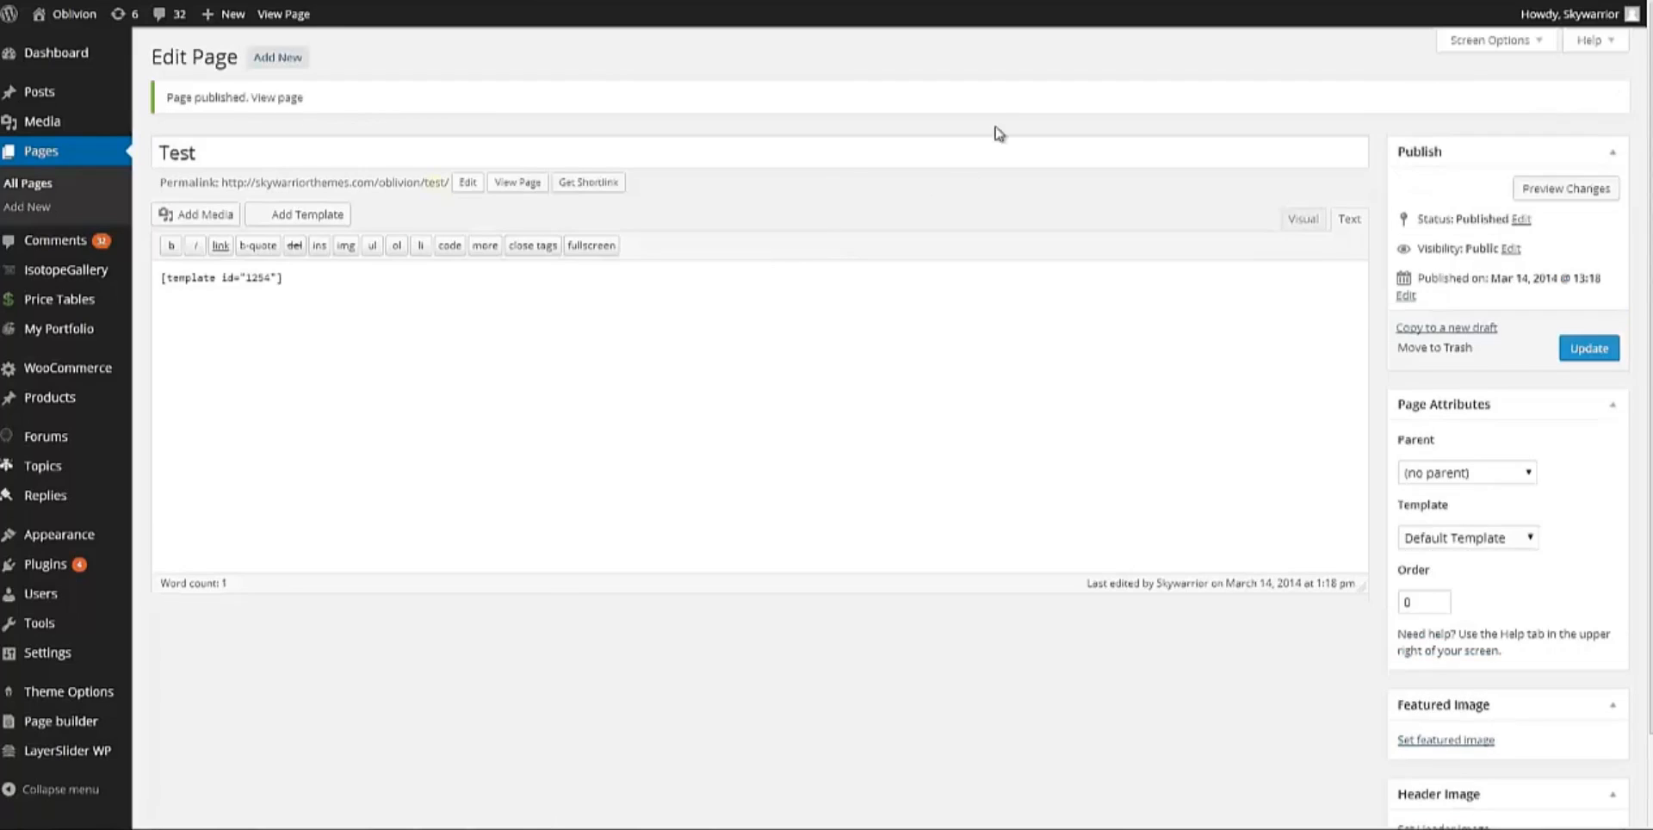
mouse_move(277, 96)
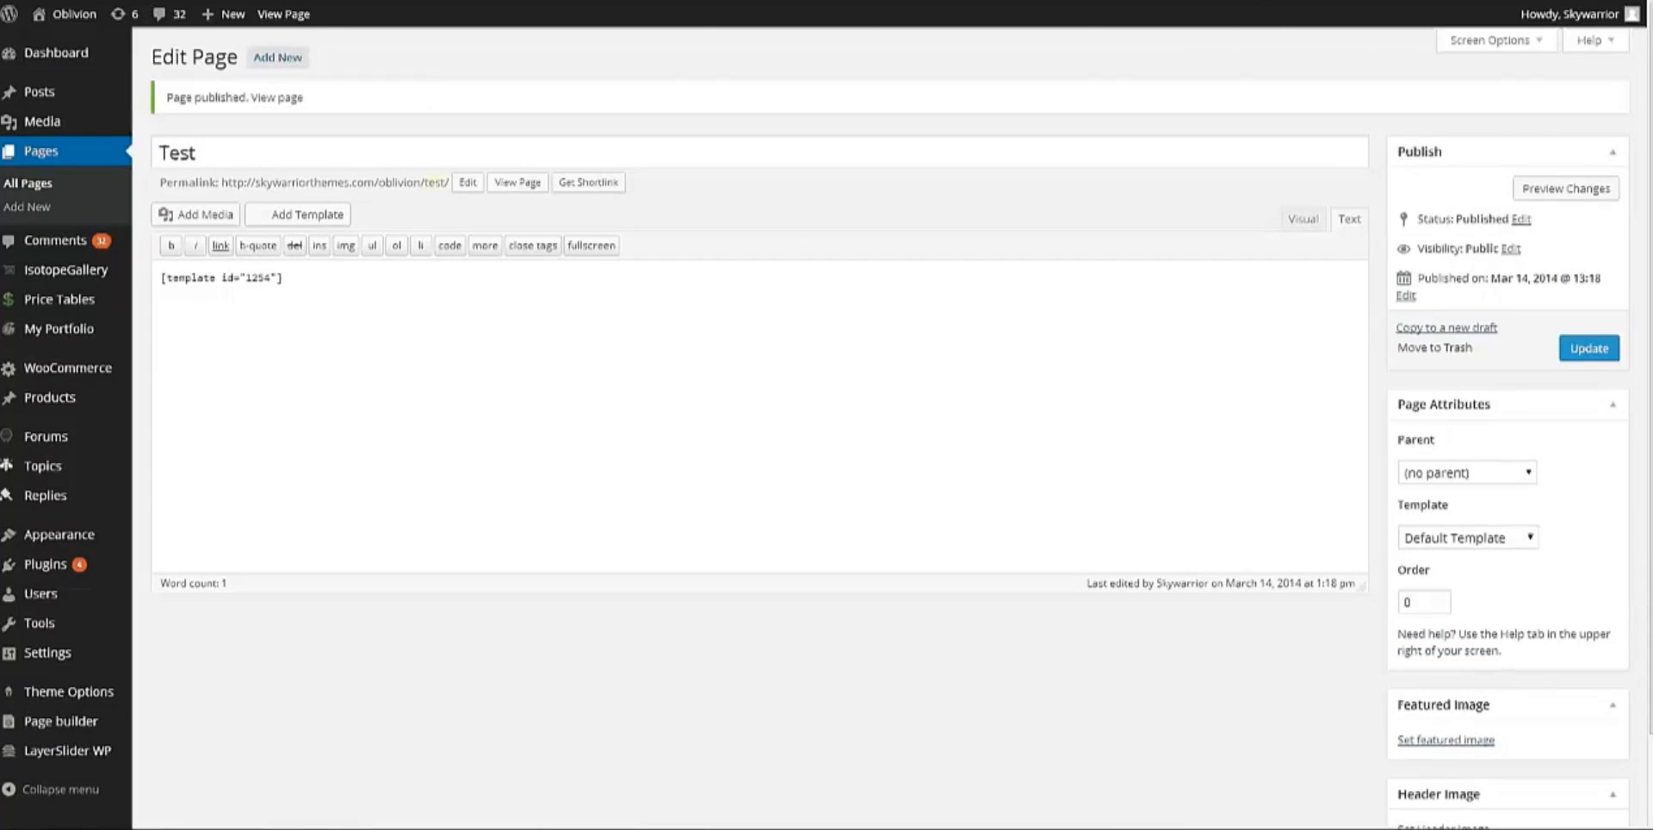
click(516, 183)
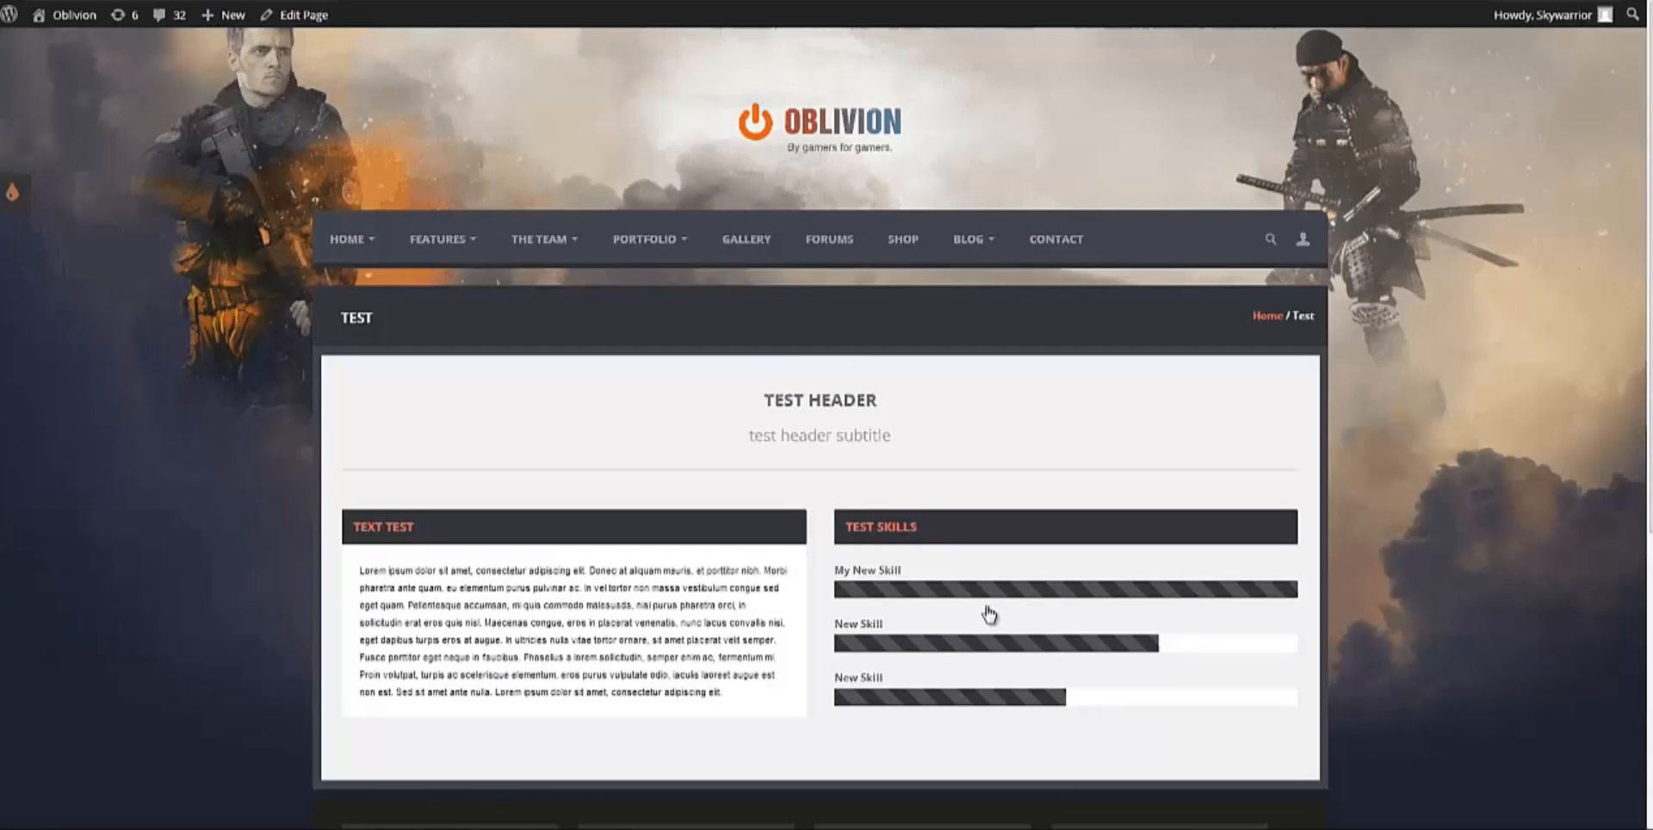
scroll(down, 3)
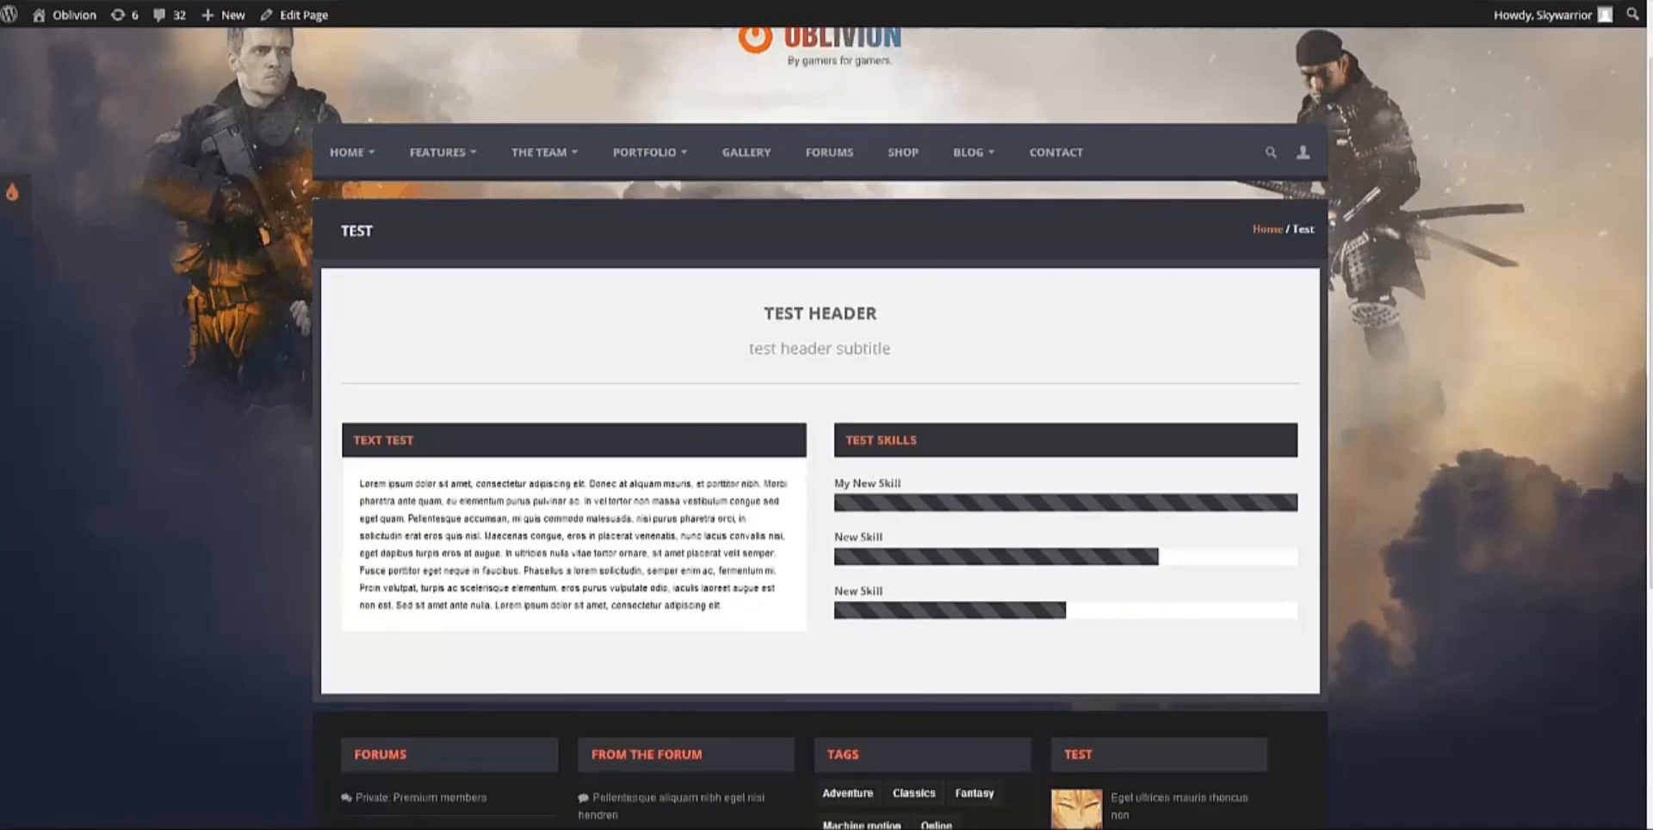
click(298, 14)
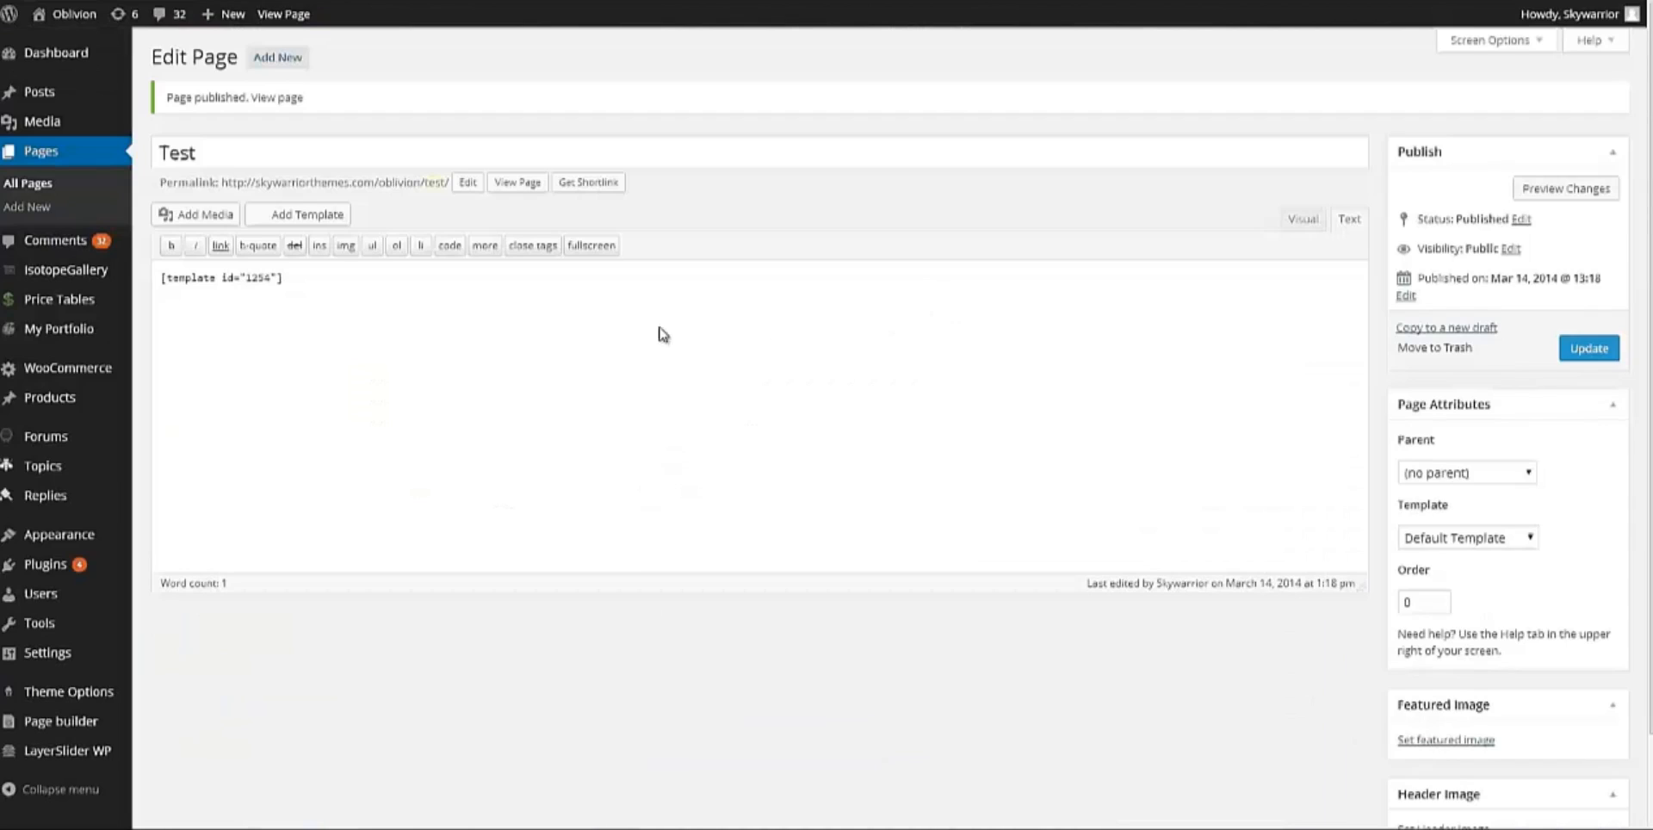
mouse_move(113, 749)
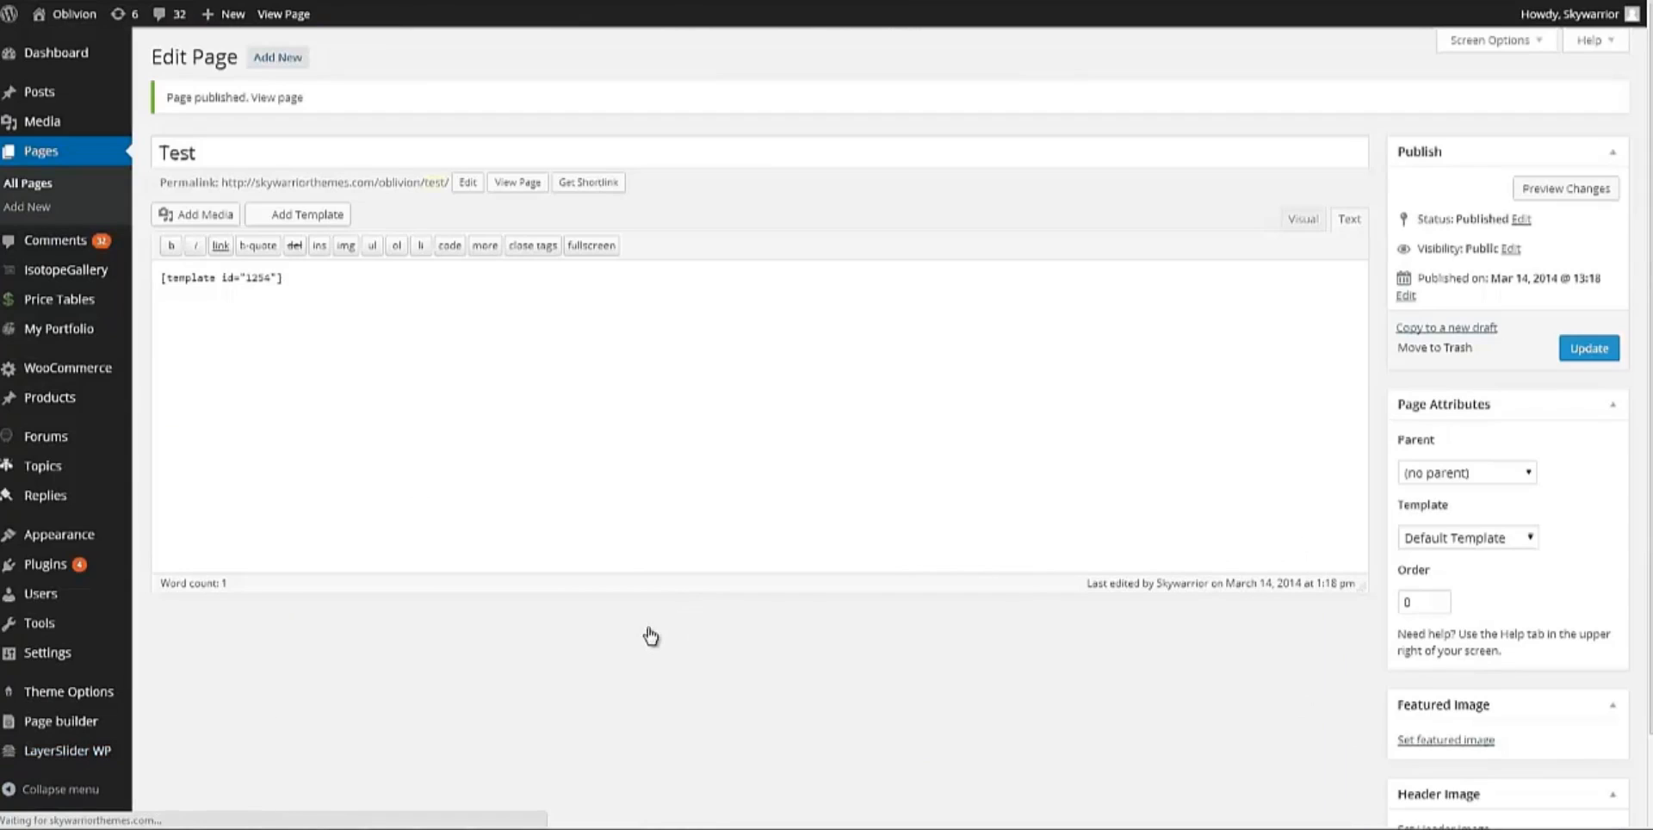
mouse_move(501, 644)
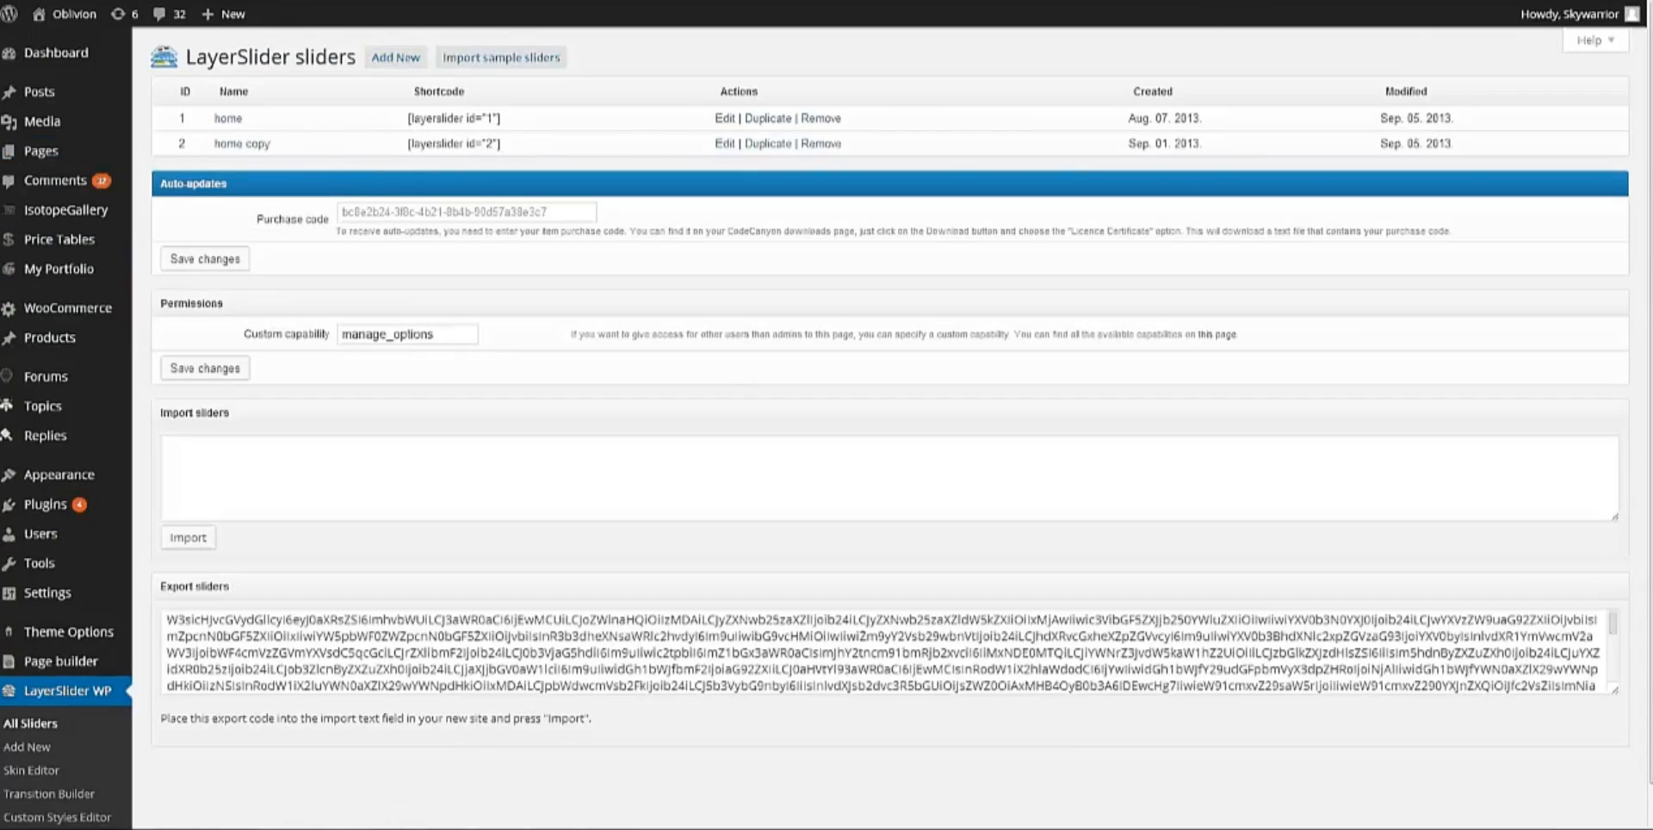
Copy the home slider's shortcode [layerslider id="1"] from the LayerSlider list
click(724, 117)
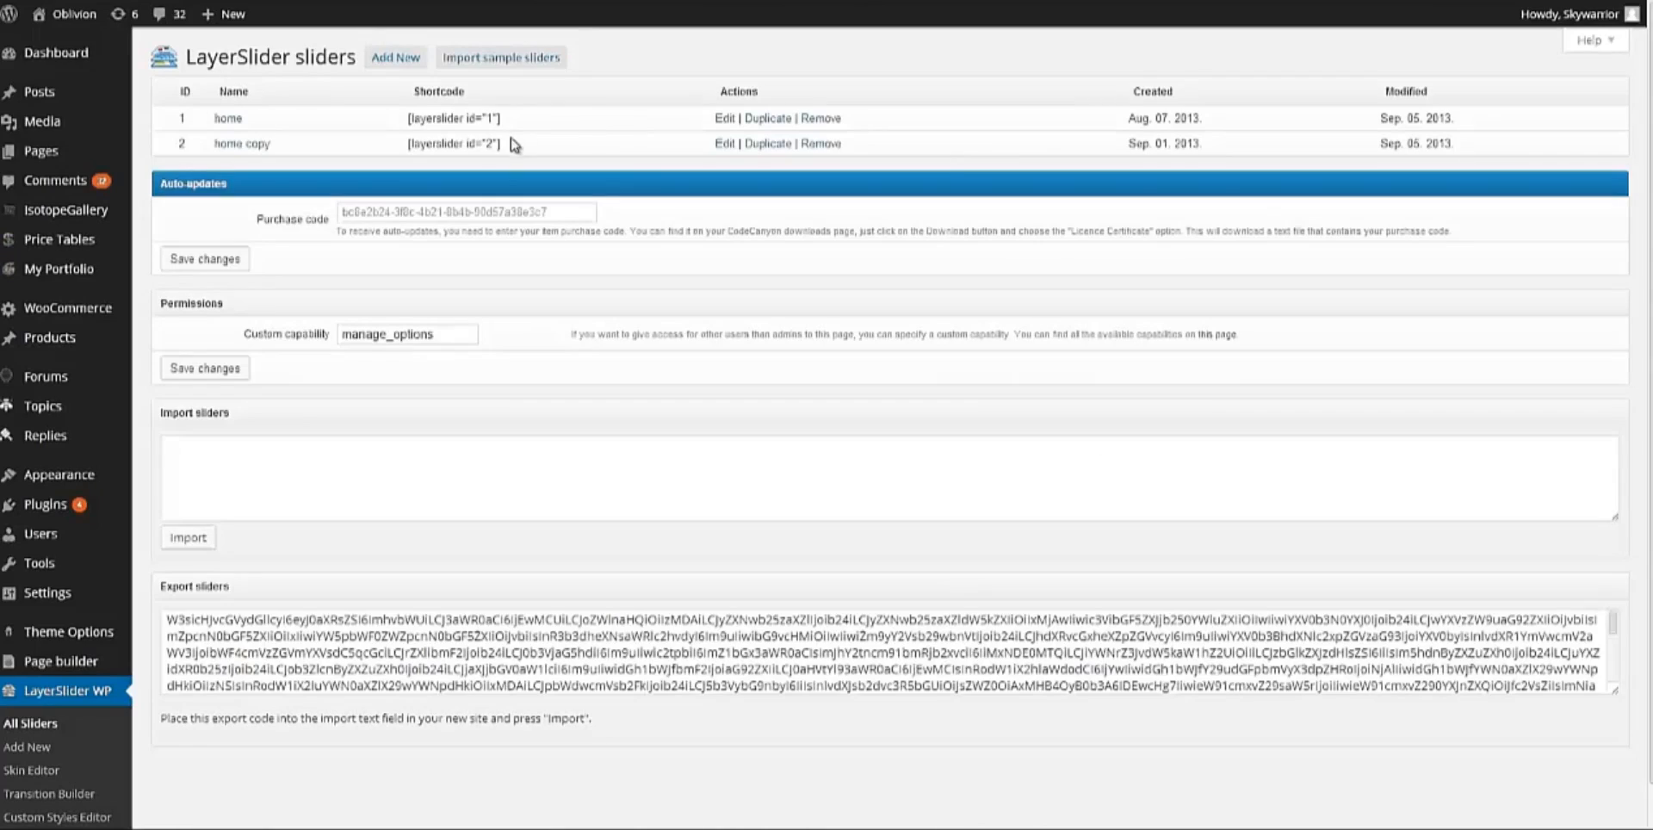
double_click(453, 118)
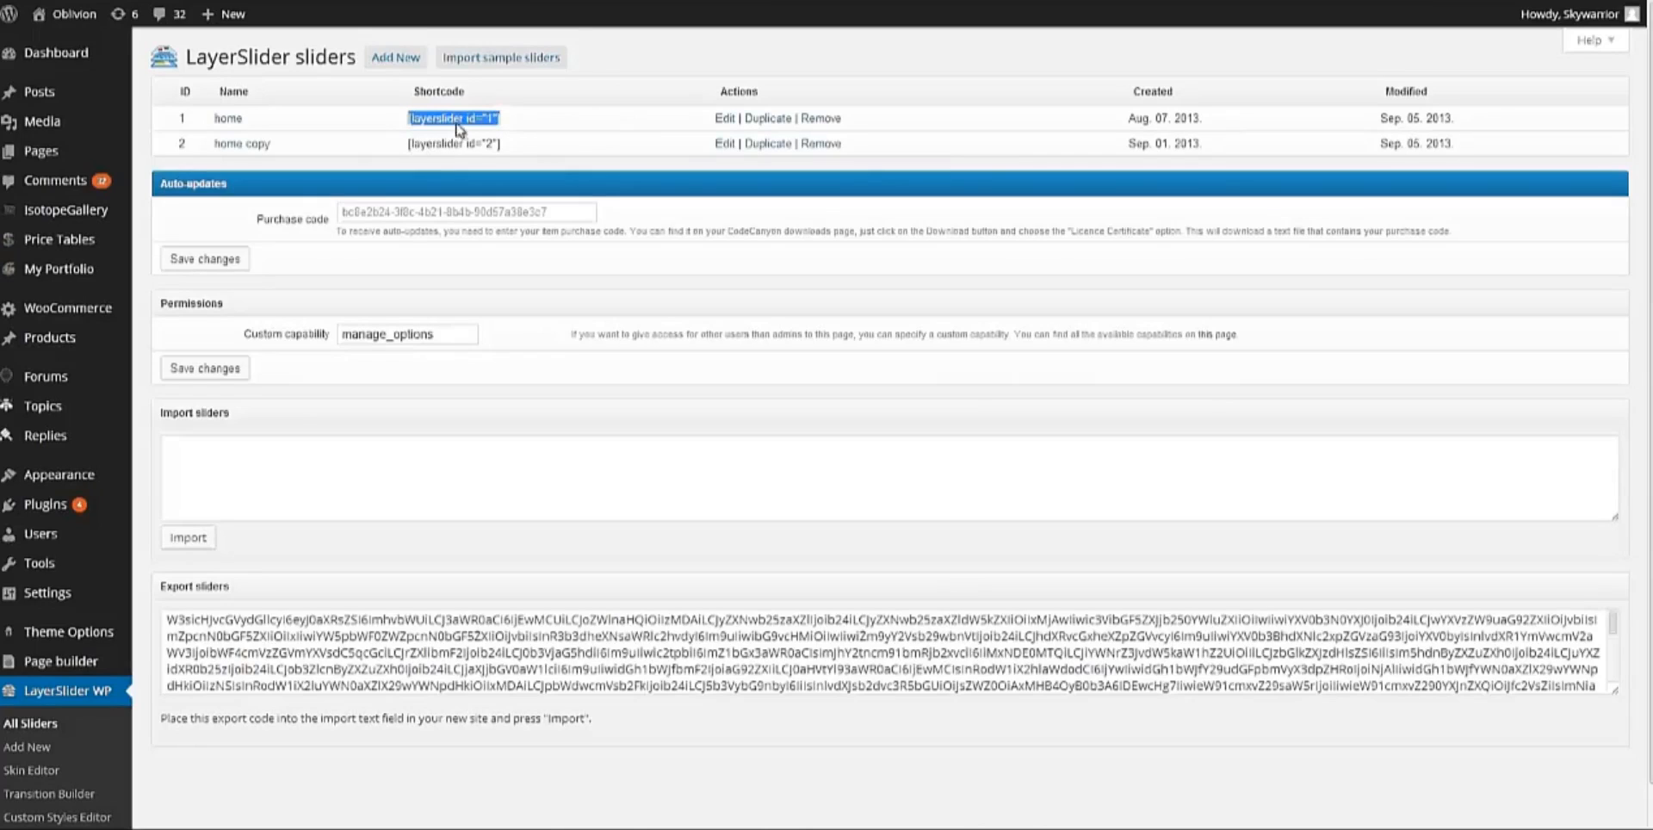
right_click(451, 119)
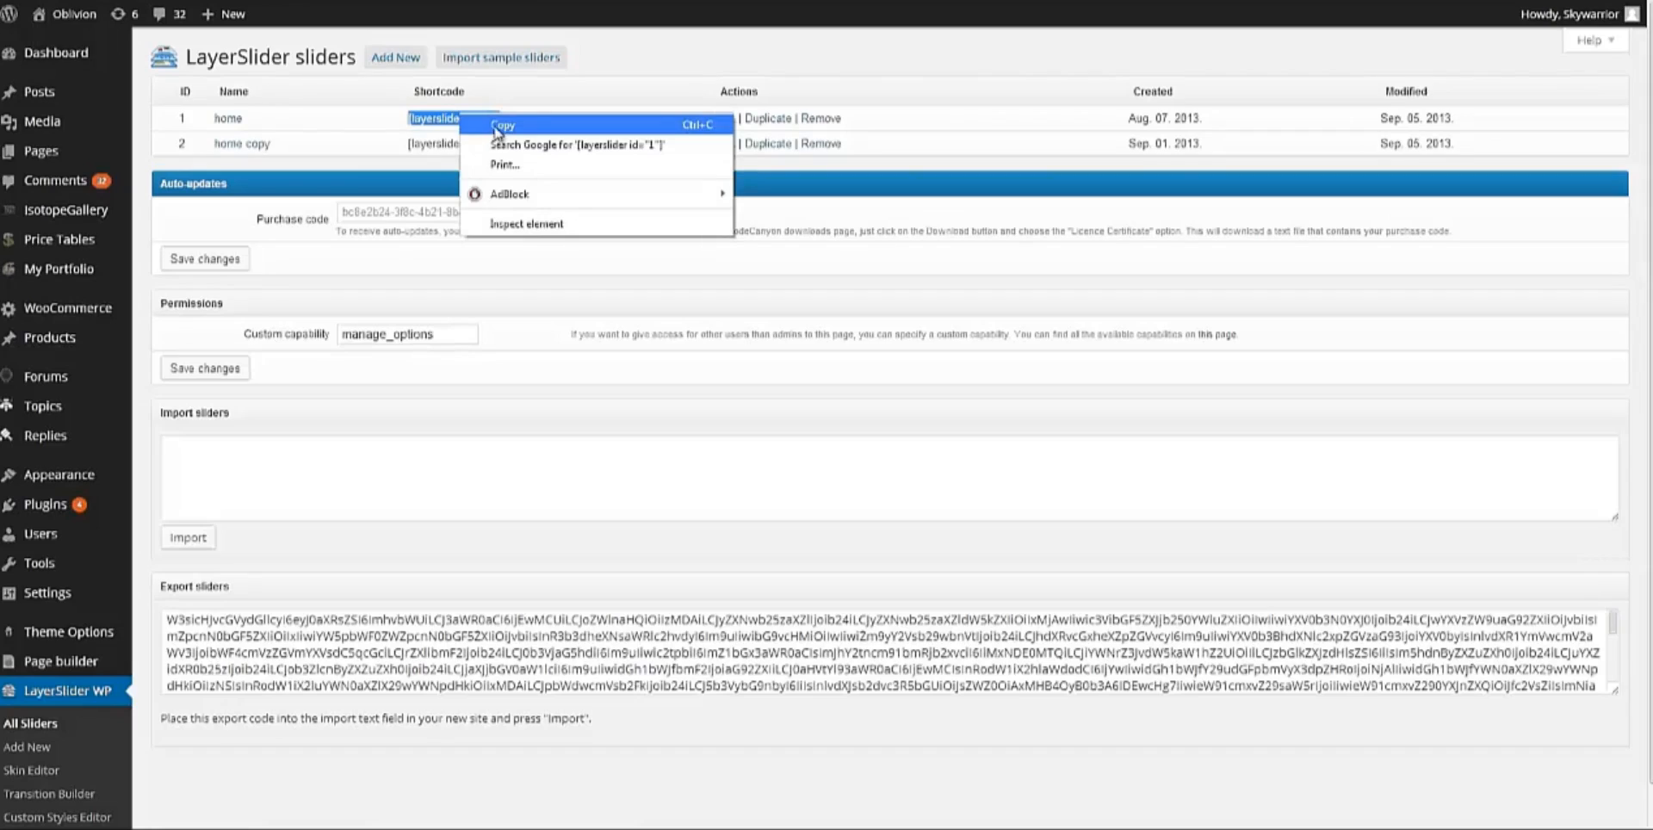
mouse_move(496, 129)
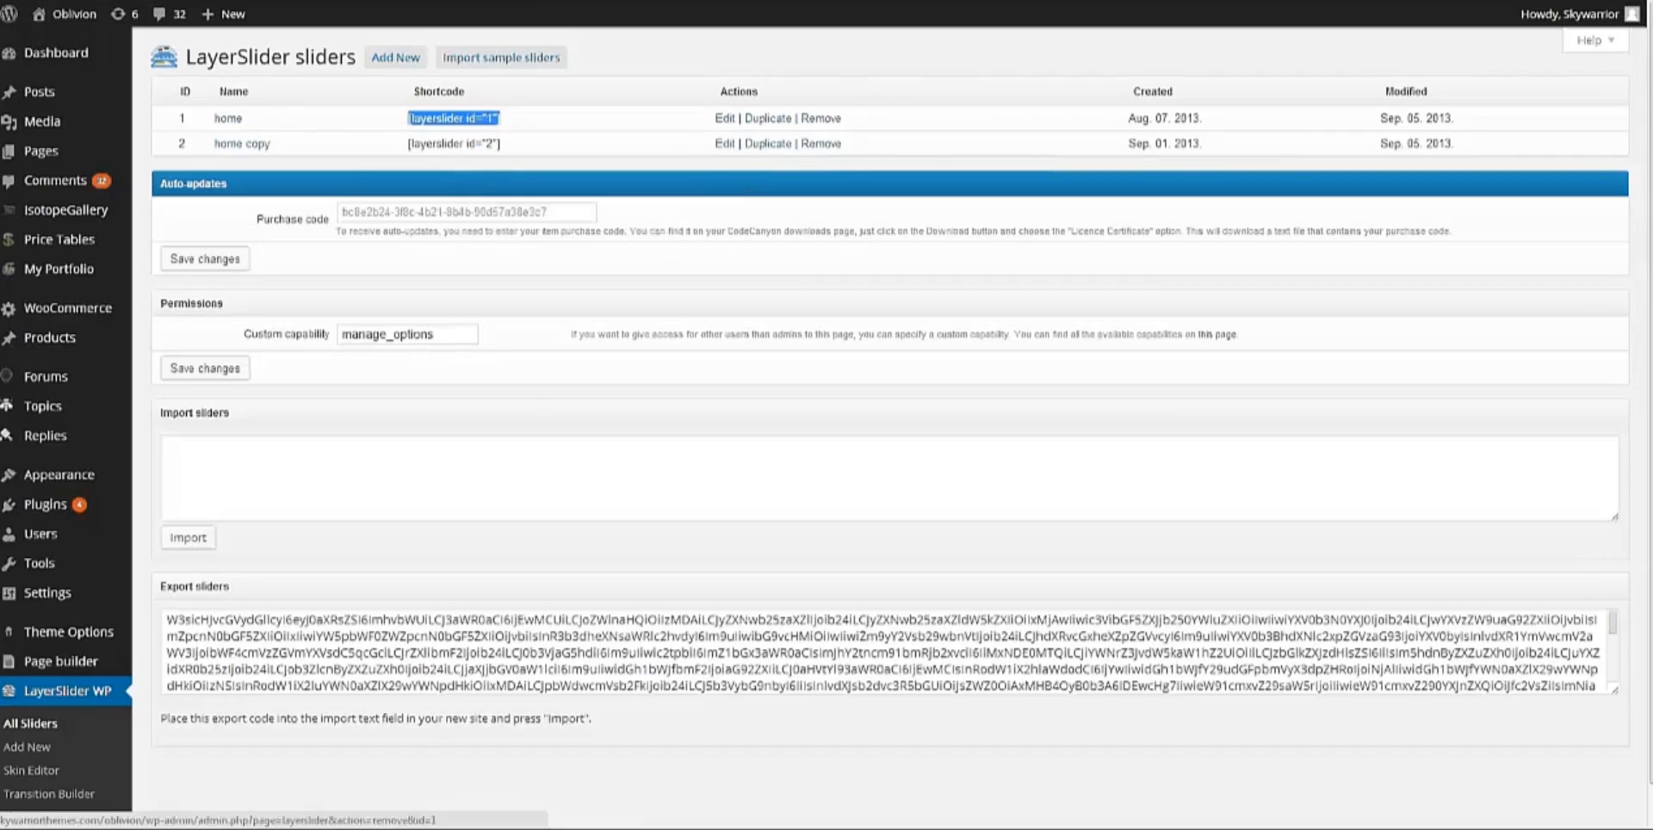
Open the home slider for editing, then go to the site pages list
click(723, 118)
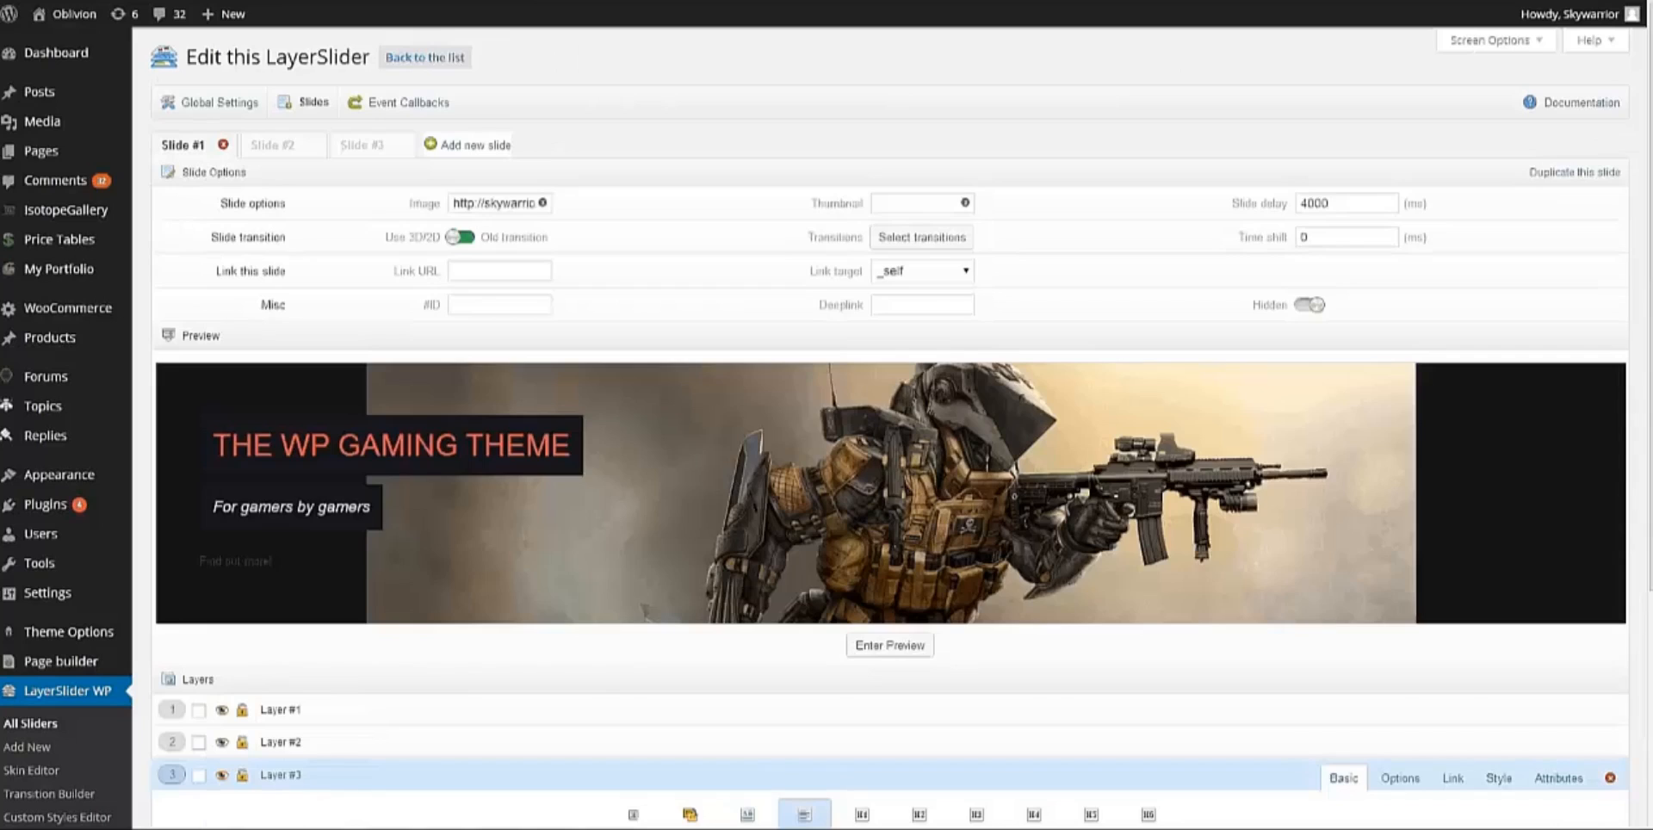
click(60, 661)
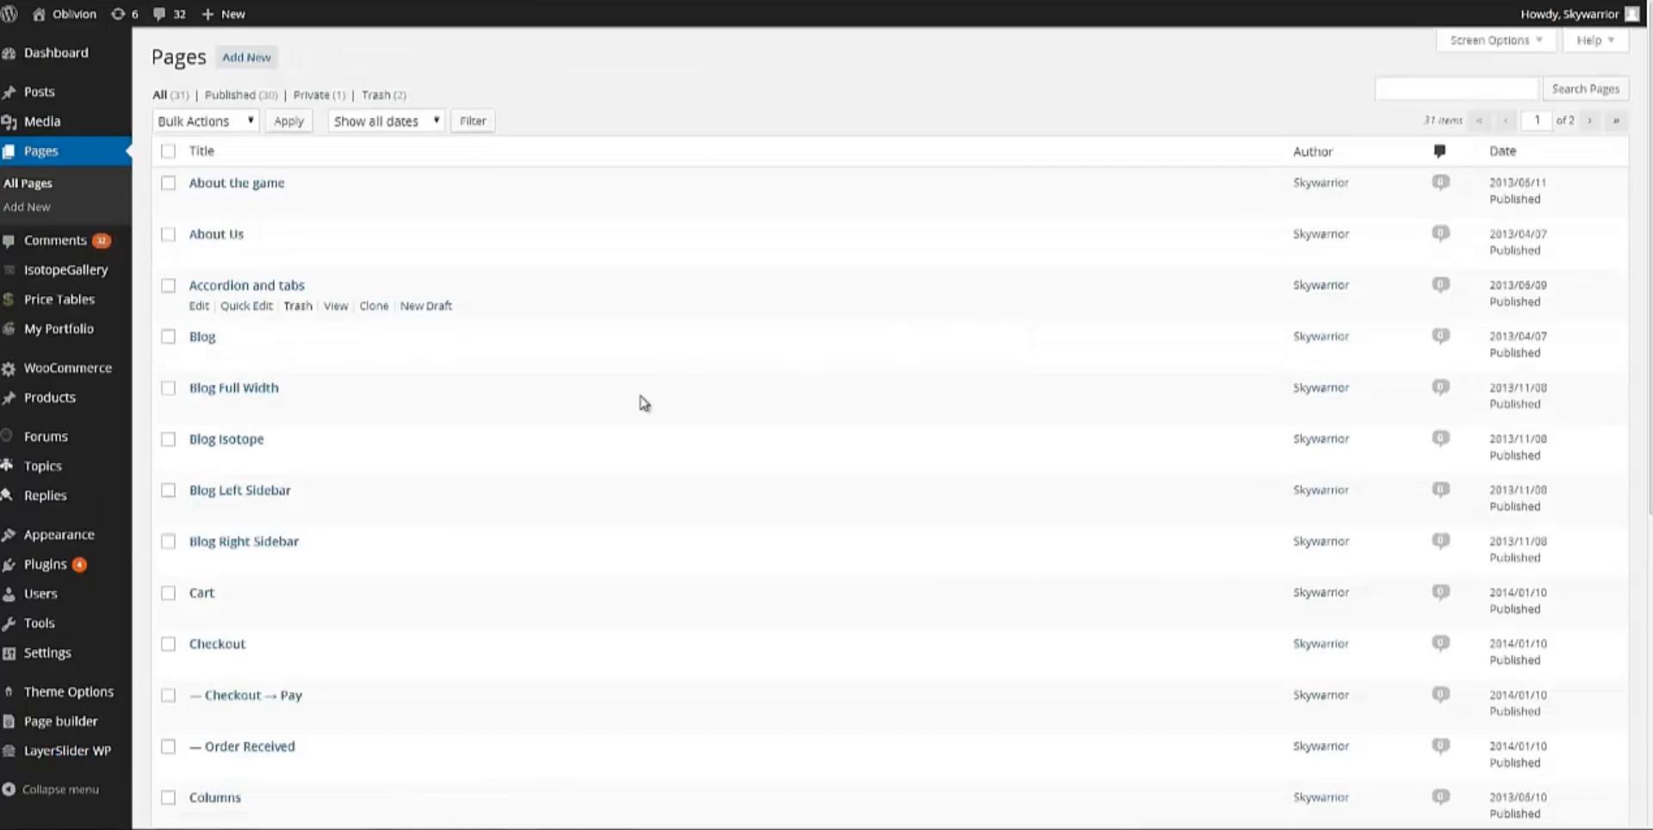
Open the Test page from the second page of the pages list
scroll(down, 3)
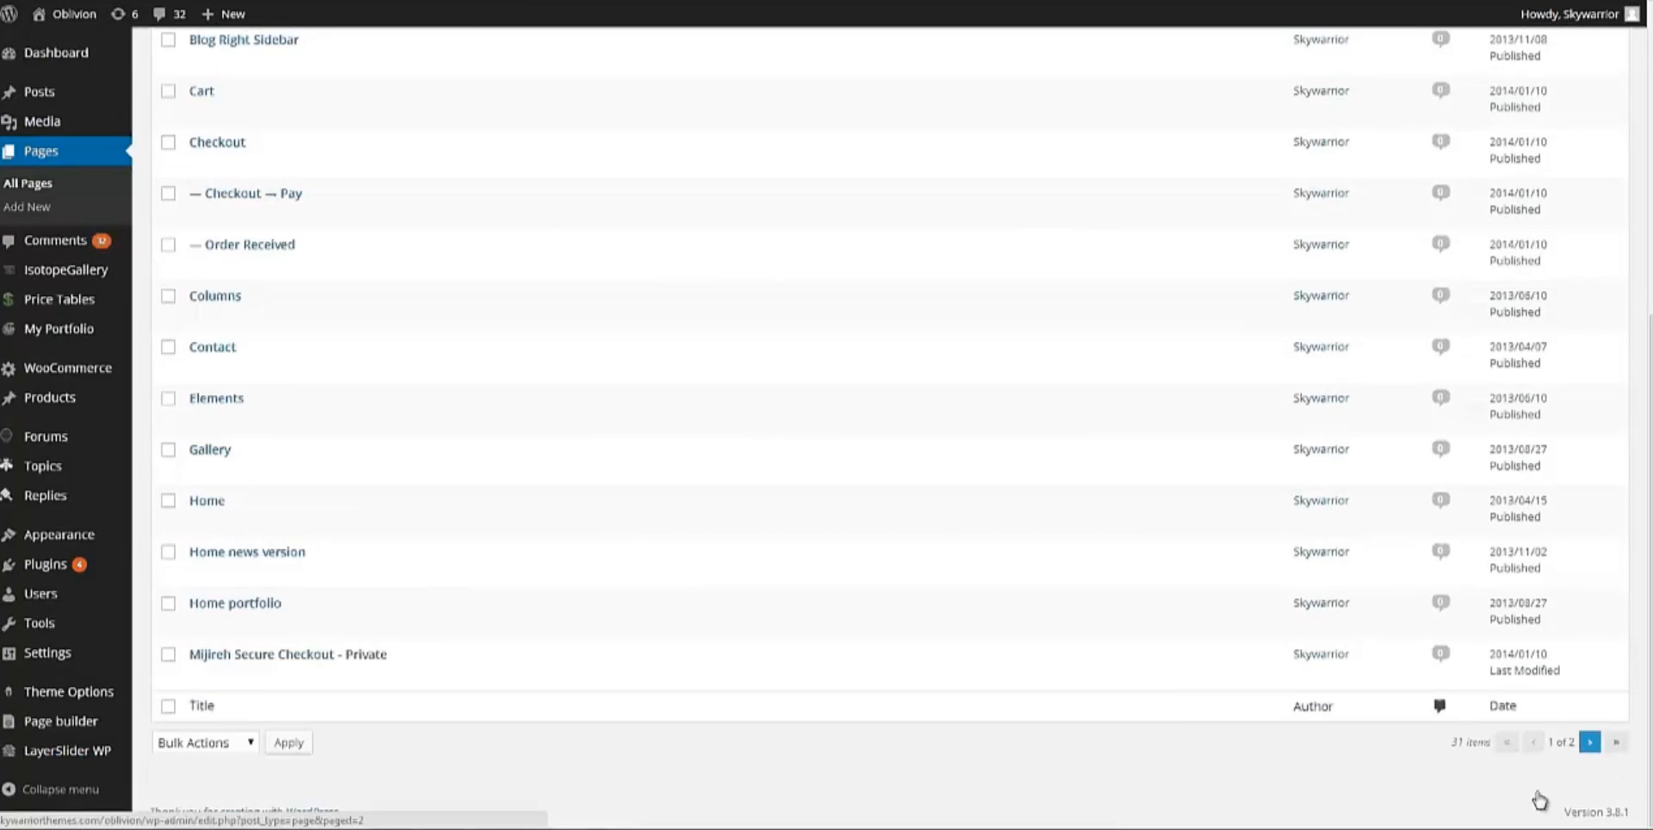
mouse_move(1054, 651)
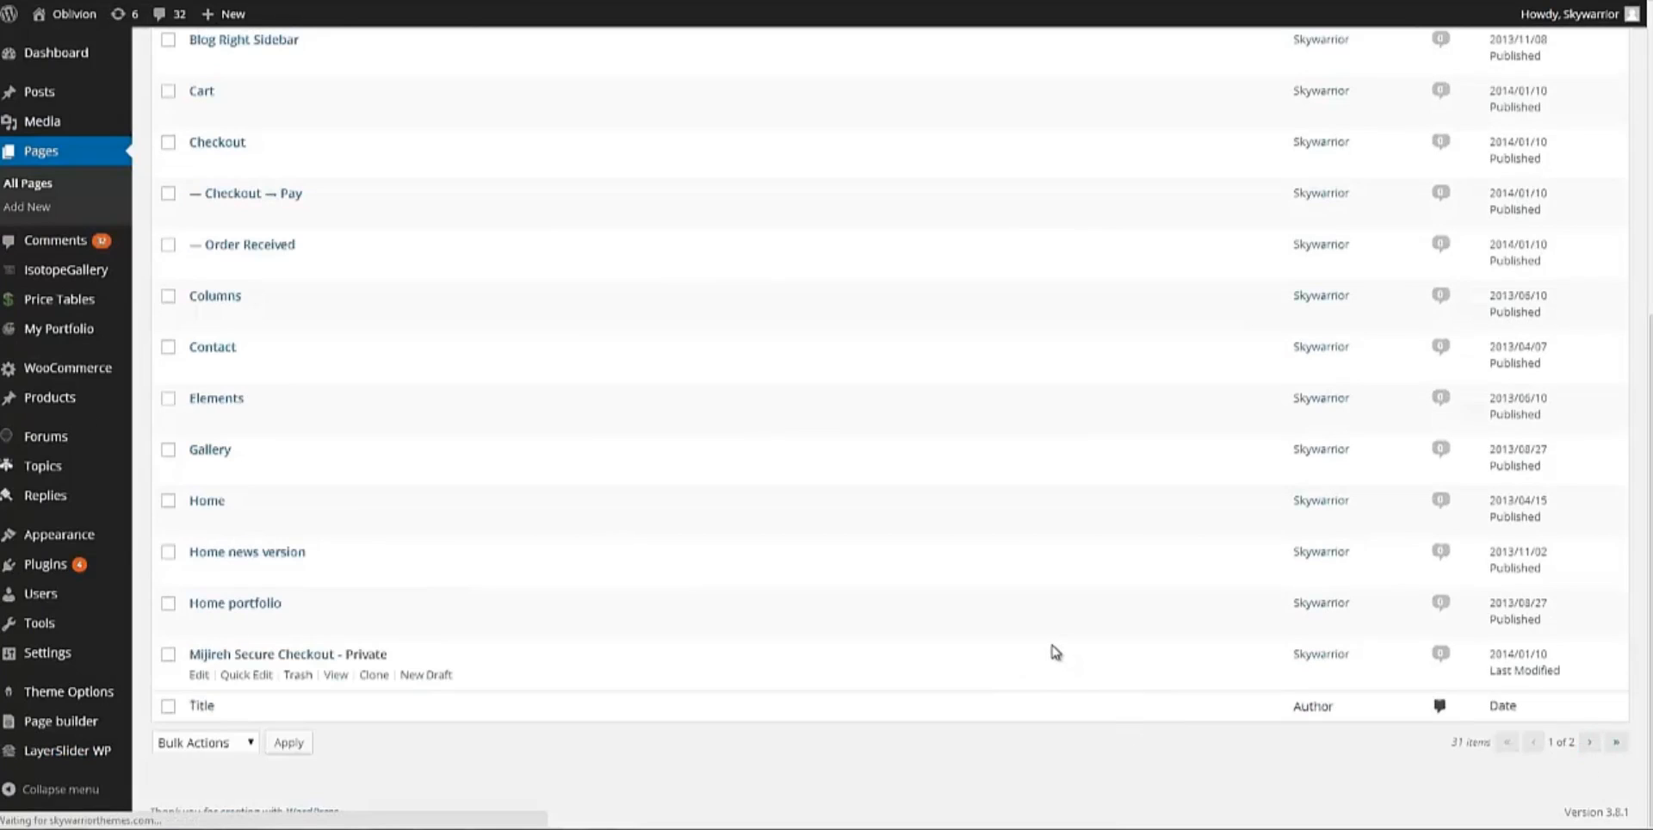
click(1589, 743)
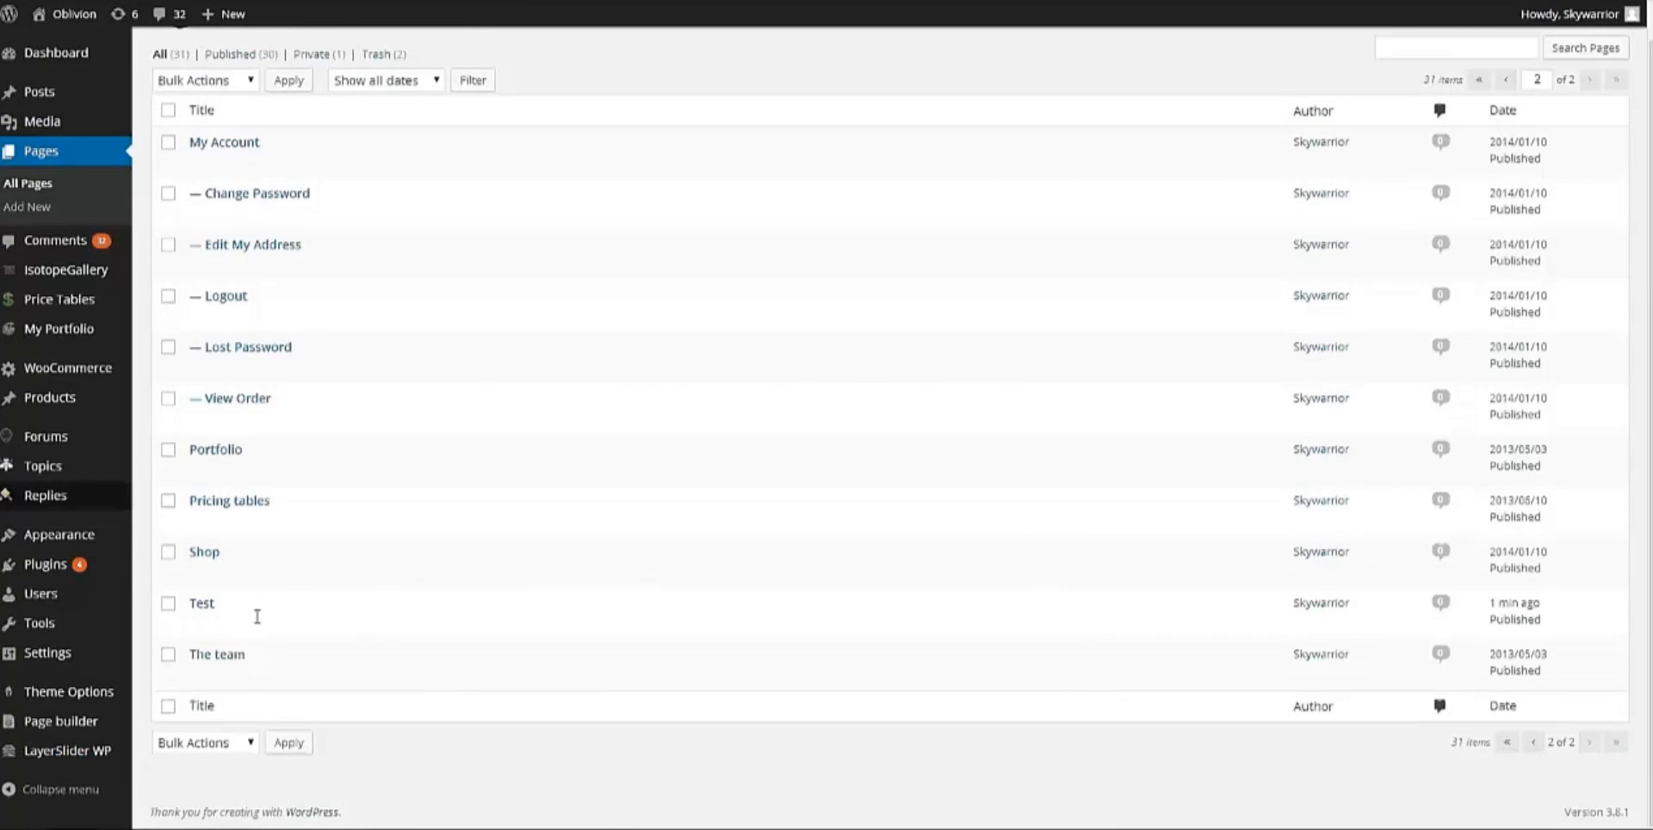
mouse_move(204, 551)
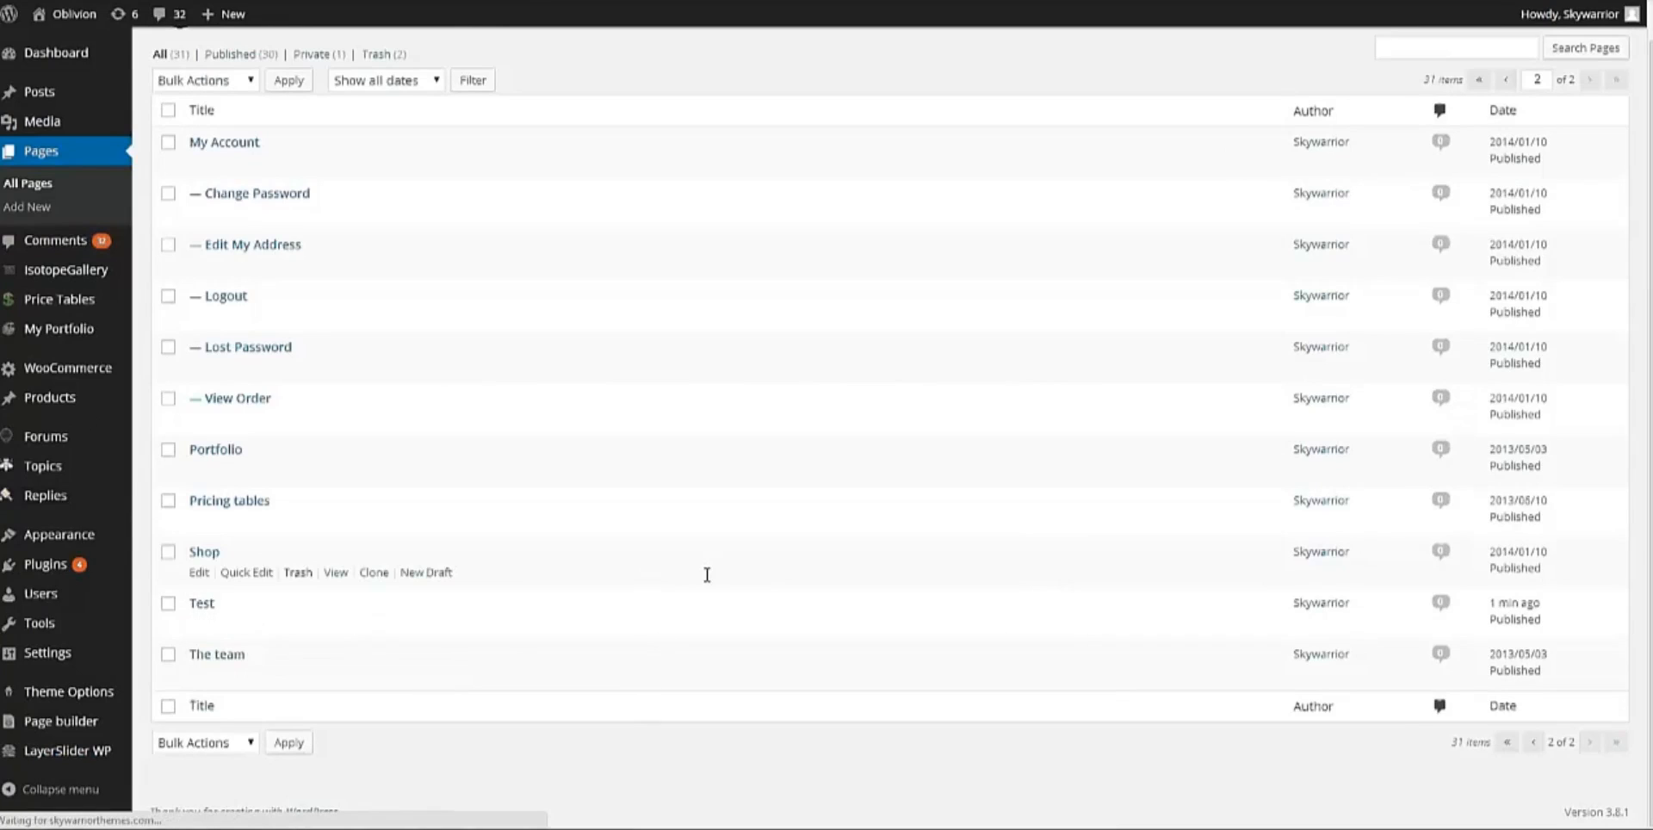
click(199, 603)
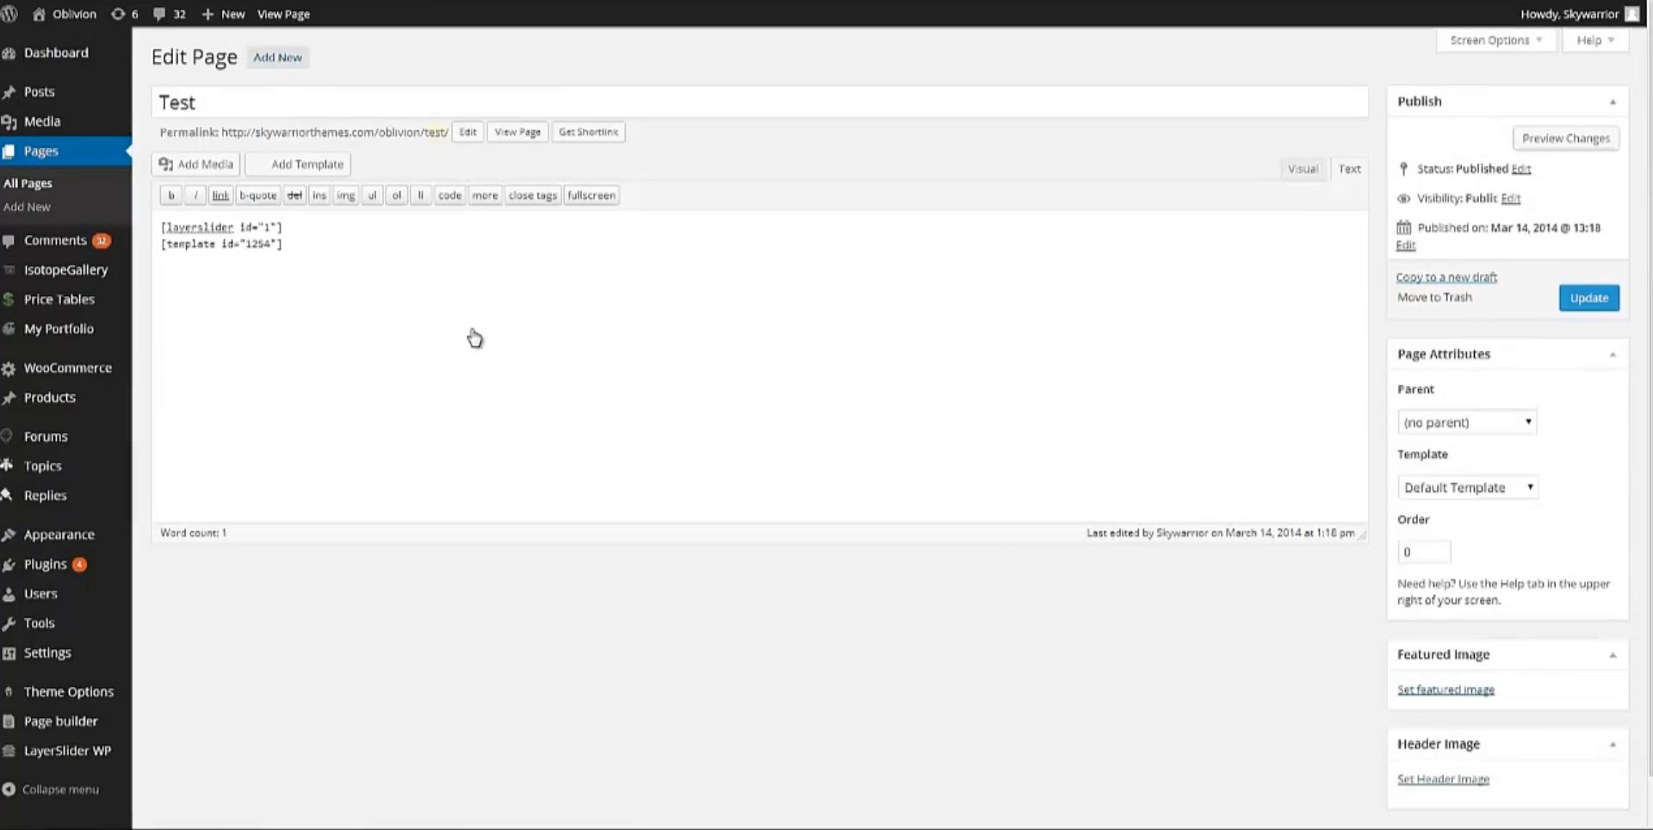
mouse_move(195, 223)
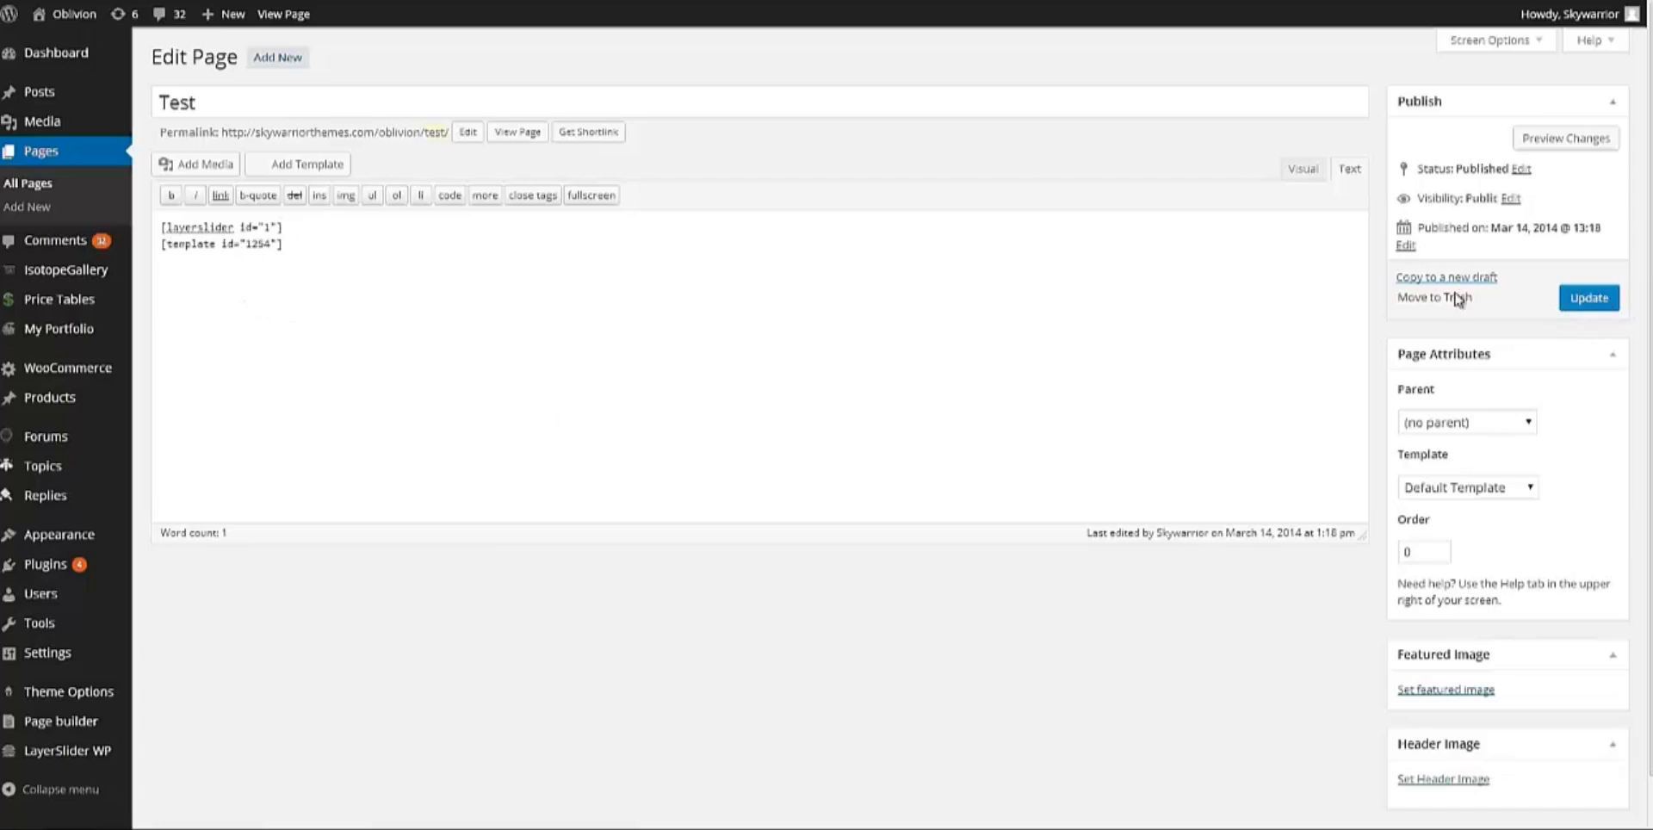
Update the Test page and verify the live view shows slider, header, text and skills
click(1588, 298)
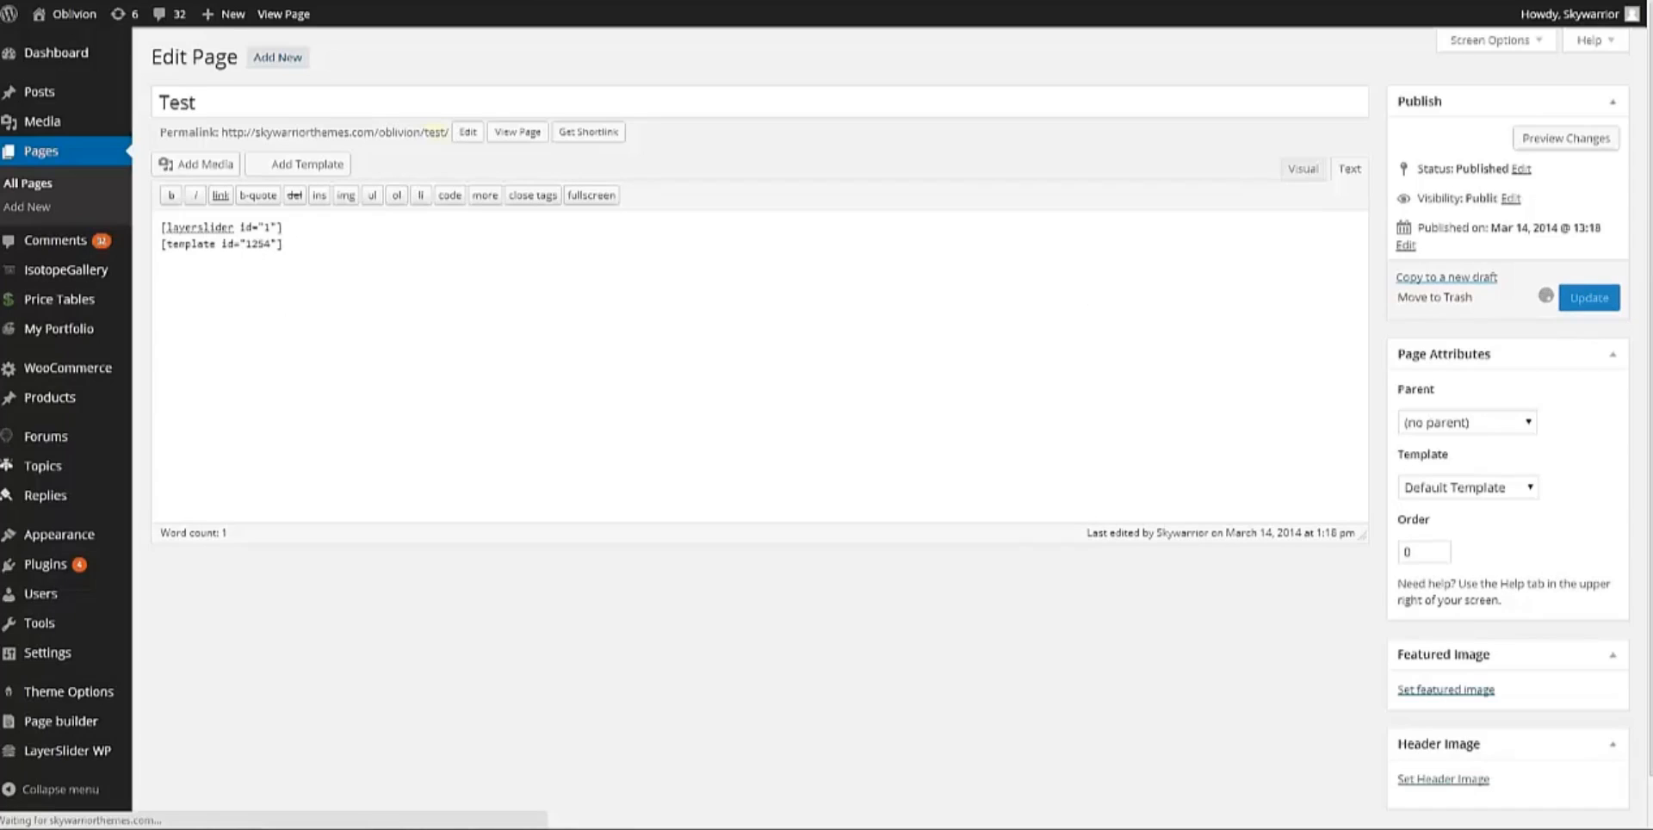
click(518, 132)
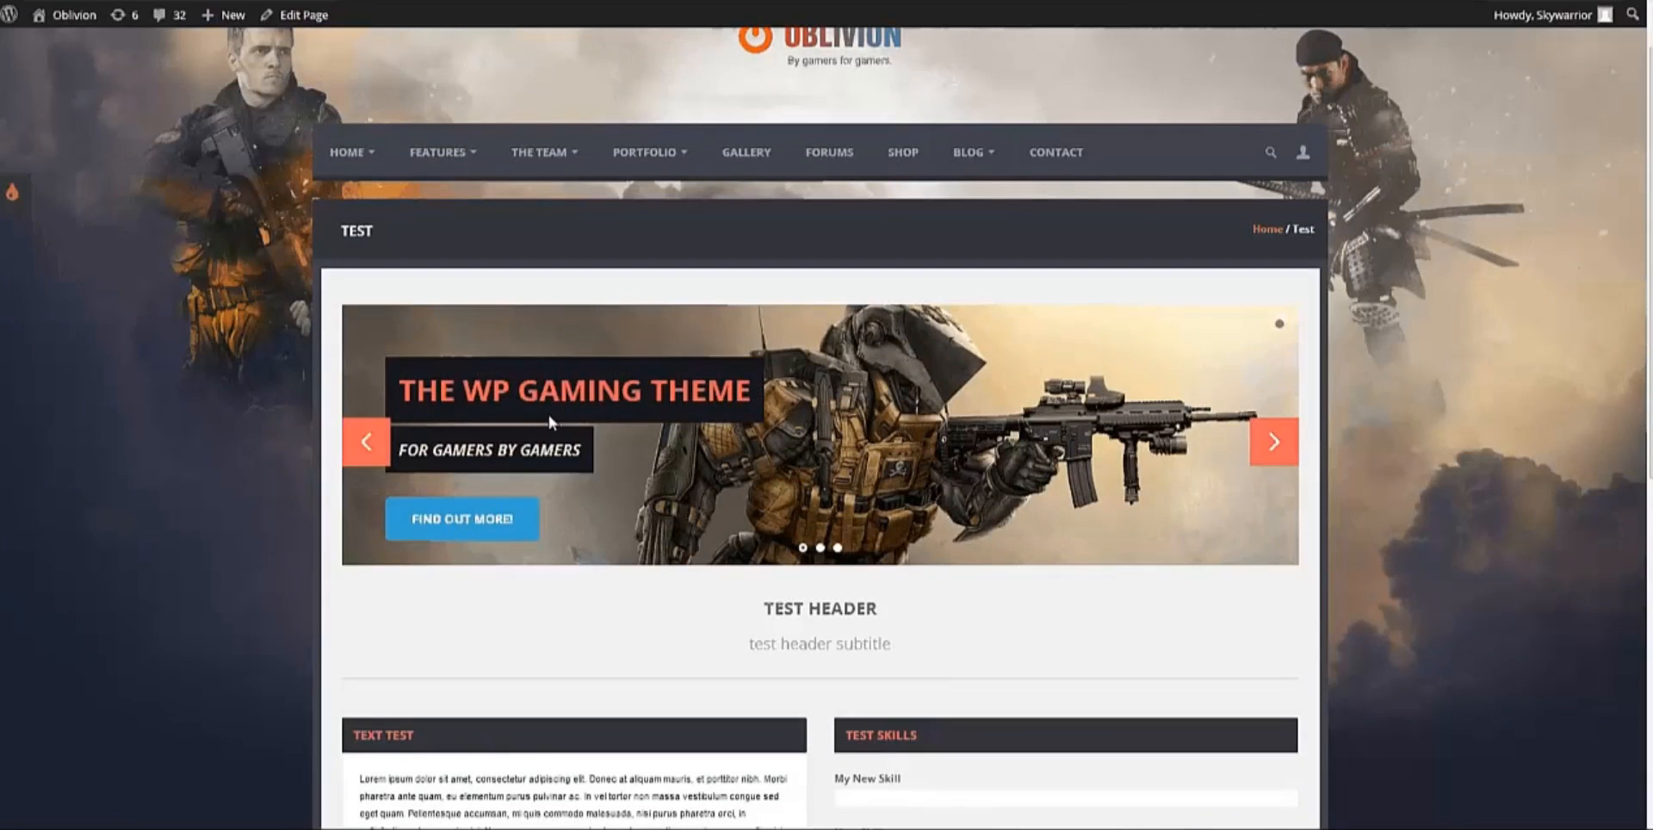
scroll(down, 3)
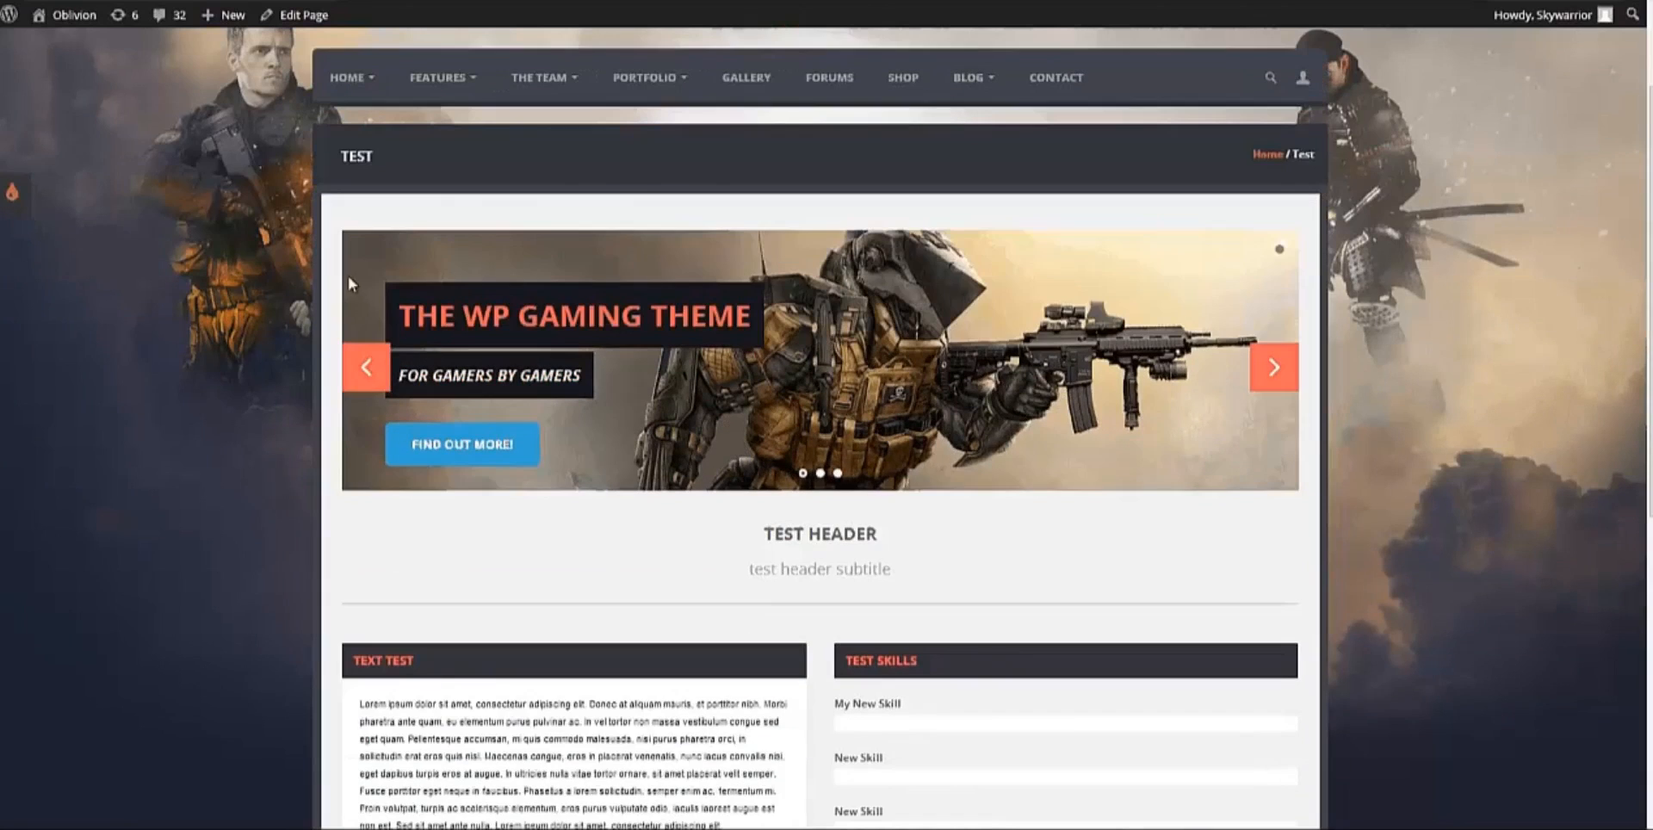
scroll(up, 3)
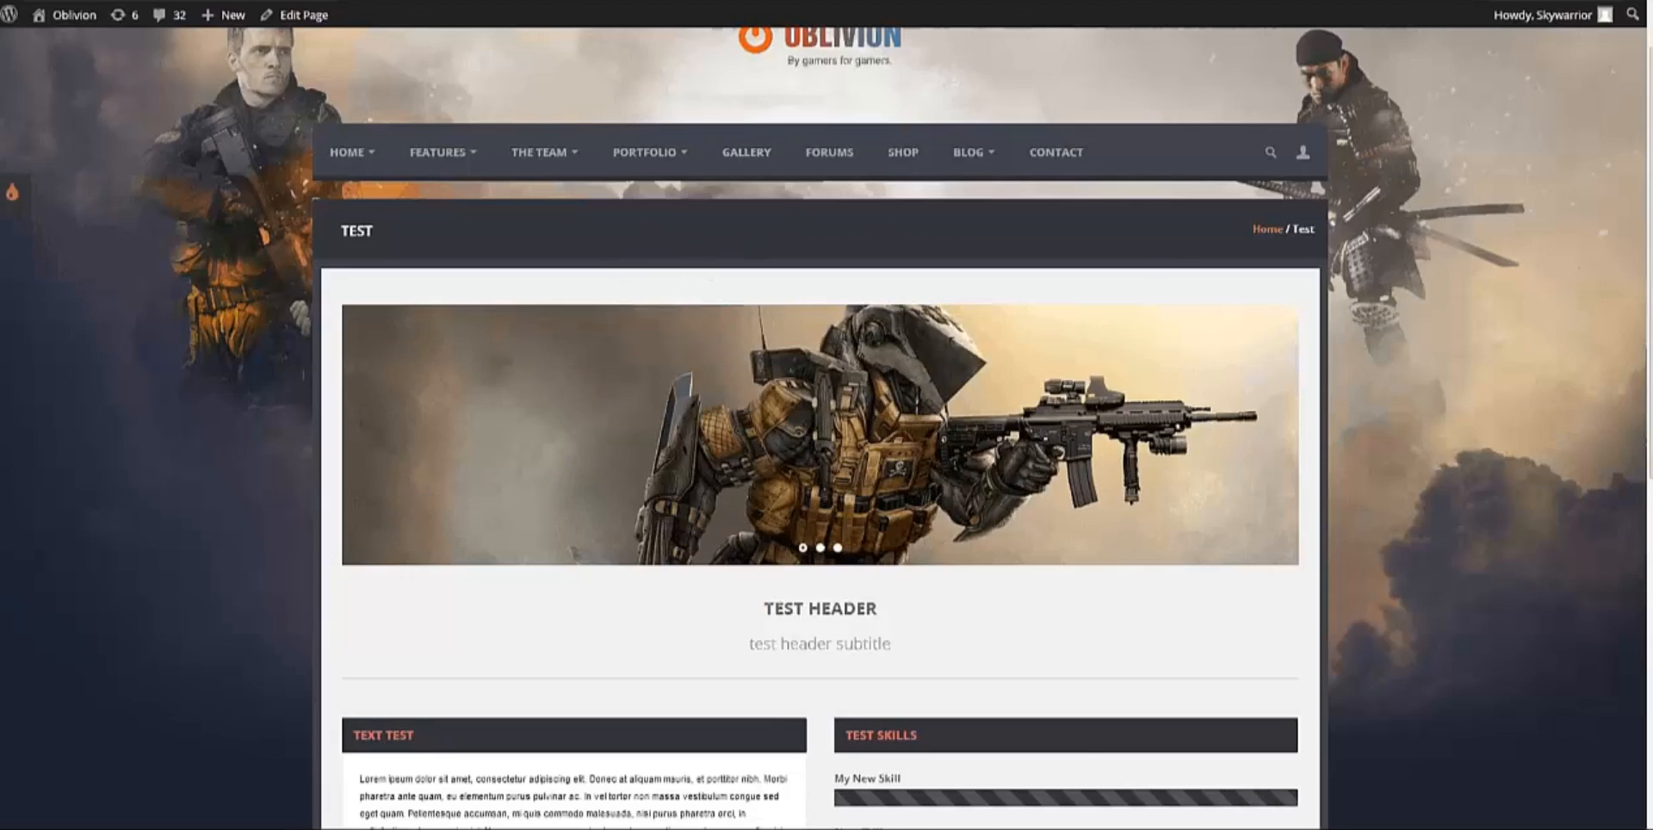
click(303, 15)
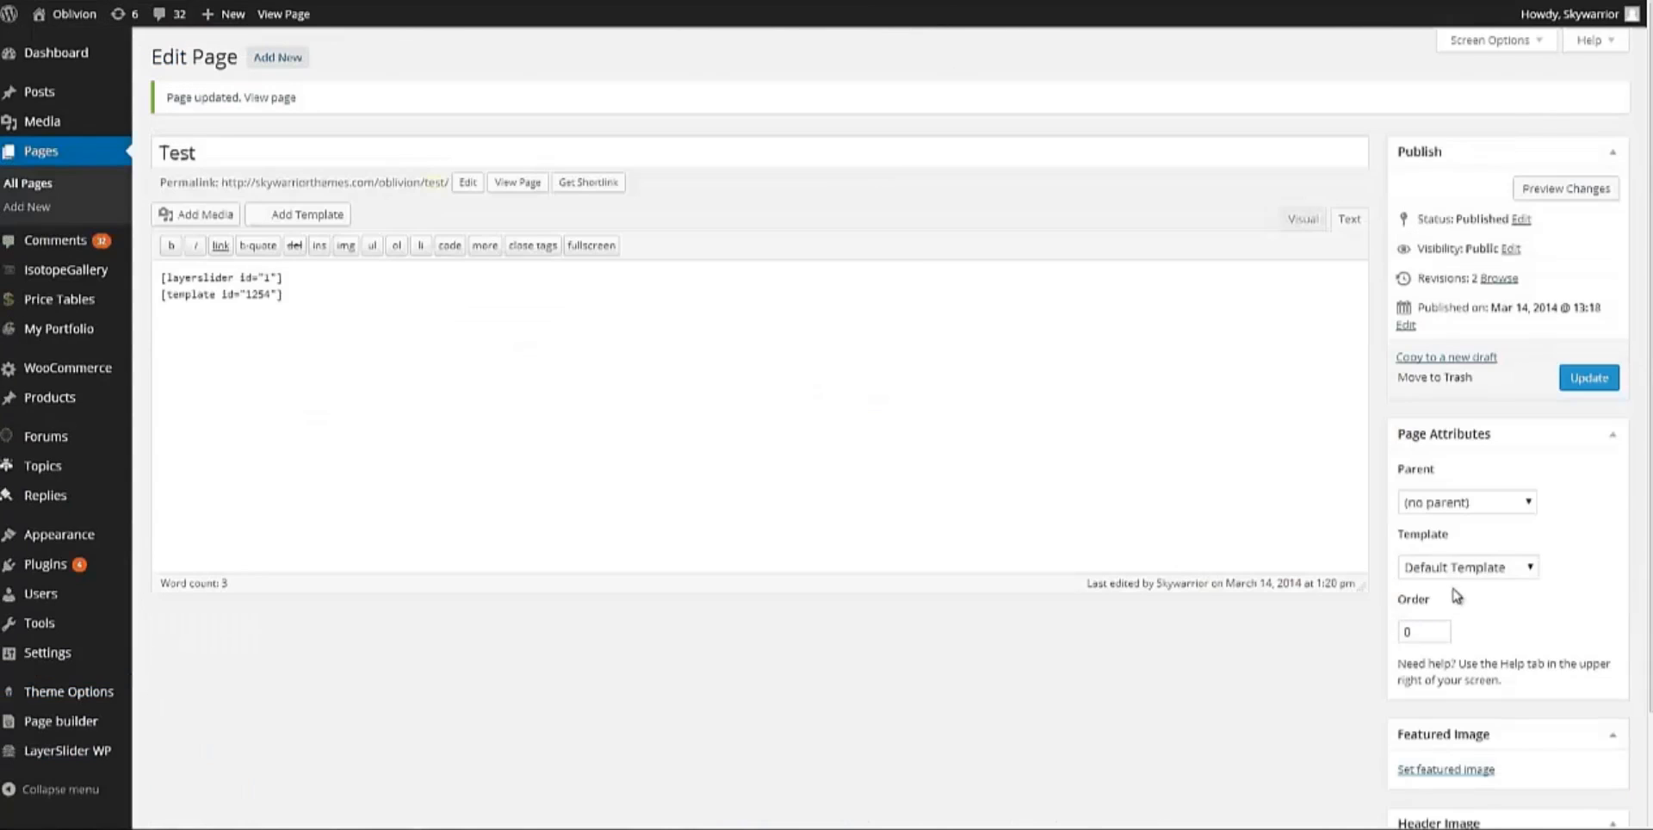
mouse_move(1470, 584)
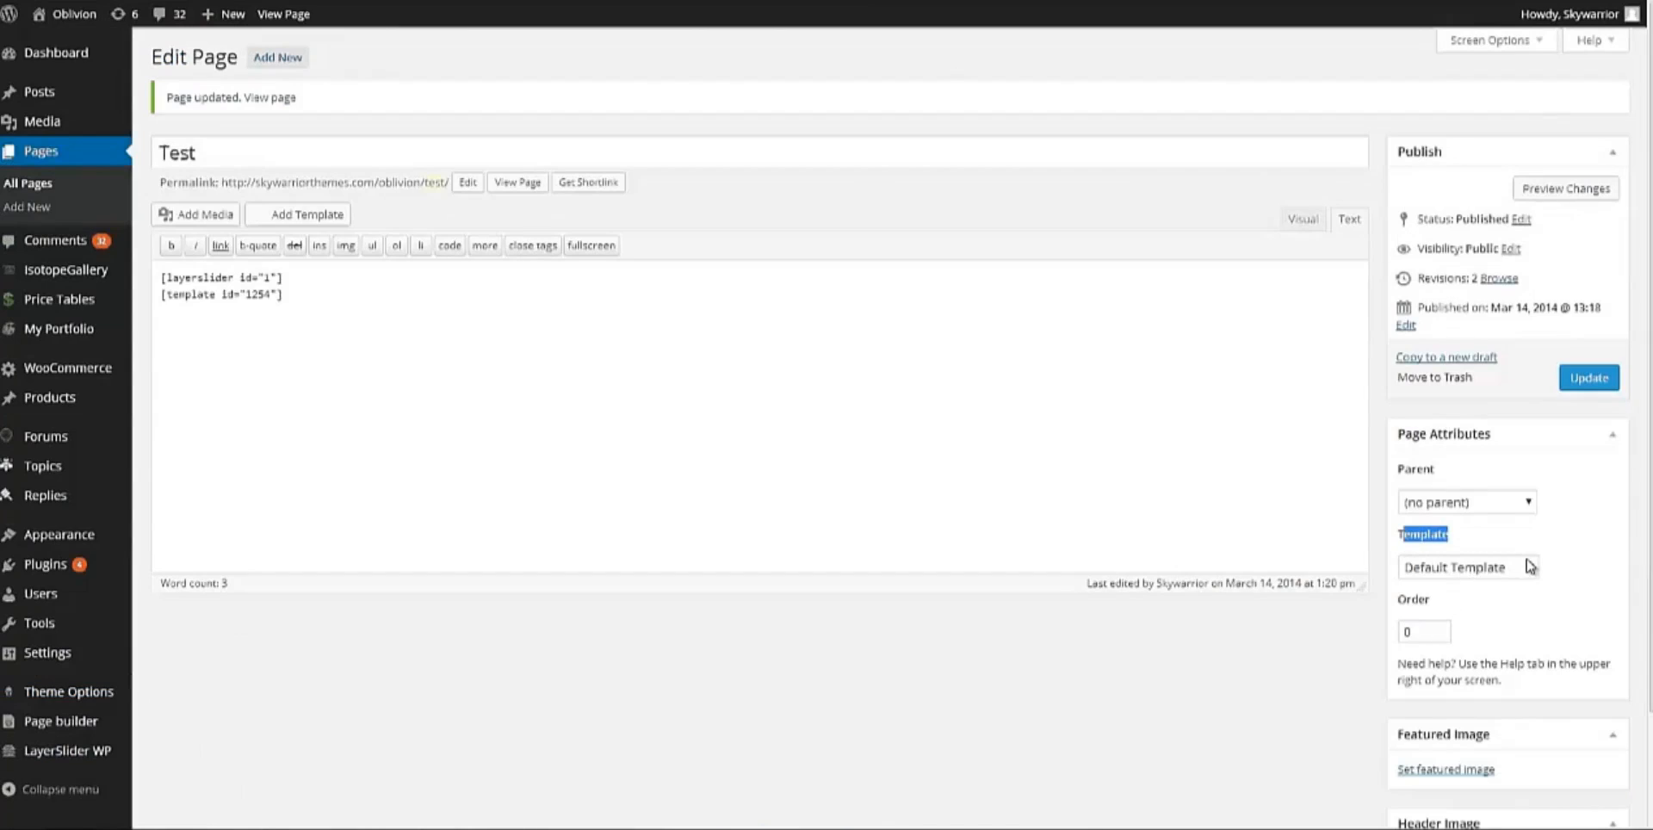
Assign the Homepage template to the Test page and update it
click(1465, 567)
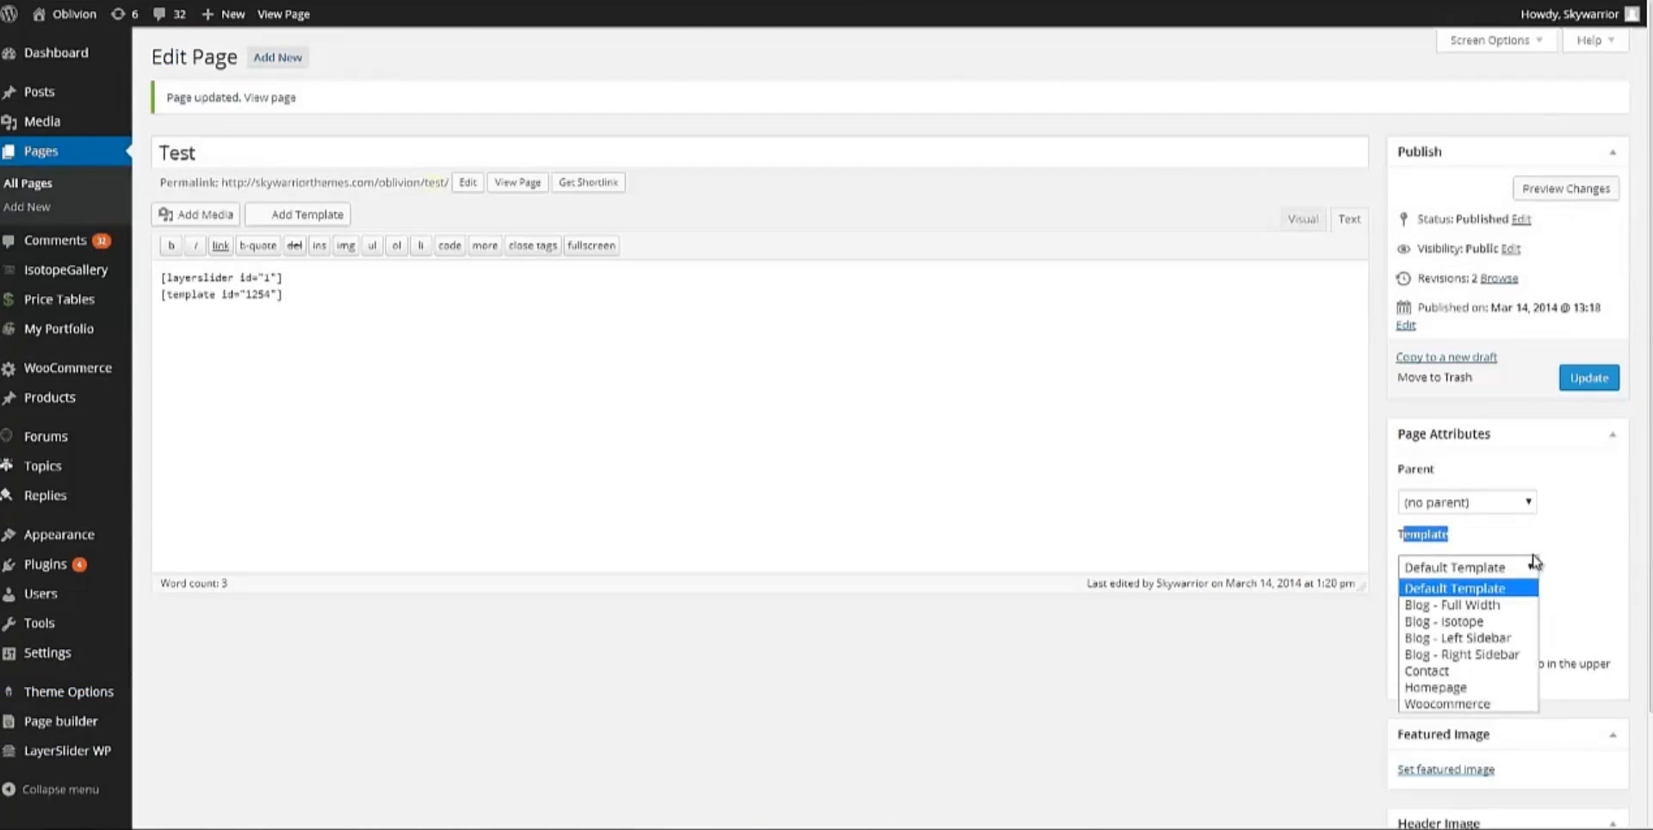
mouse_move(1616, 339)
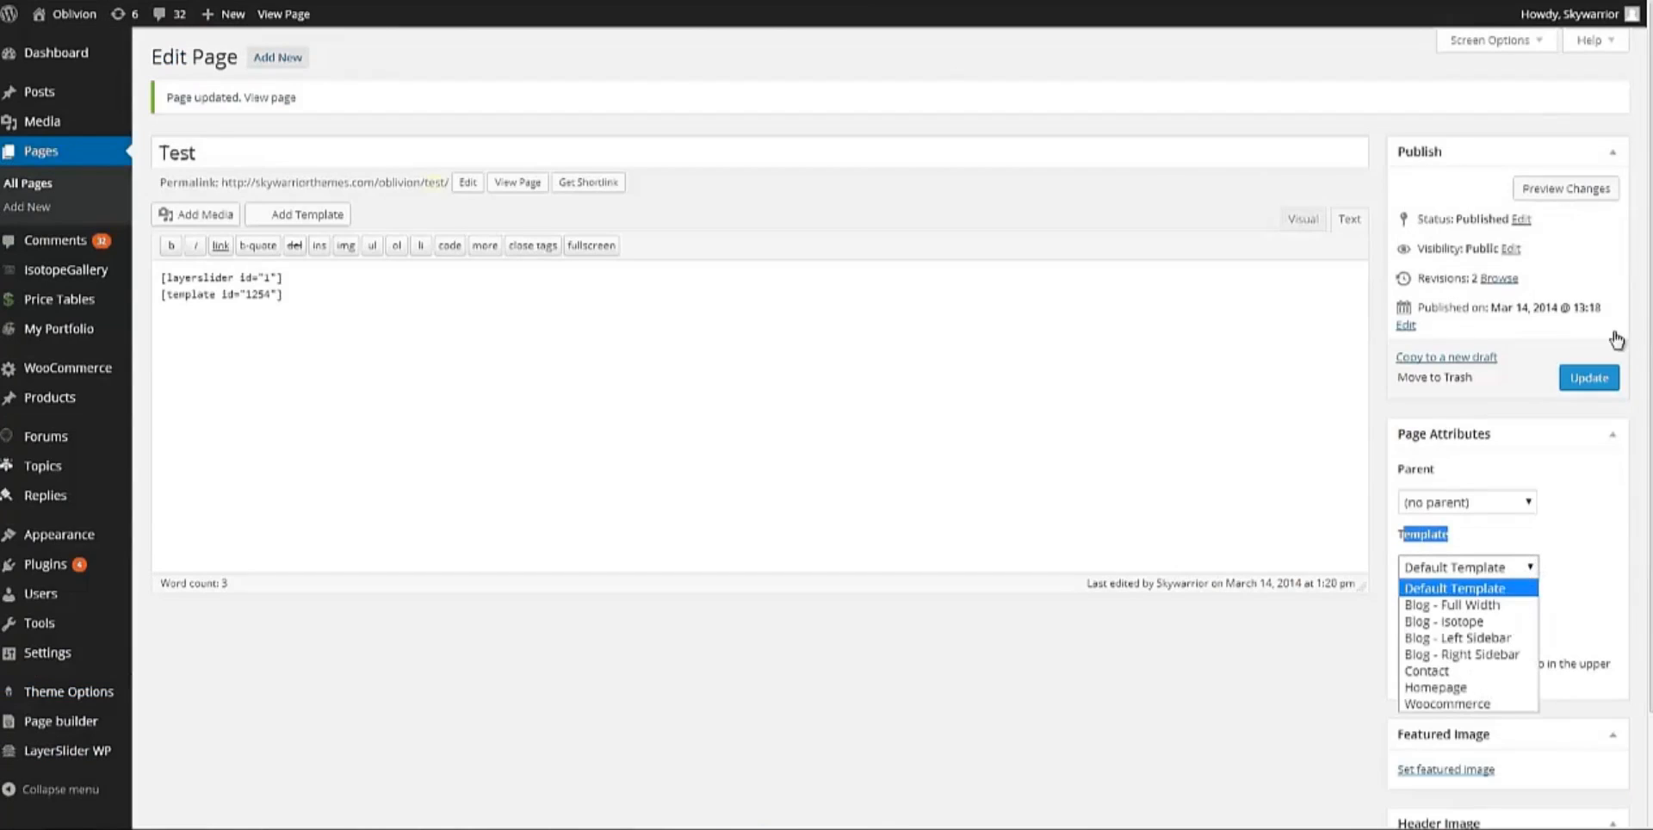
click(1434, 687)
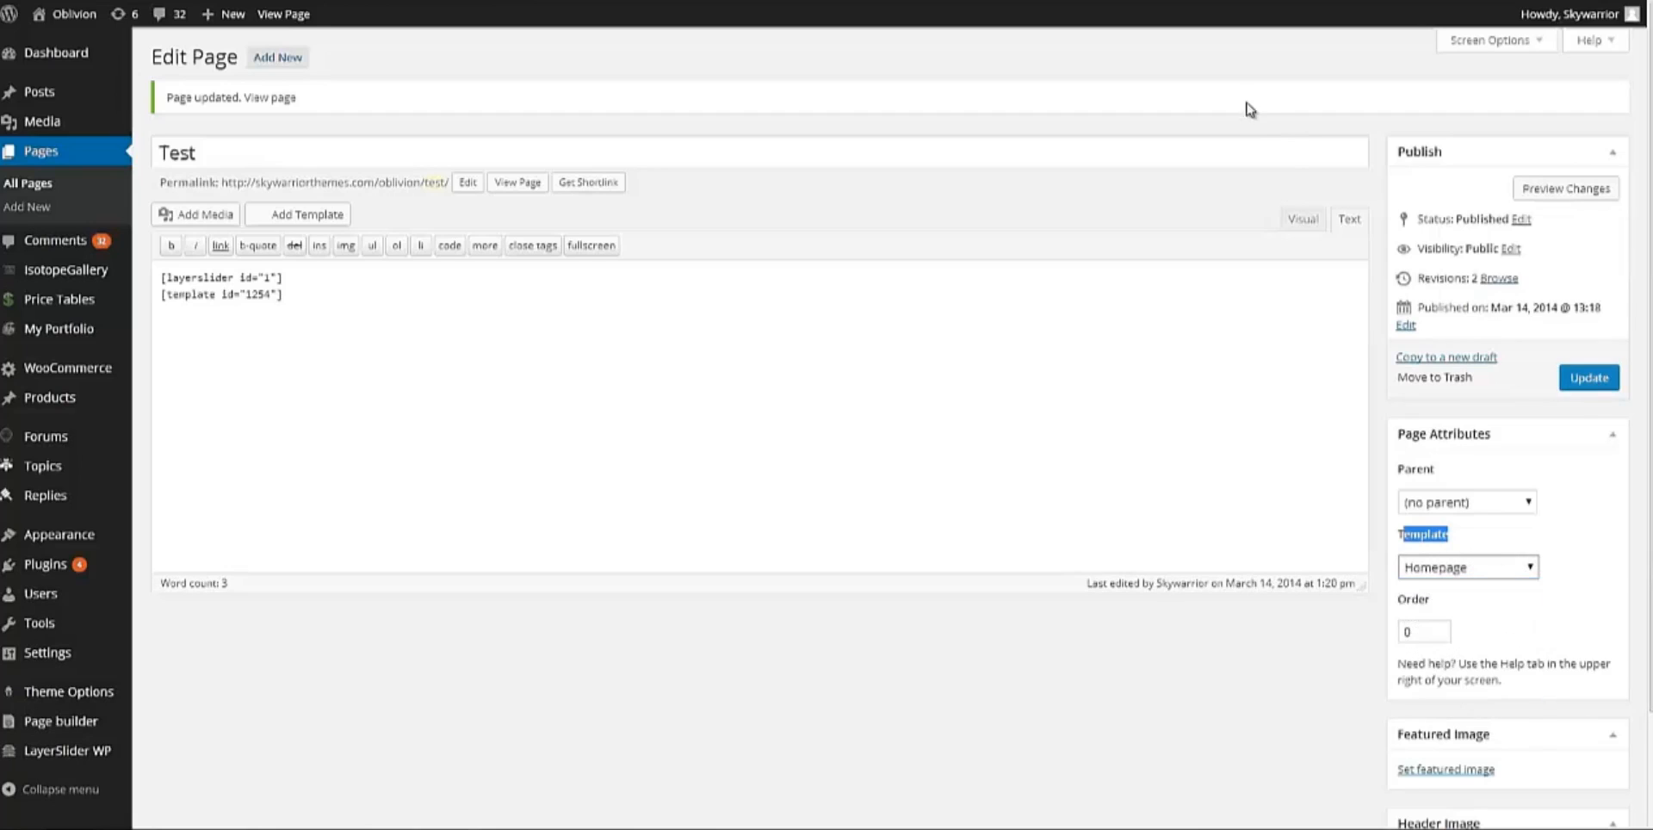
click(1587, 377)
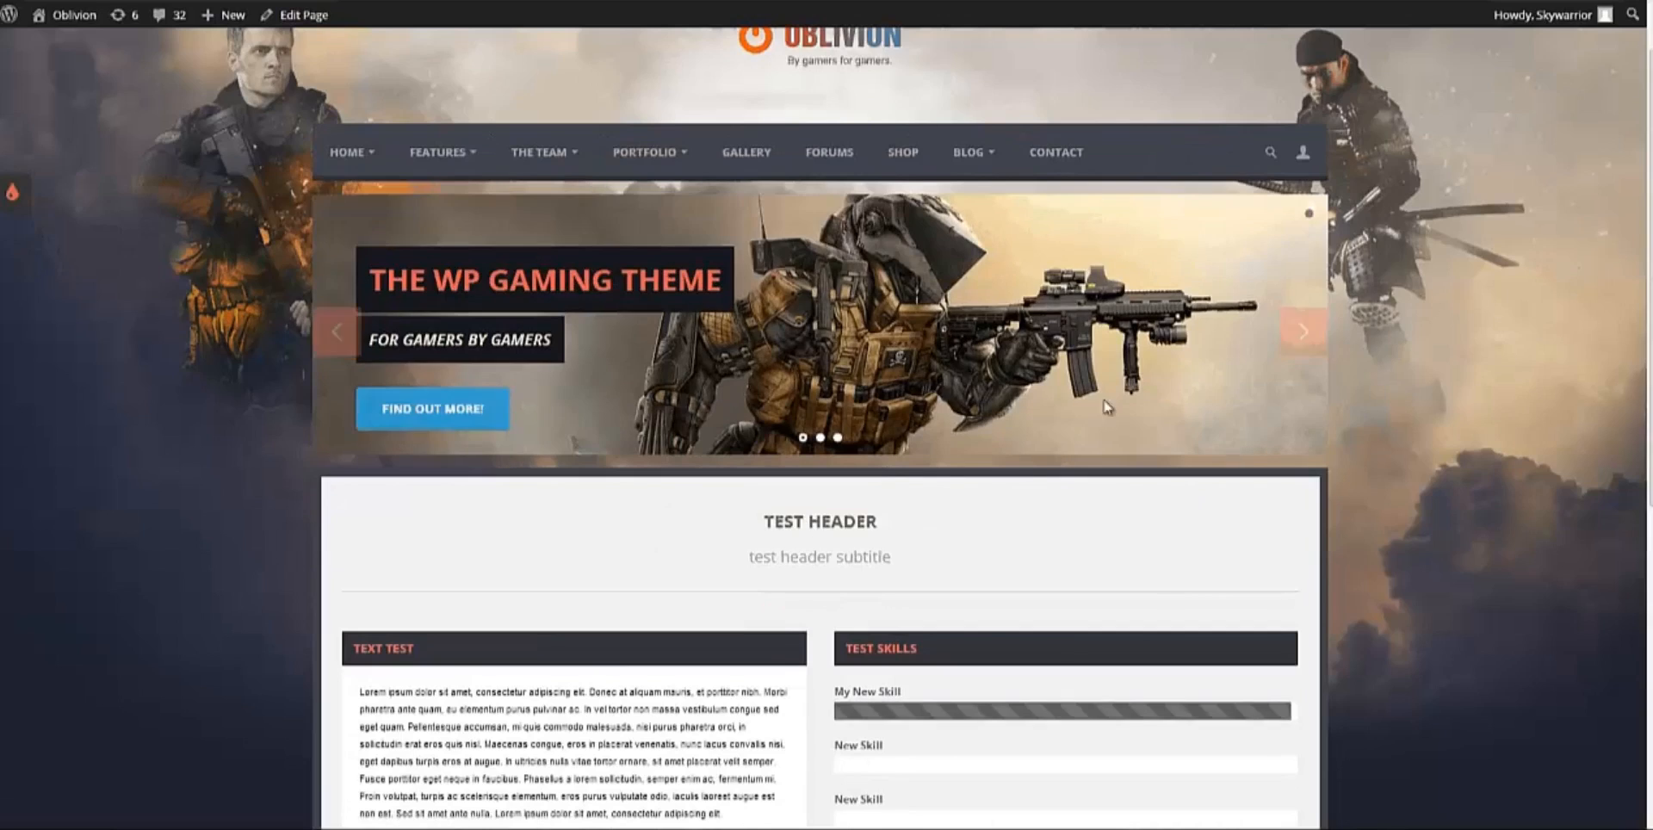
Scroll the live Test page to check the full-width slider above the header, text and skills sections
scroll(down, 3)
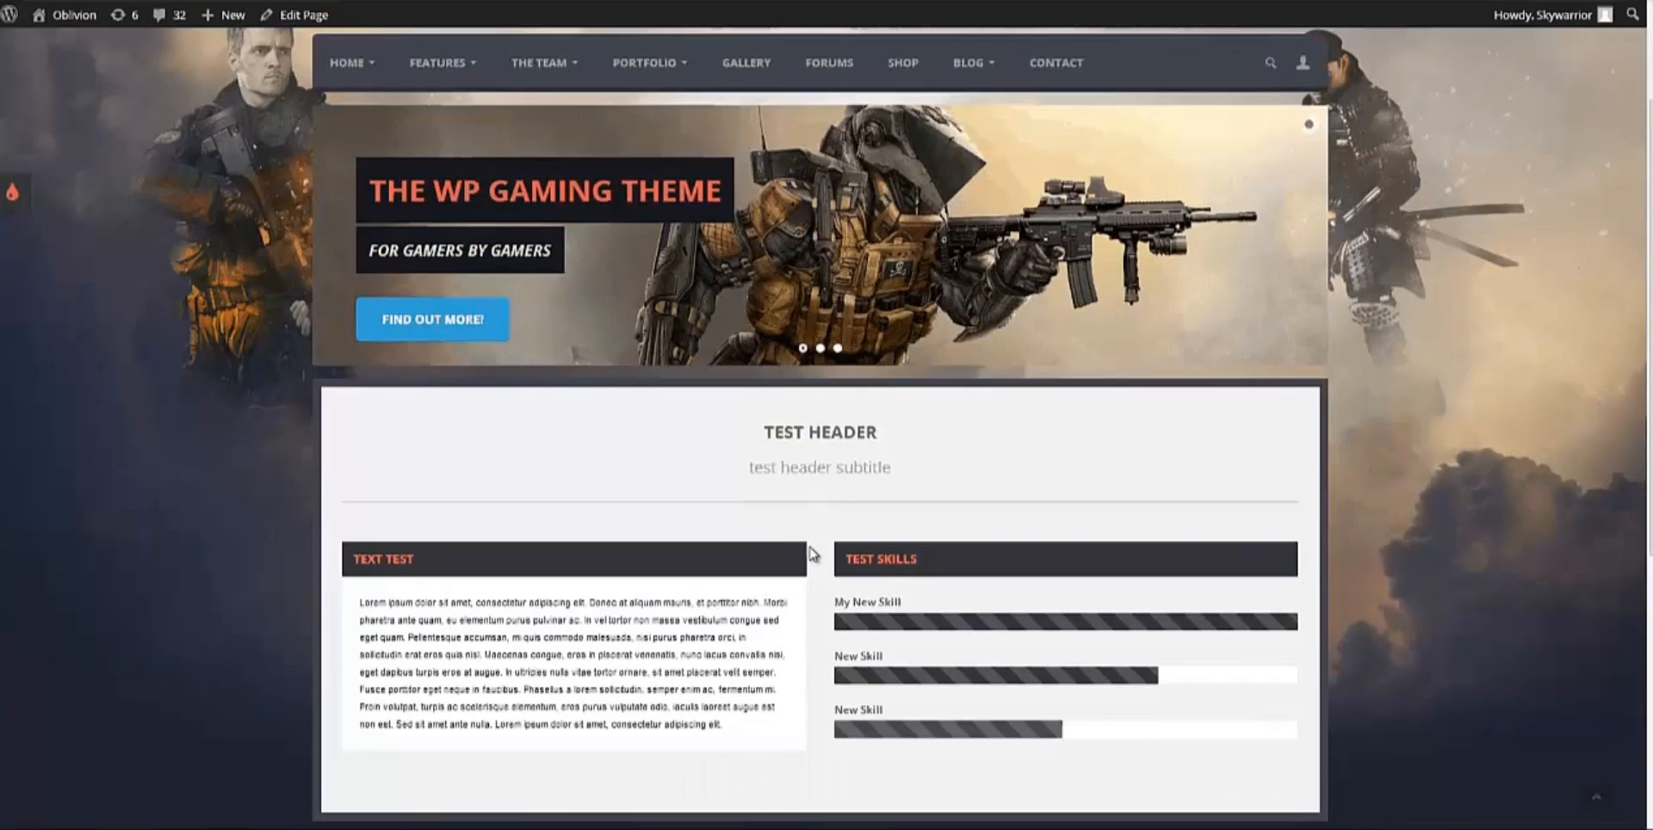
scroll(up, 3)
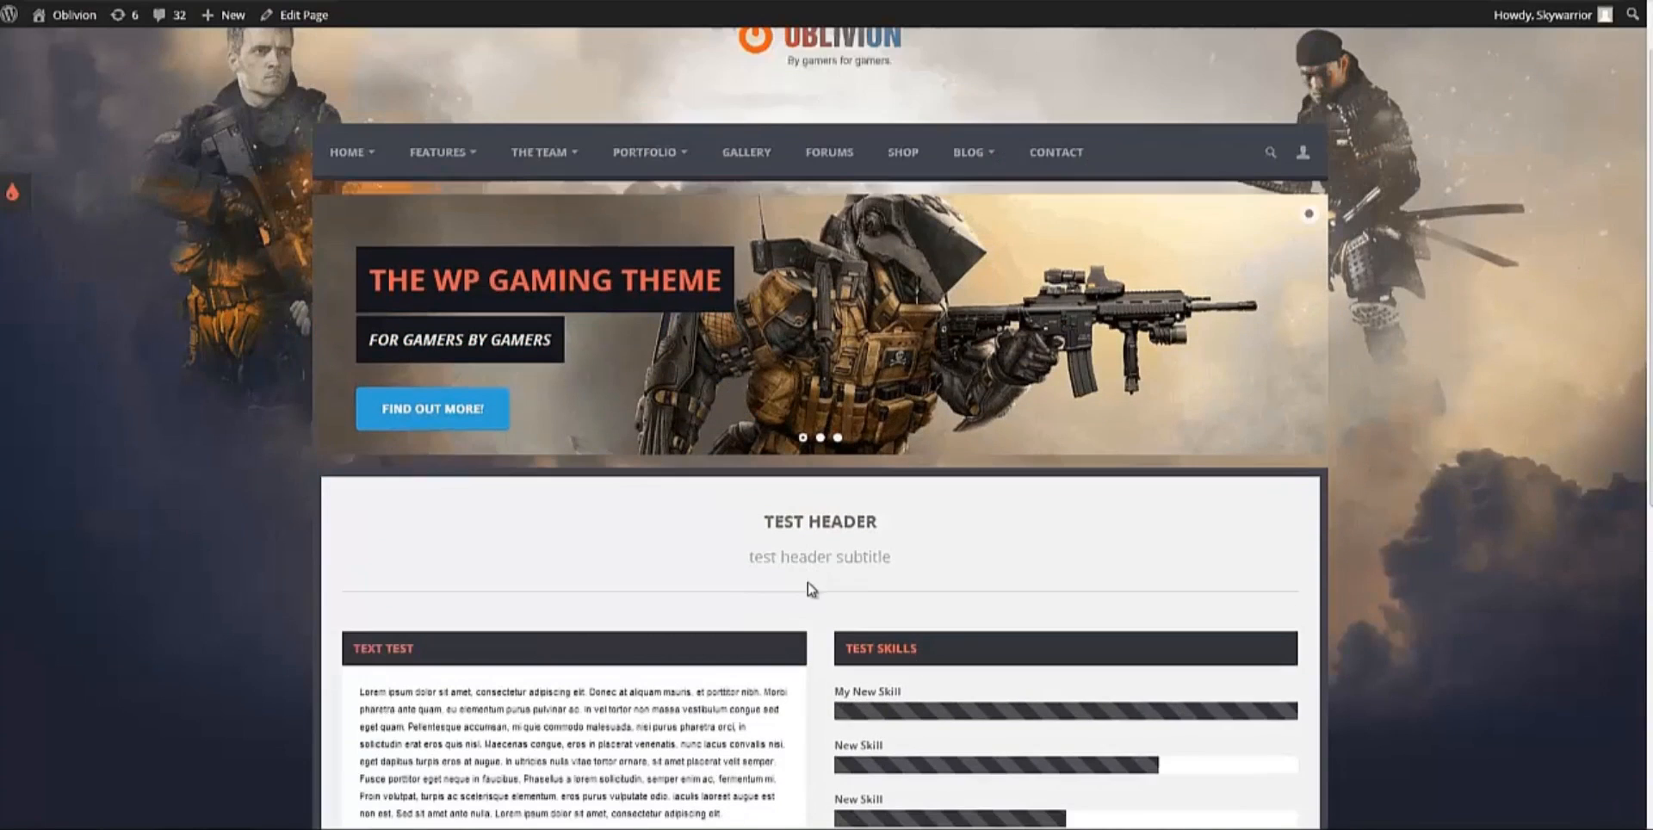